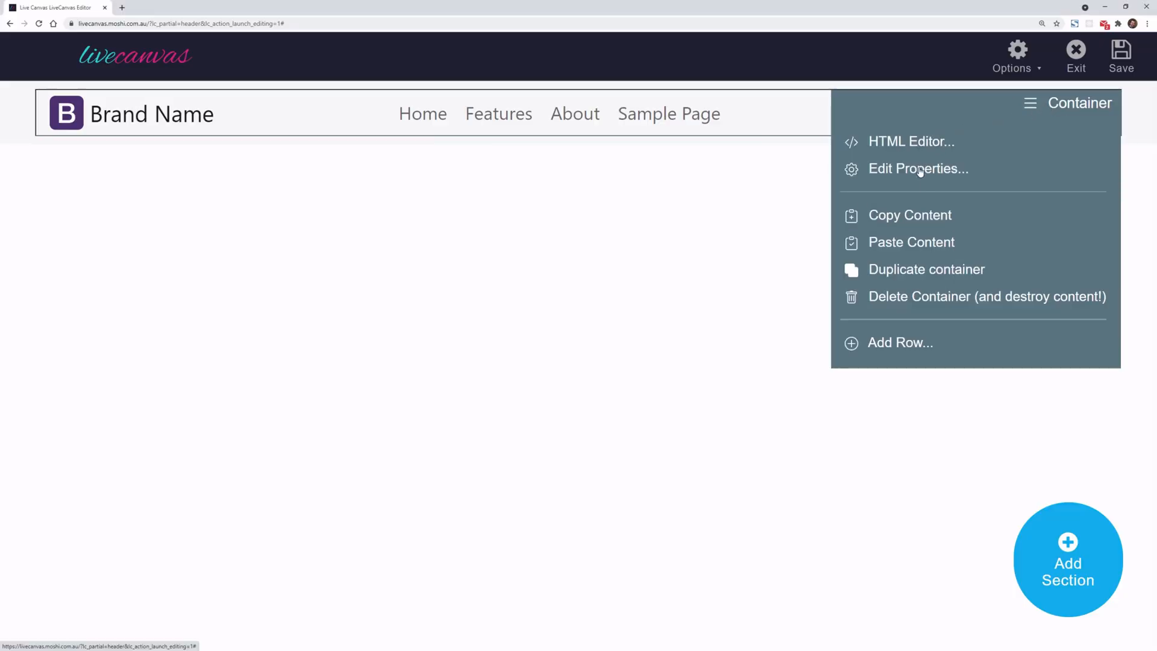
- Open Edit Properties for the header's container from its menu
left_click(918, 168)
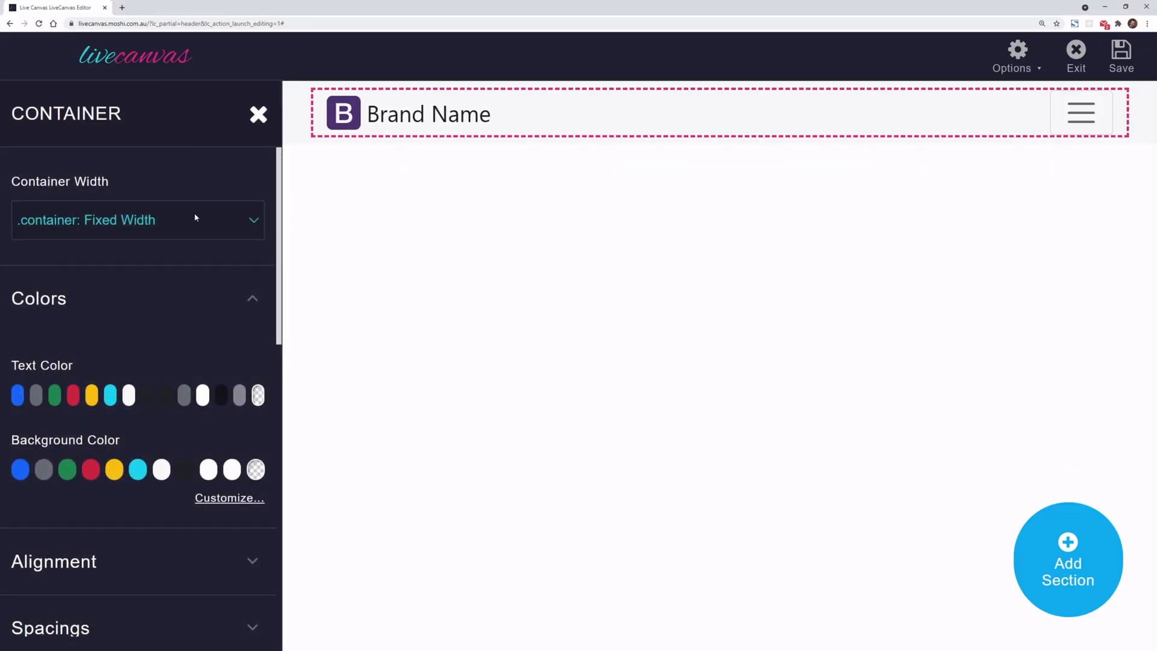
left_click(137, 219)
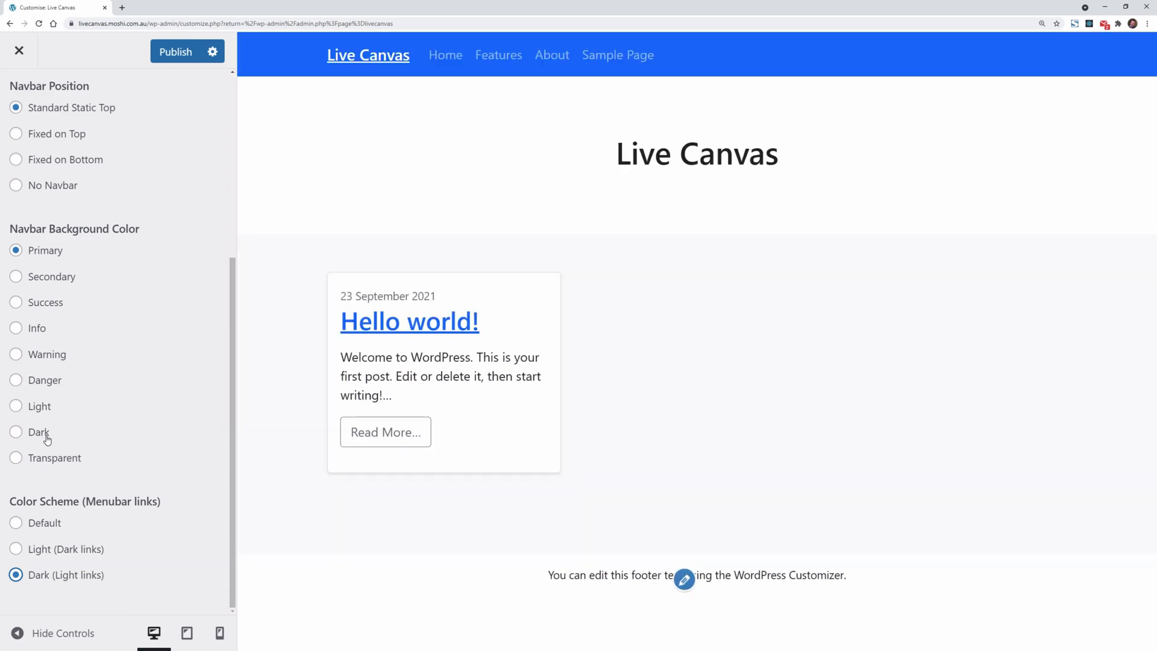
left_click(19, 50)
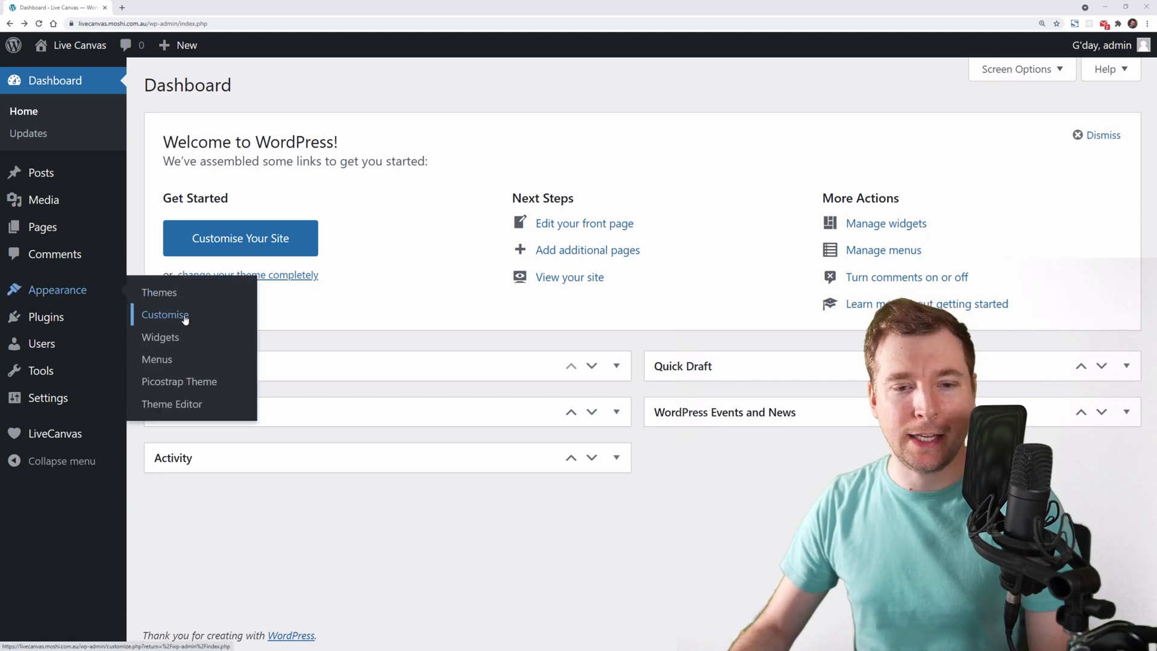
- Open the Customizer and go into the Main Navigation Bar section
left_click(165, 315)
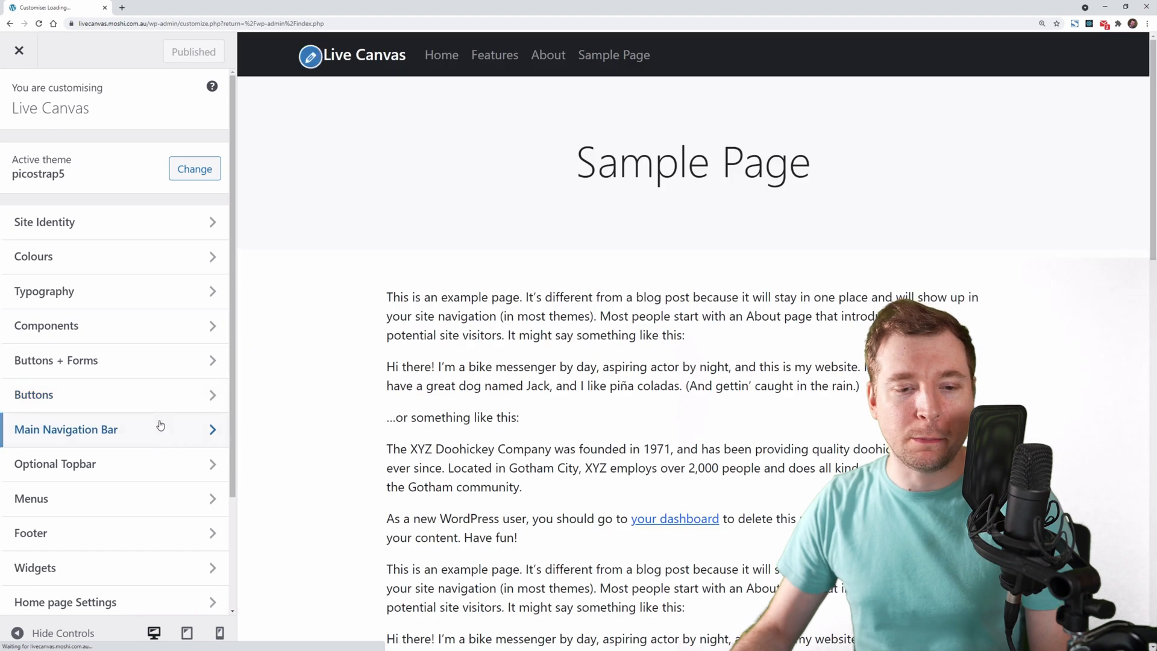
scroll("down", 3)
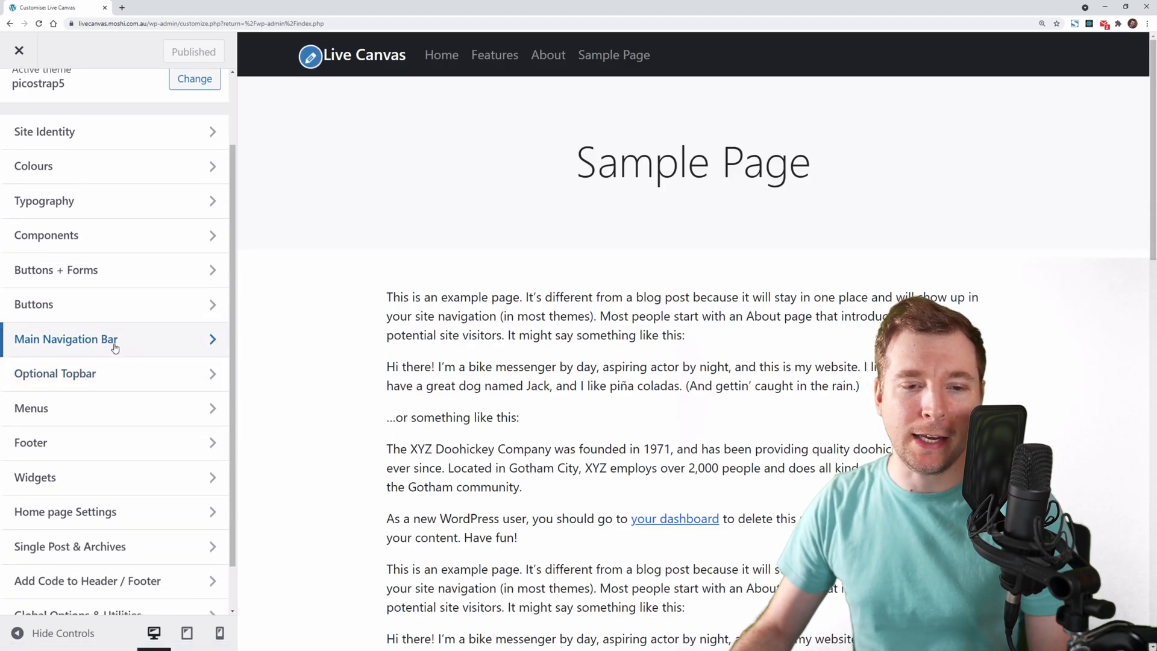
left_click(65, 339)
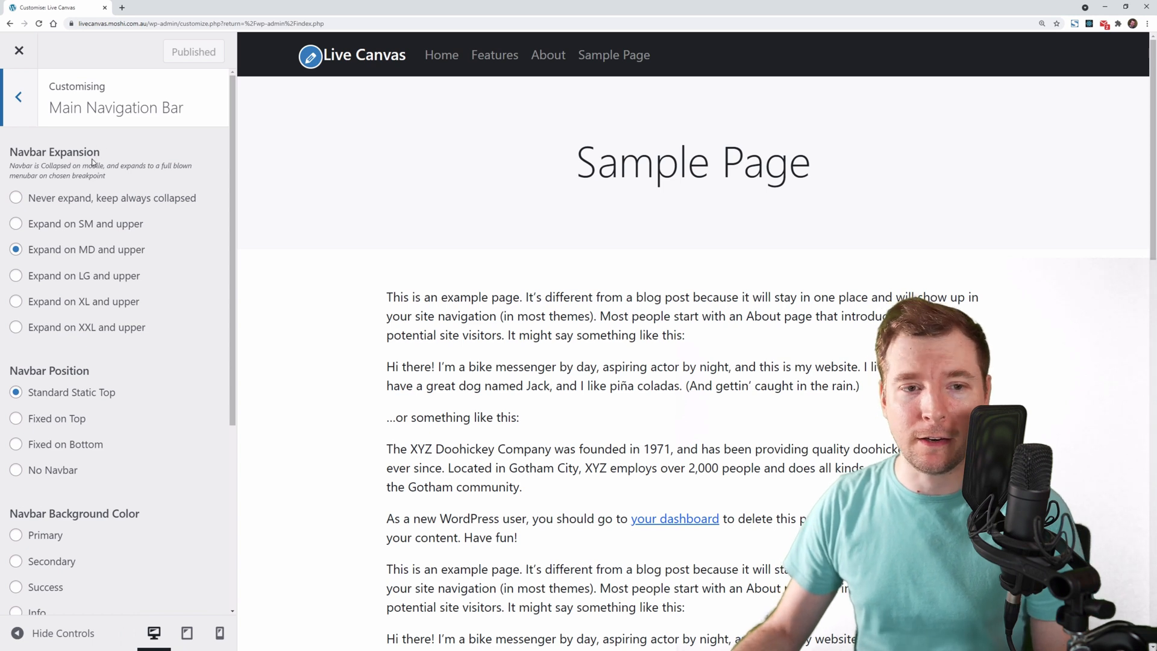
double_click(54, 152)
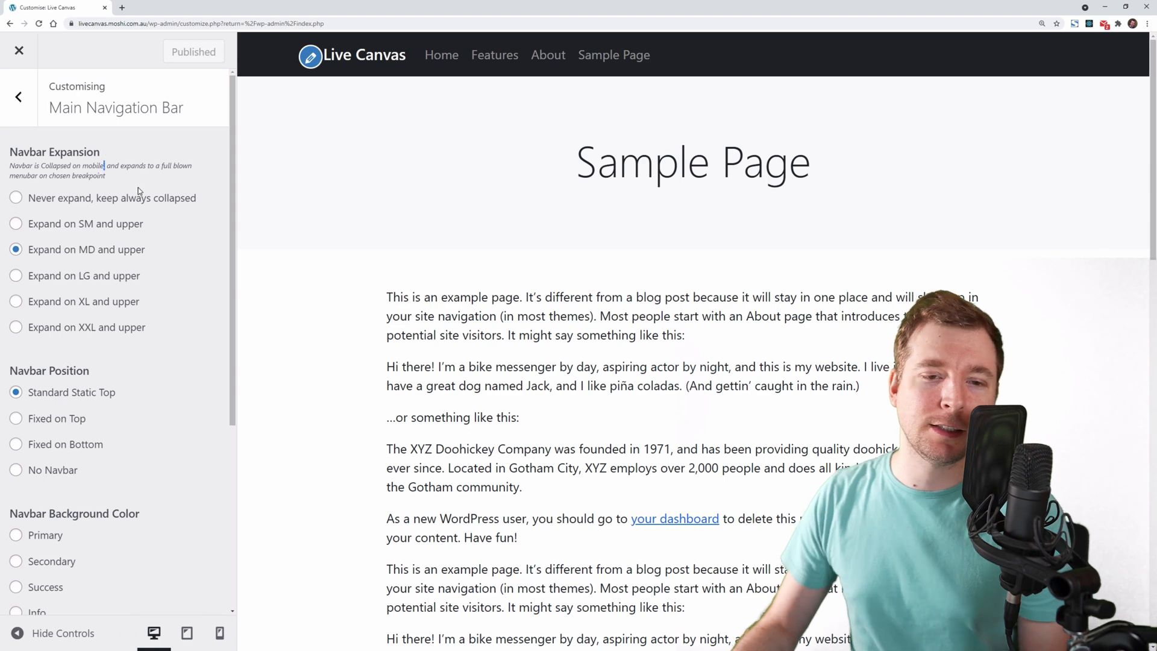
mouse_move(112, 305)
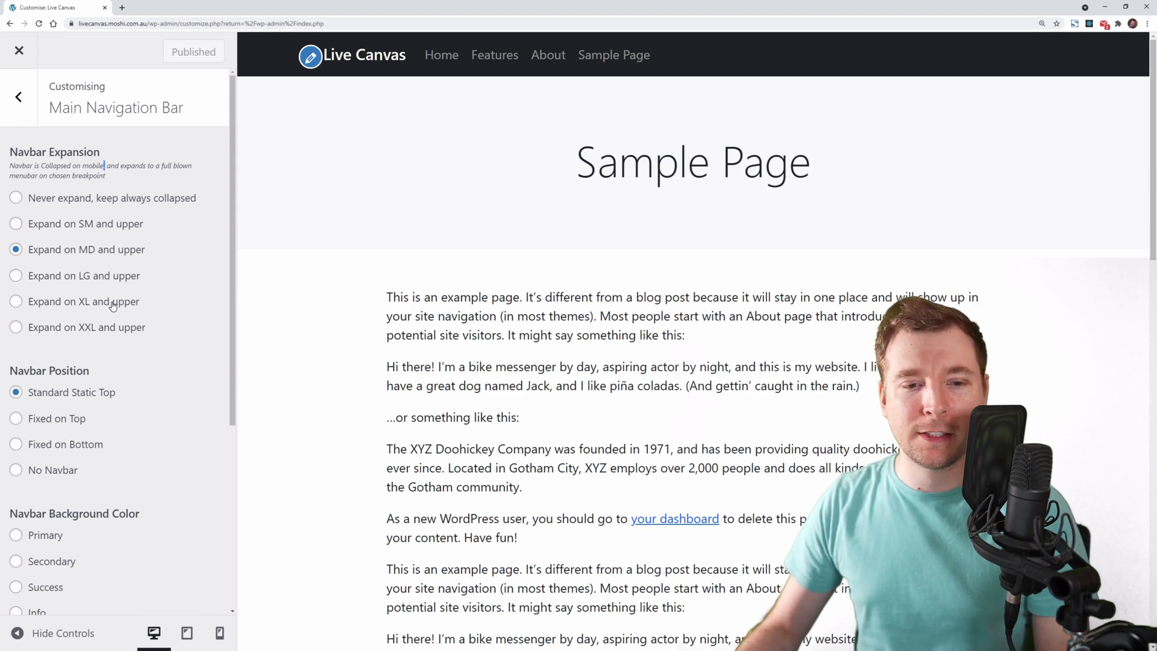
left_click(16, 301)
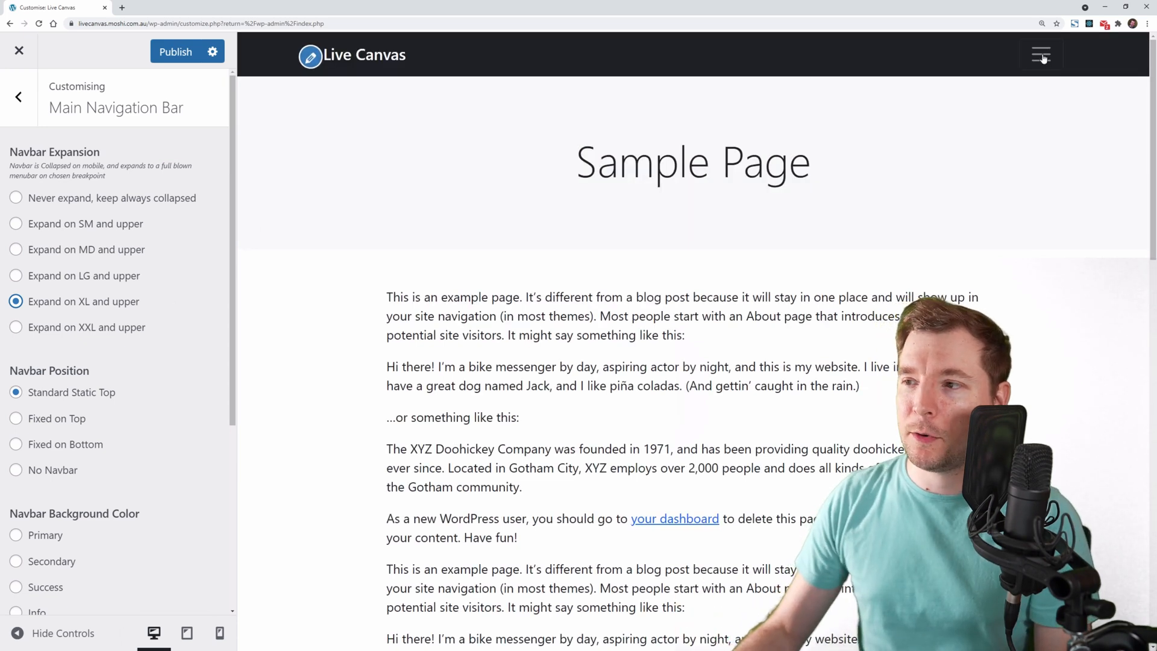
left_click(1040, 54)
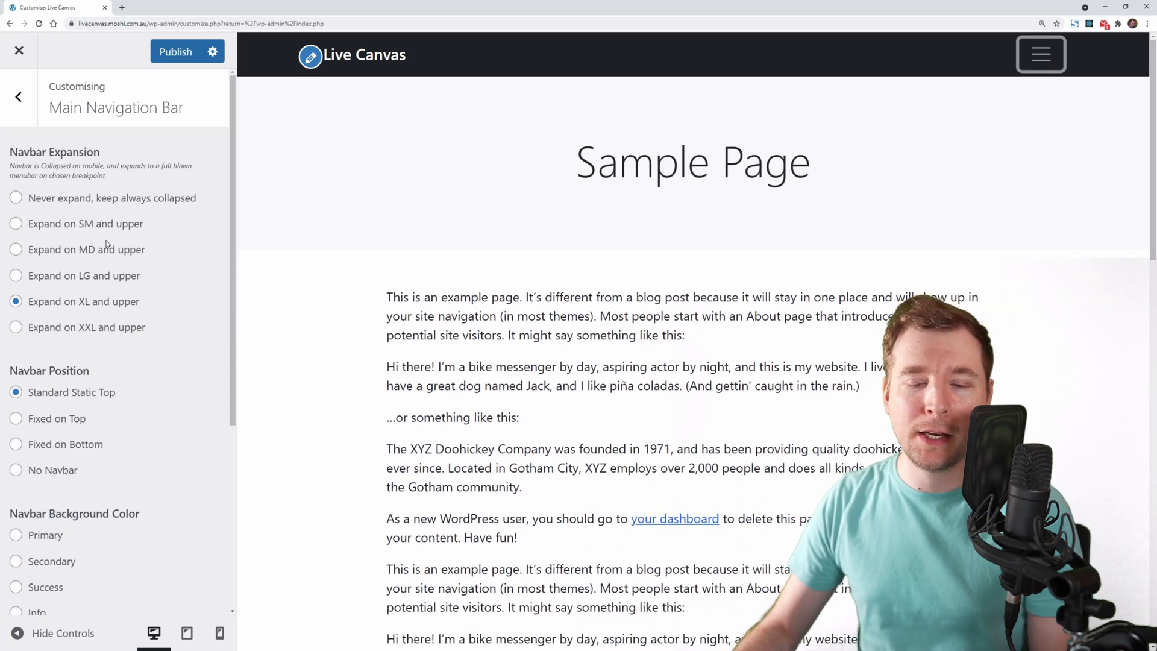
left_click(15, 250)
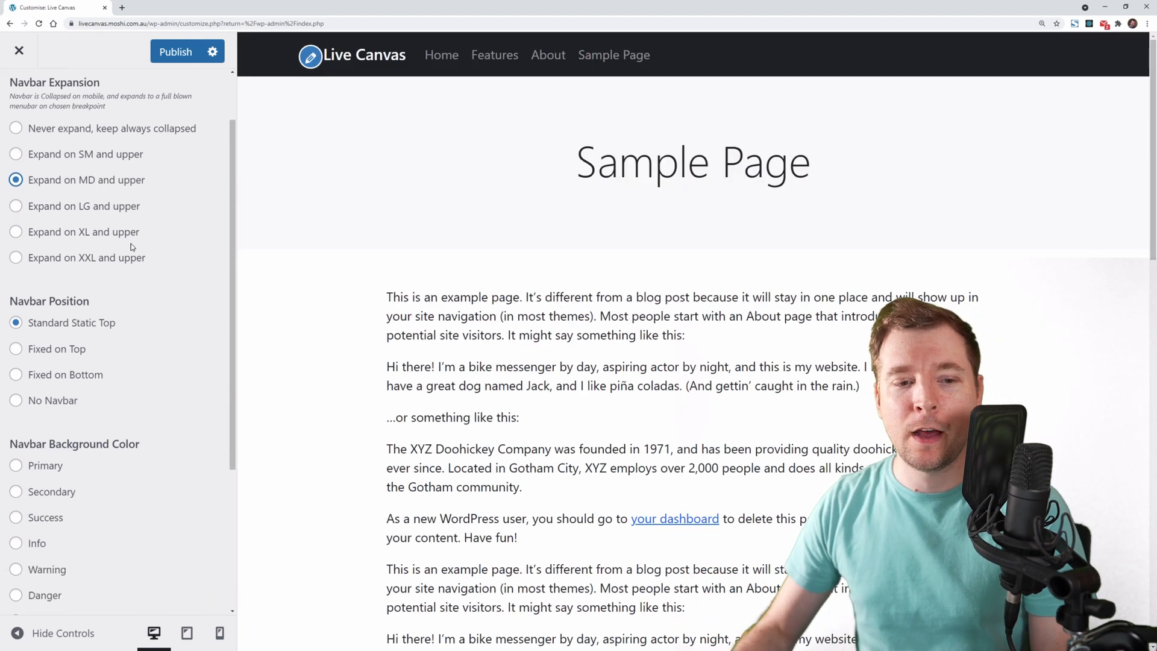
scroll("down", 3)
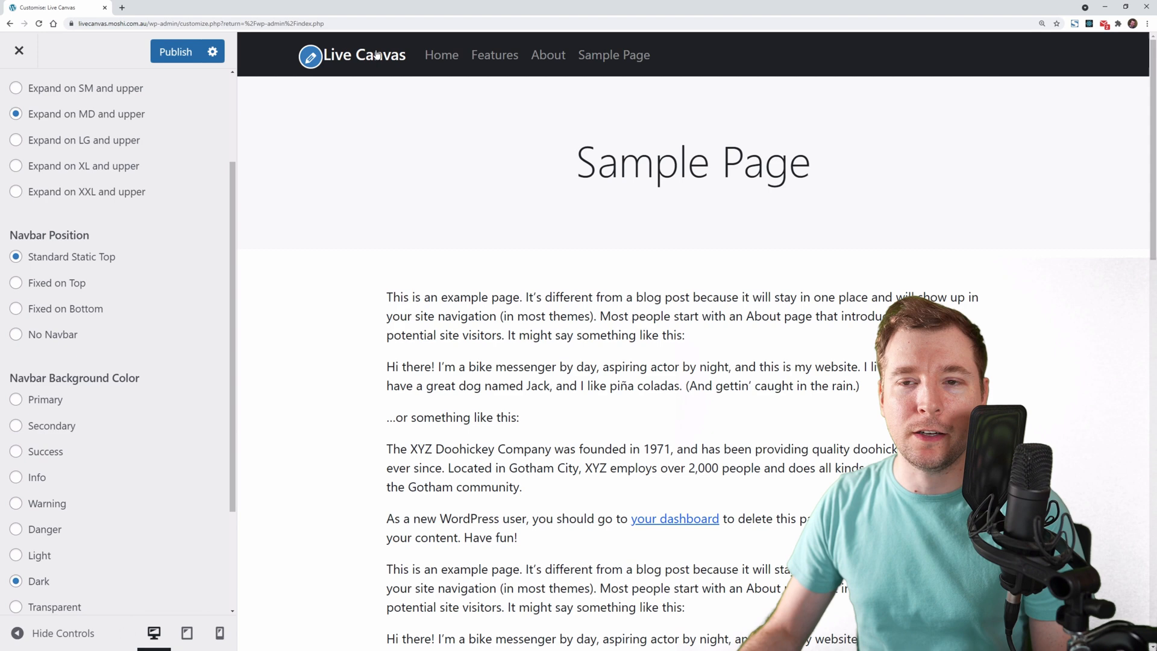
scroll("down", 3)
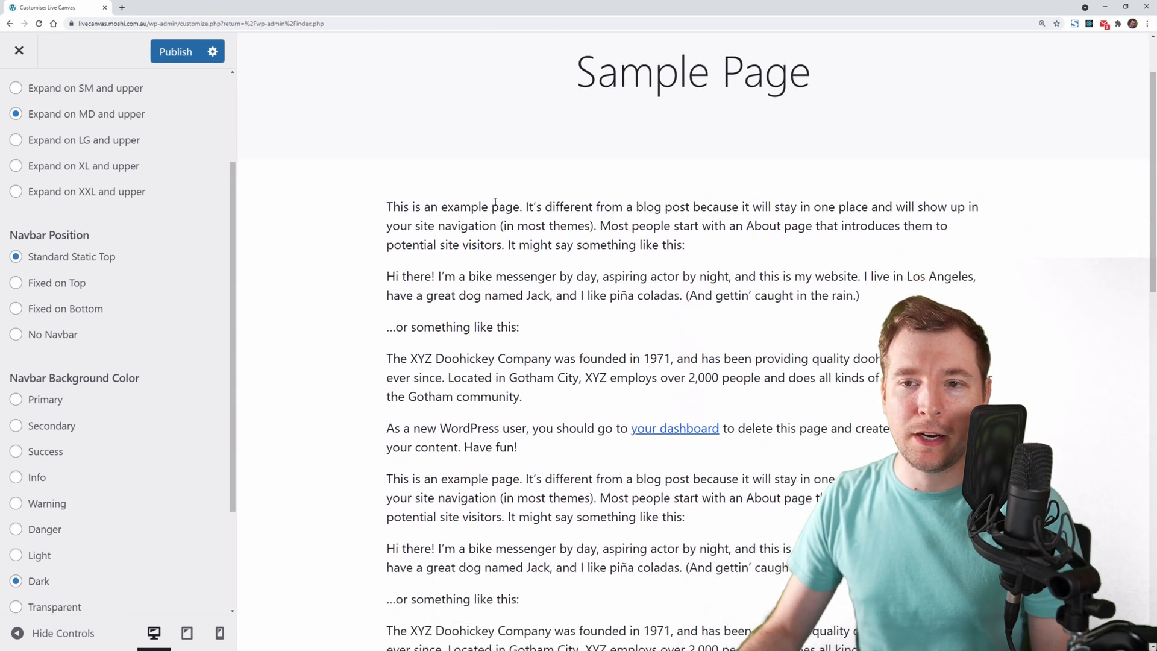
left_click(16, 256)
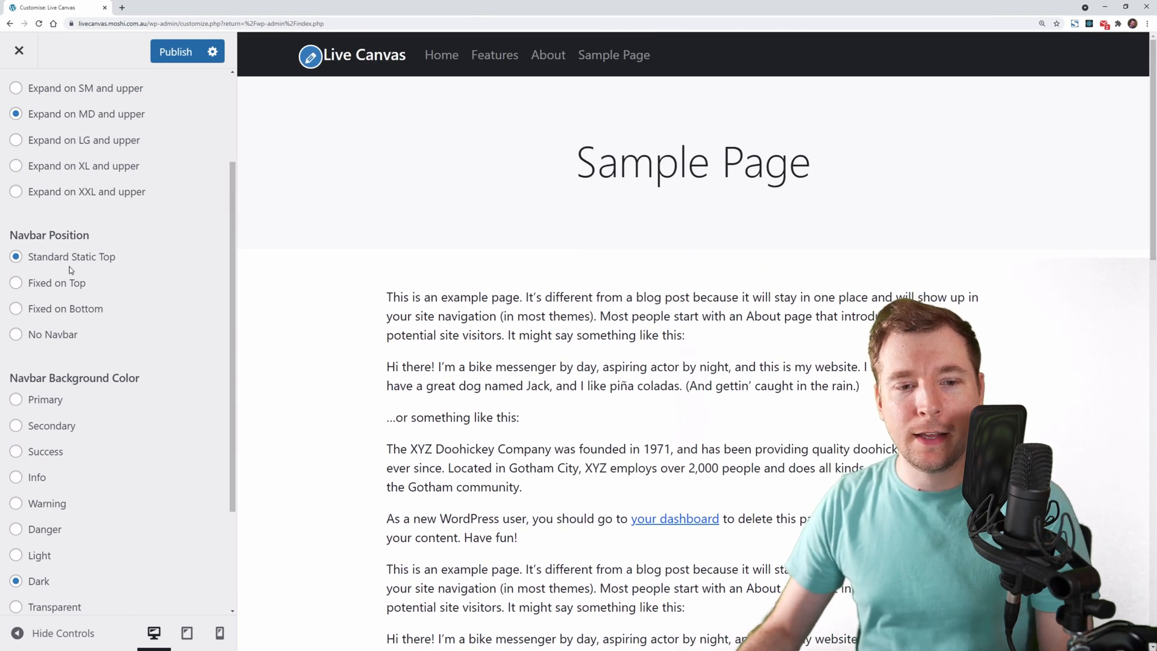
left_click(16, 282)
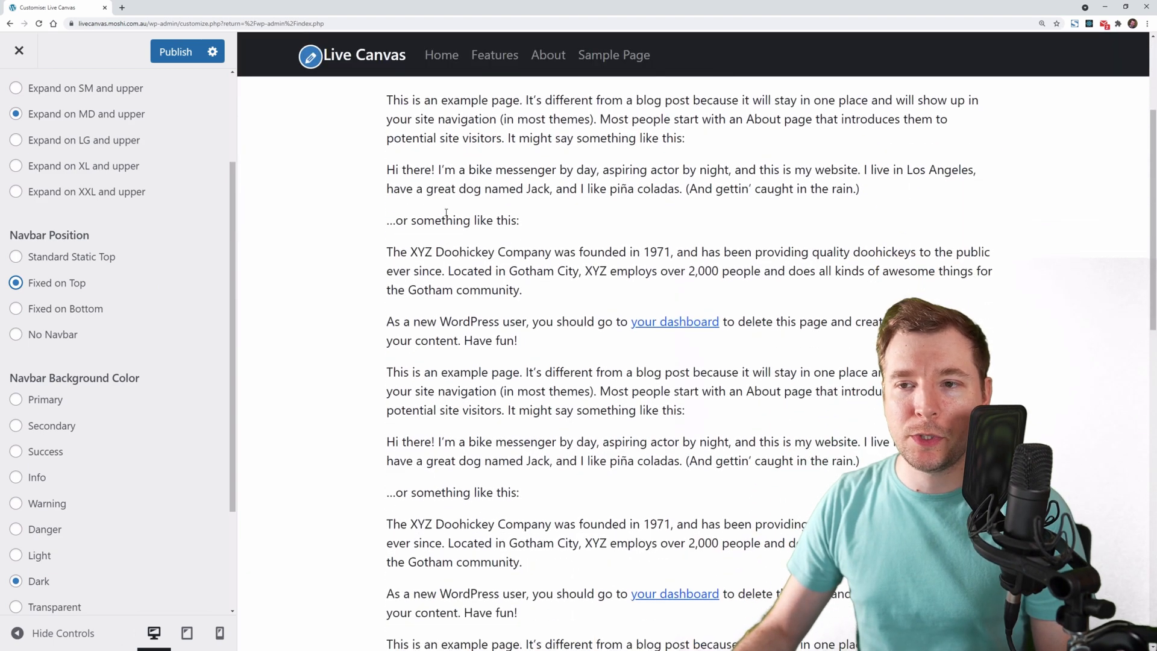
scroll("up", 3)
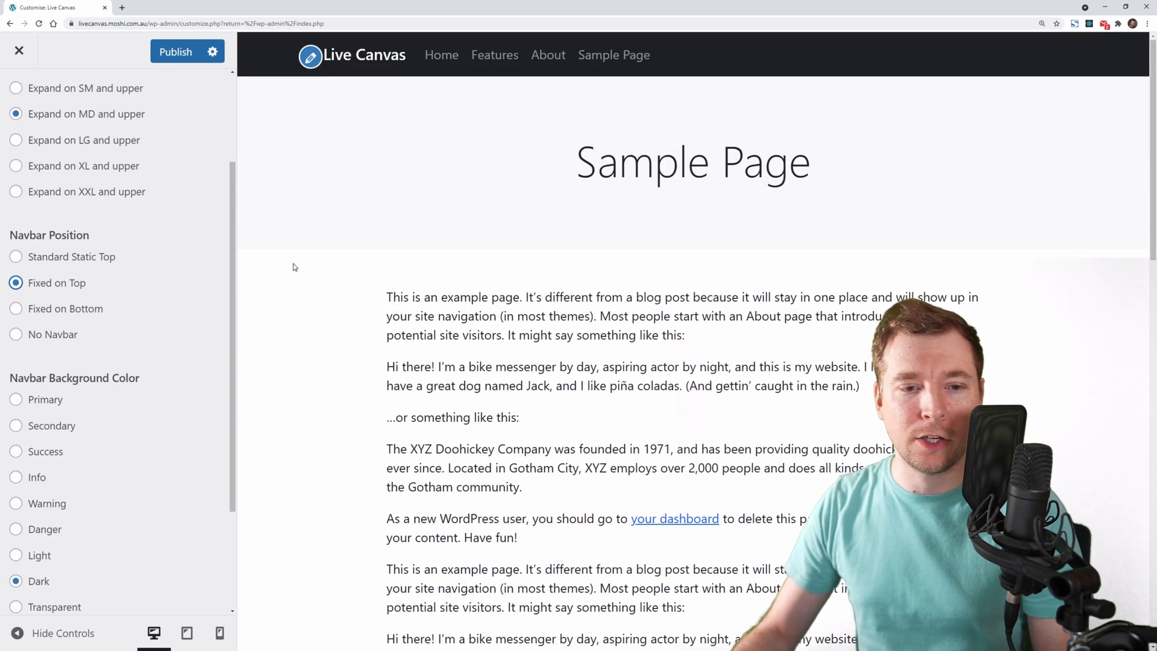
left_click(16, 308)
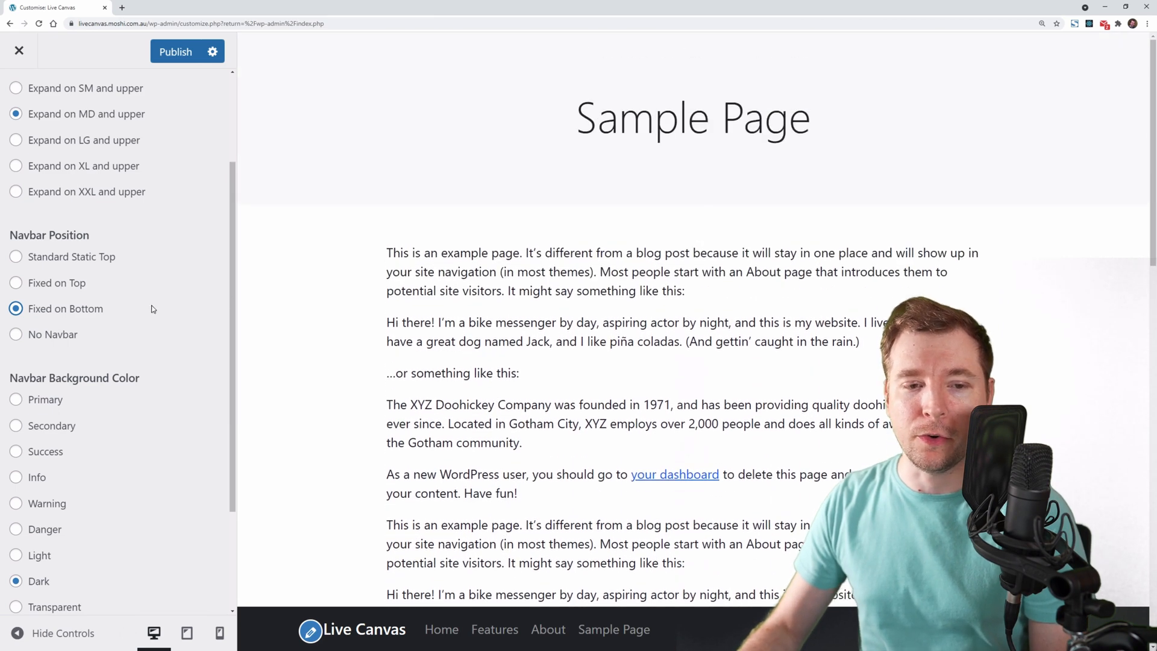
left_click(16, 334)
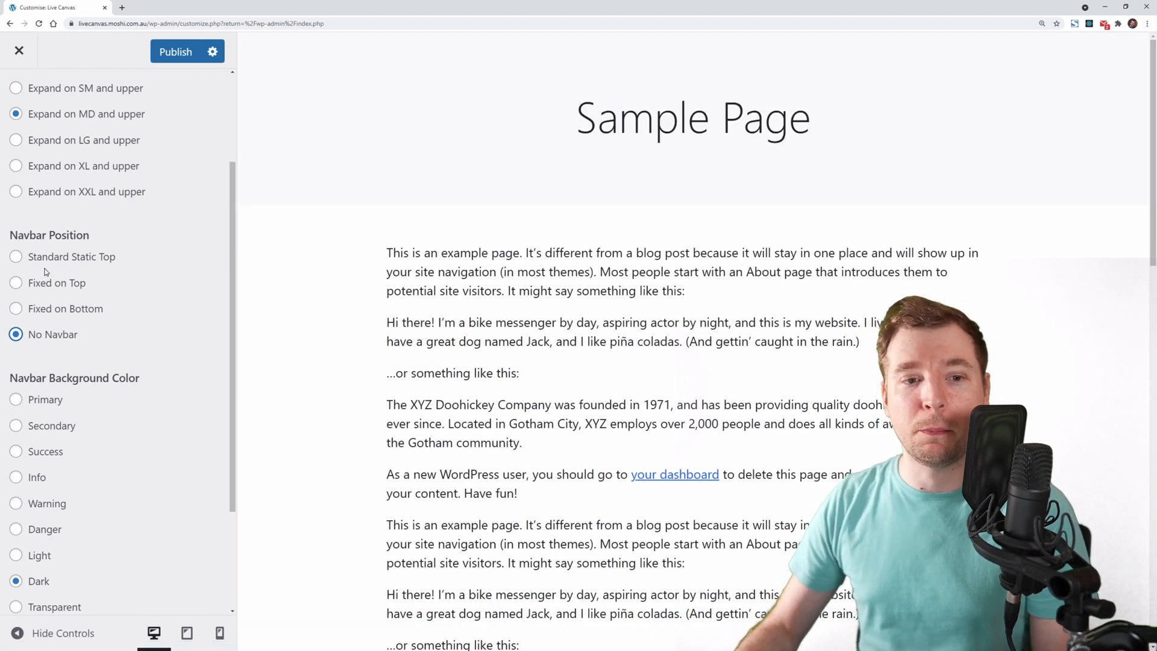
left_click(15, 256)
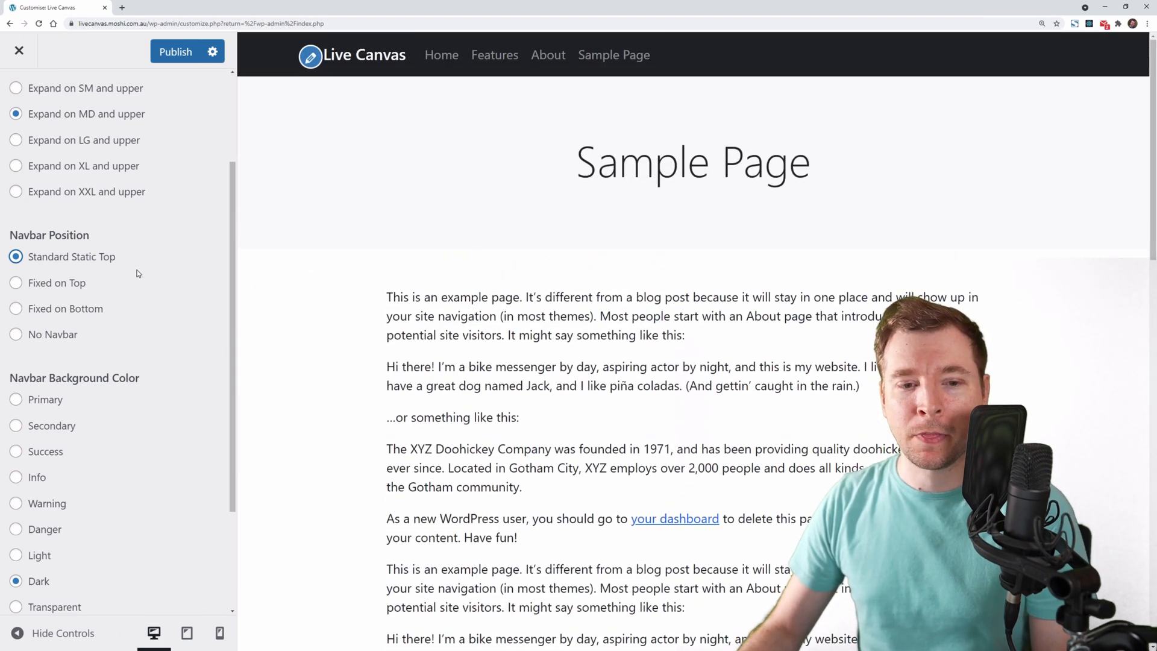
- Try Primary and Secondary backgrounds, set Light (Dark links) scheme and a Transparent navbar background
scroll("down", 3)
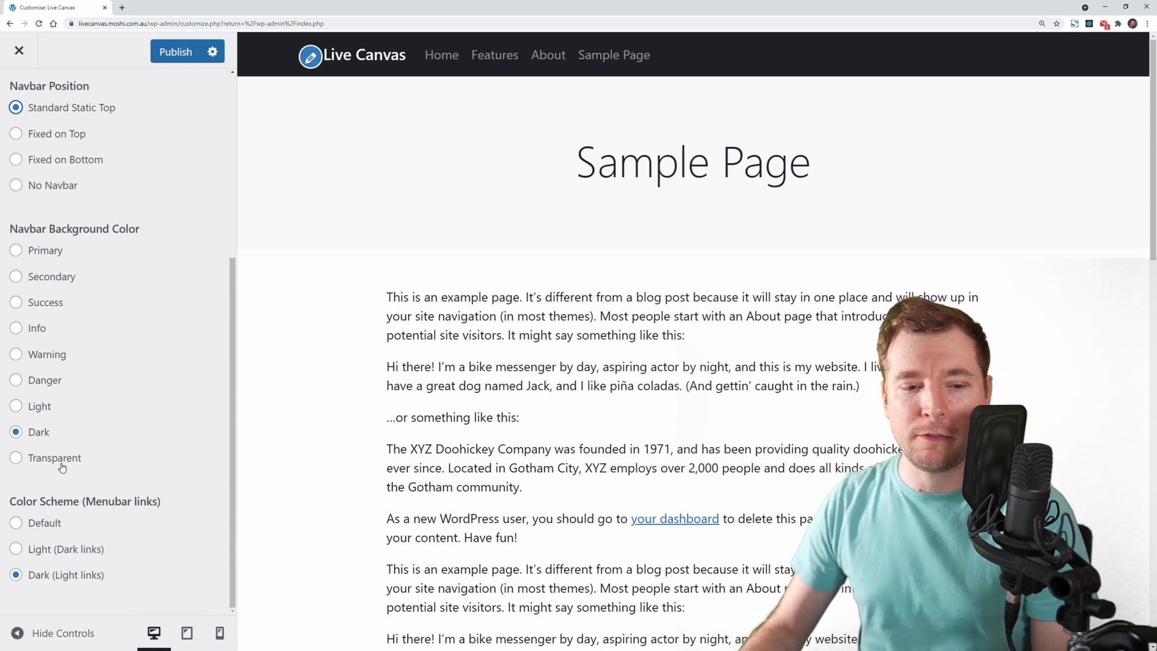
left_click(15, 251)
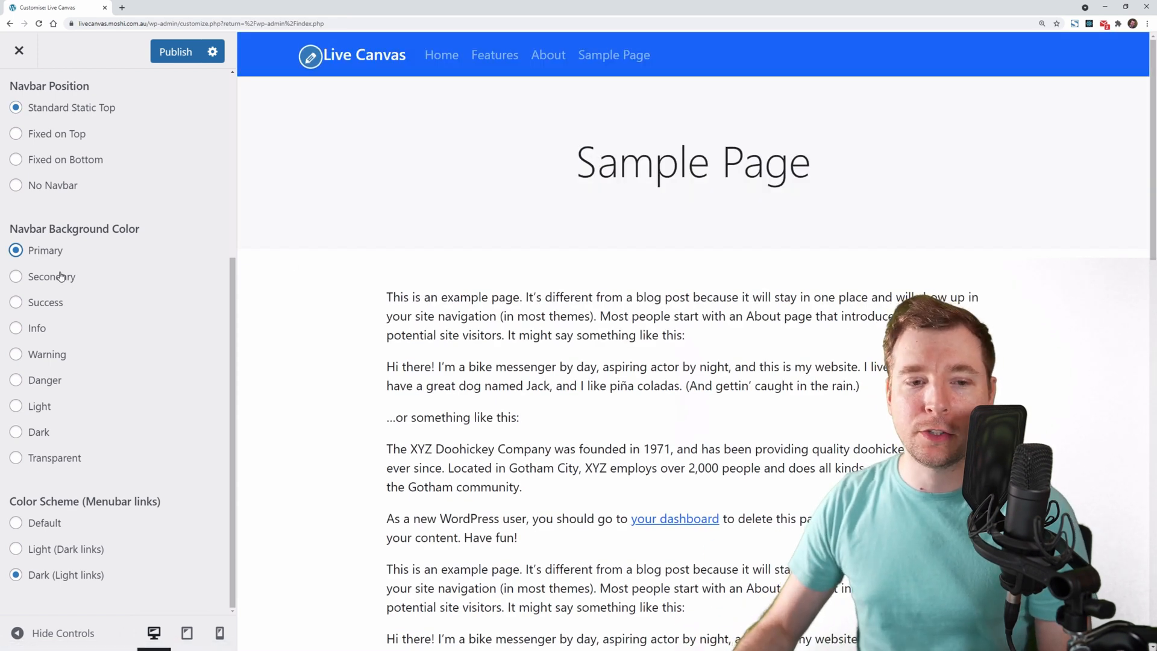
left_click(16, 276)
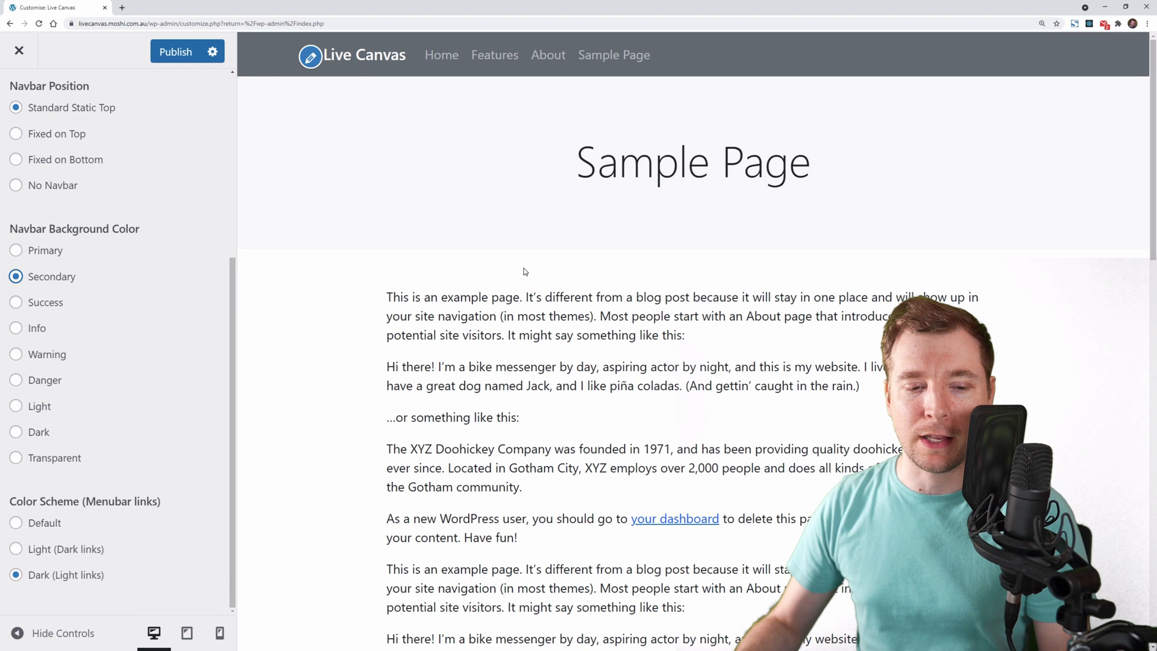
mouse_move(441, 59)
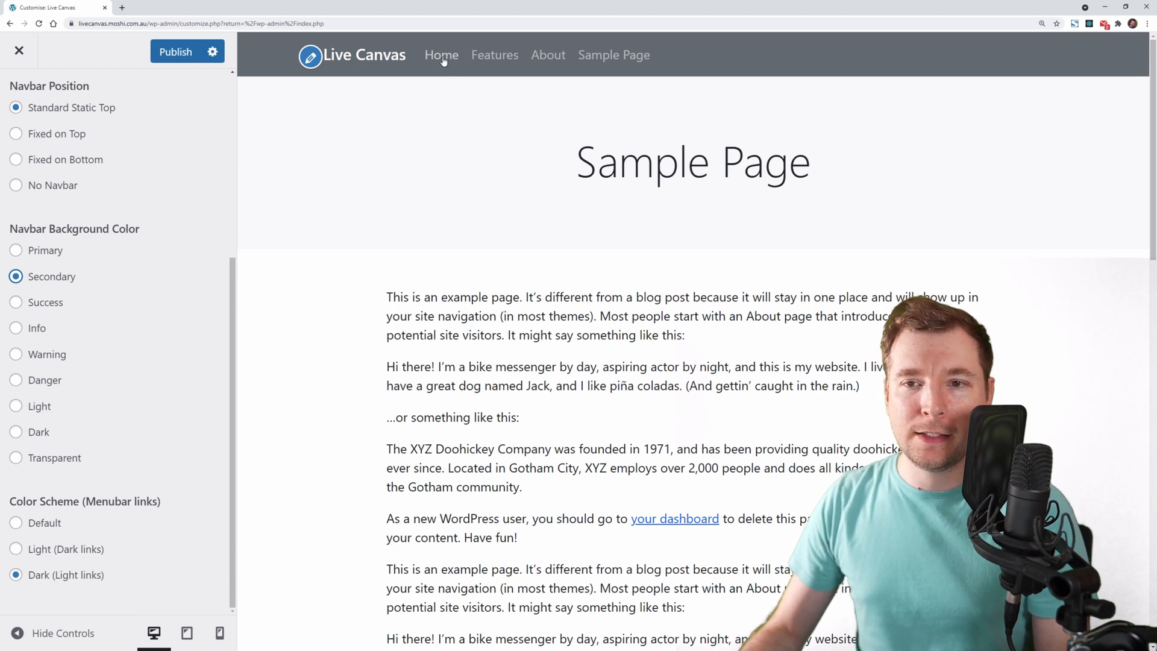
mouse_move(104, 418)
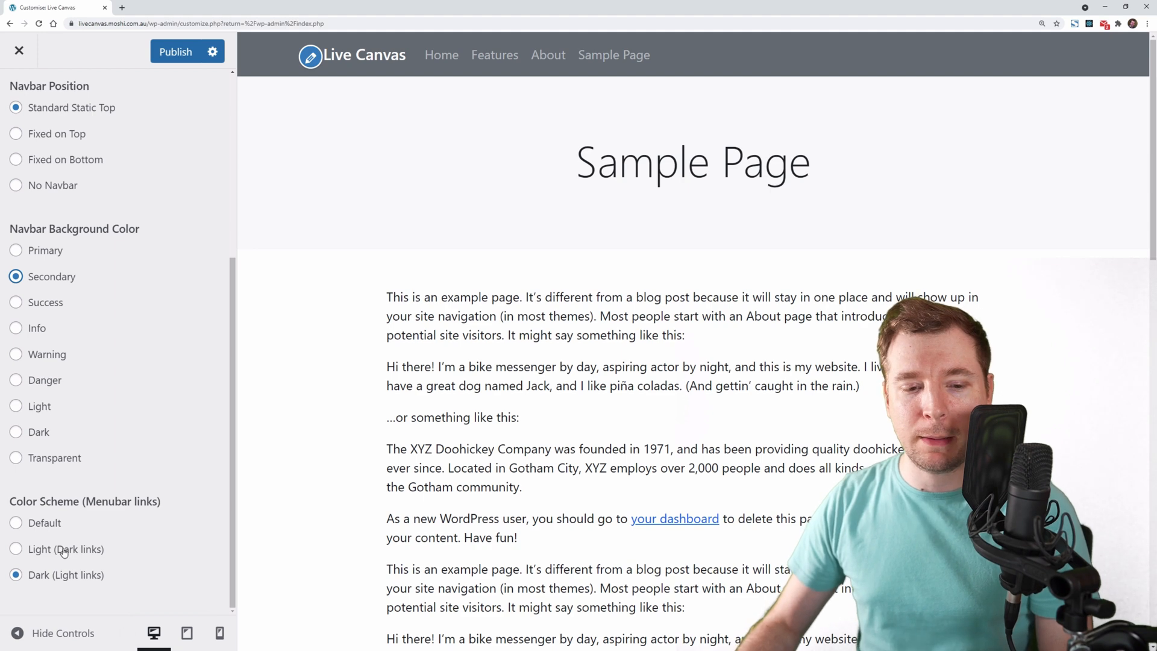
left_click(15, 549)
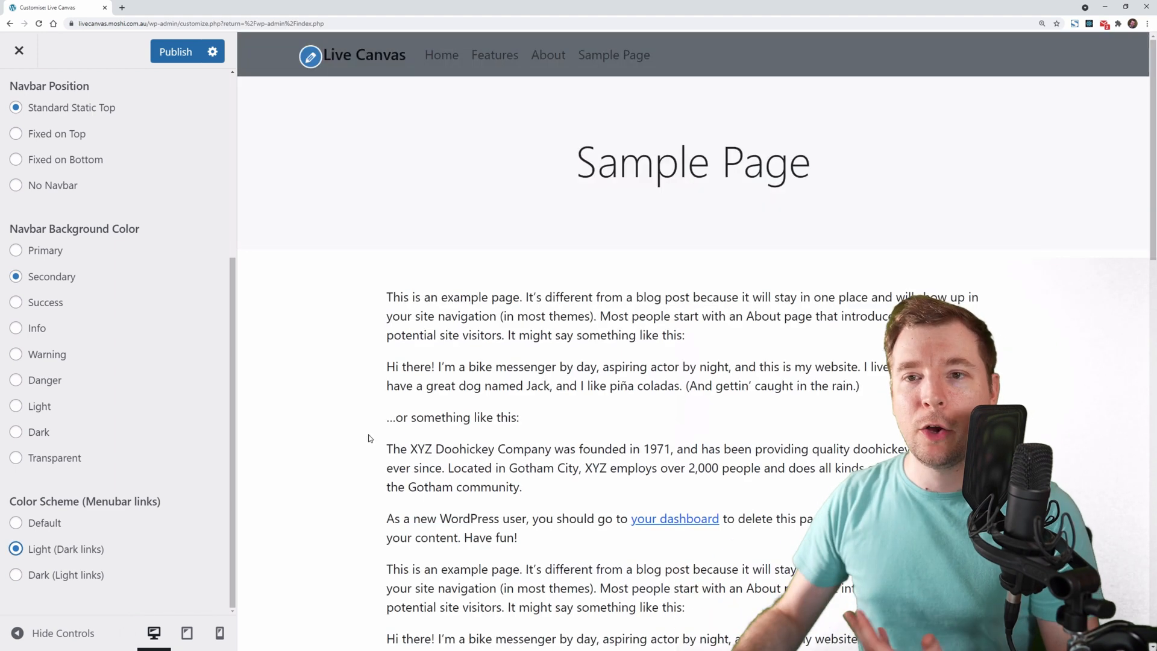
mouse_move(671, 78)
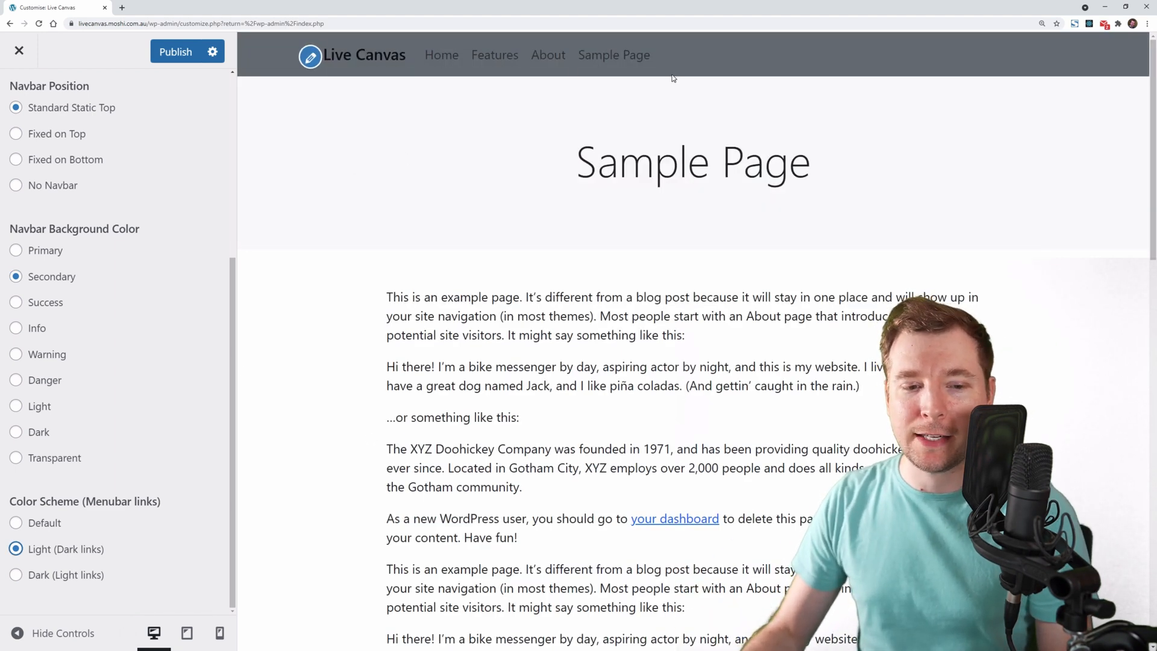
mouse_move(371, 305)
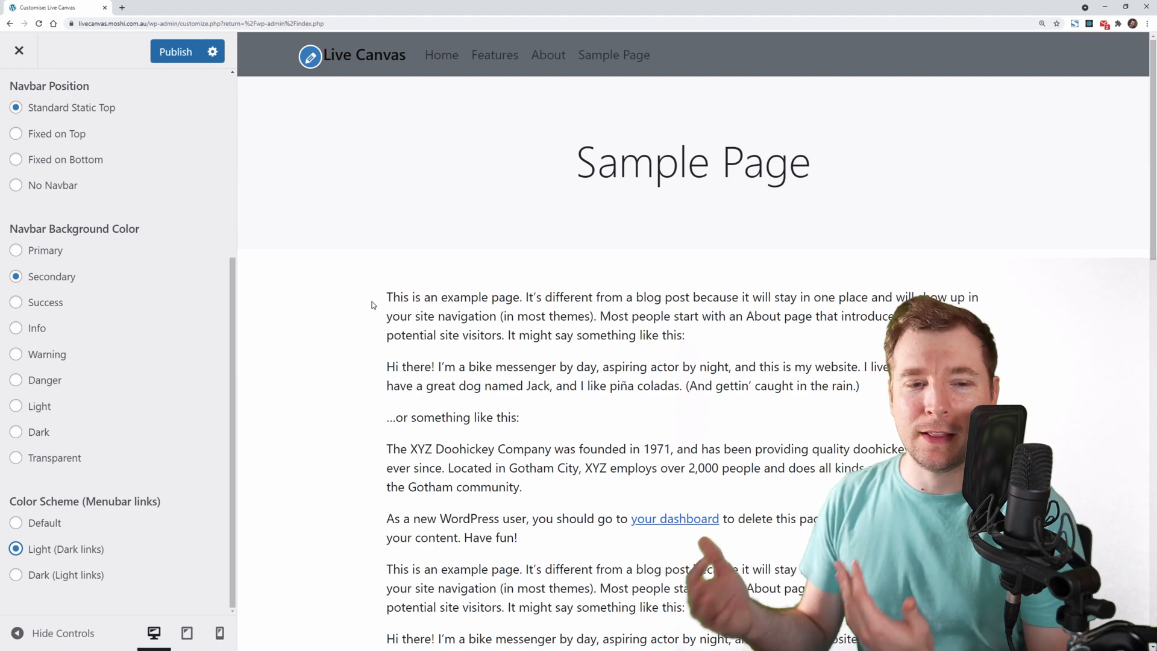
left_click(16, 458)
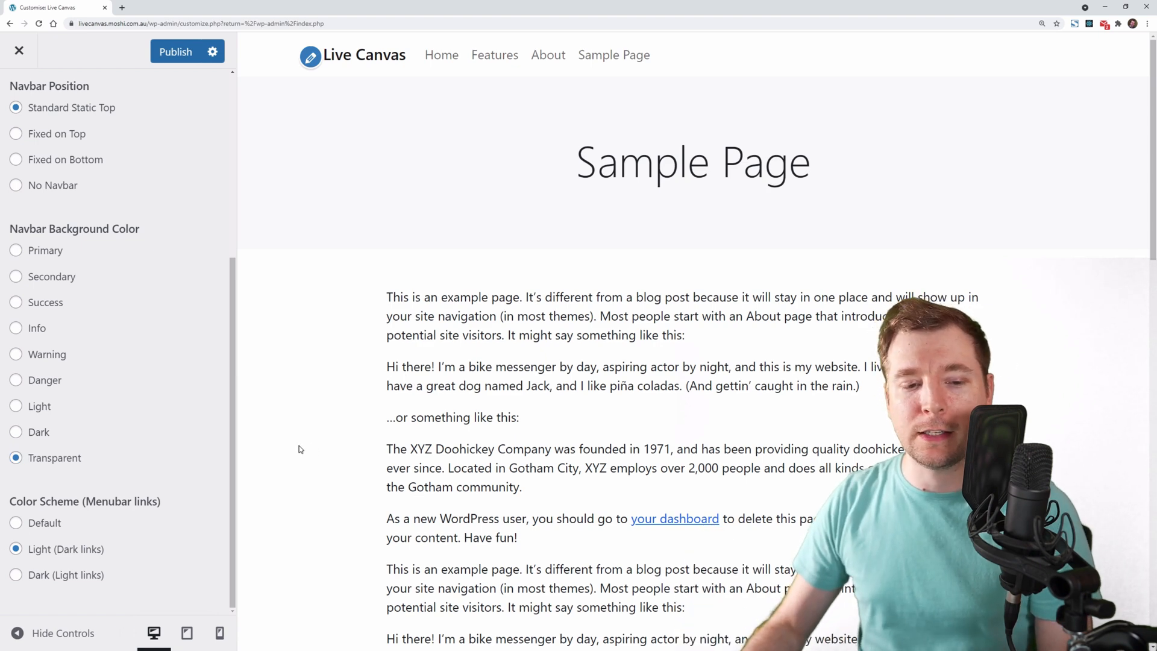
left_click(15, 521)
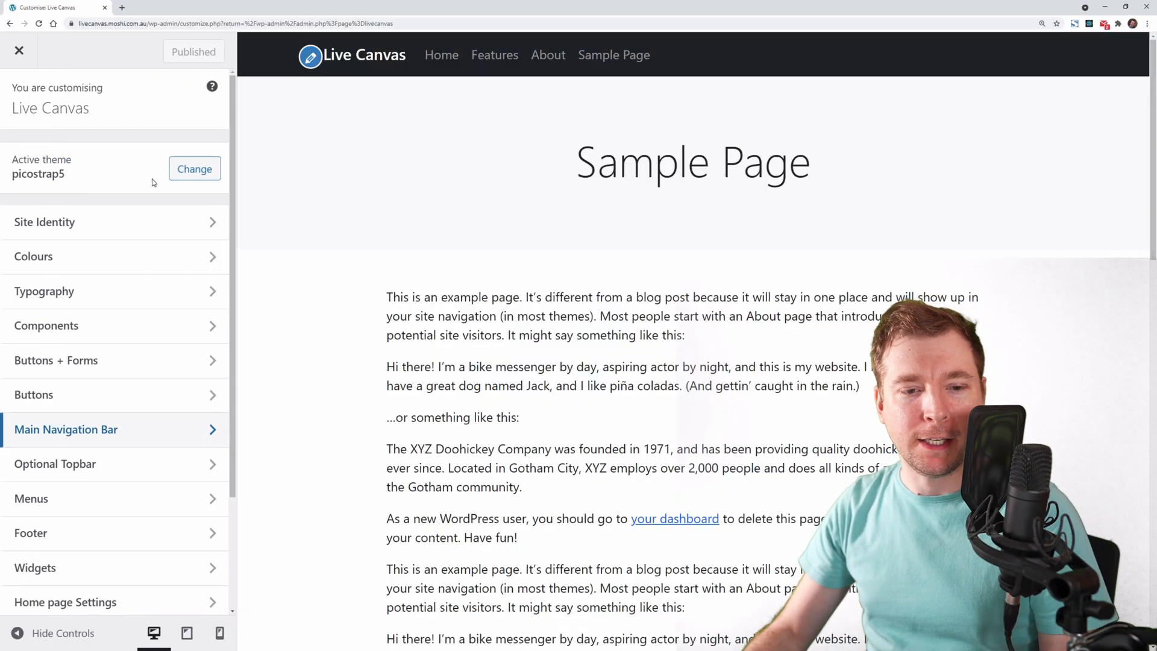
- Enable the contact topbar above the navbar and publish the change
scroll("down", 3)
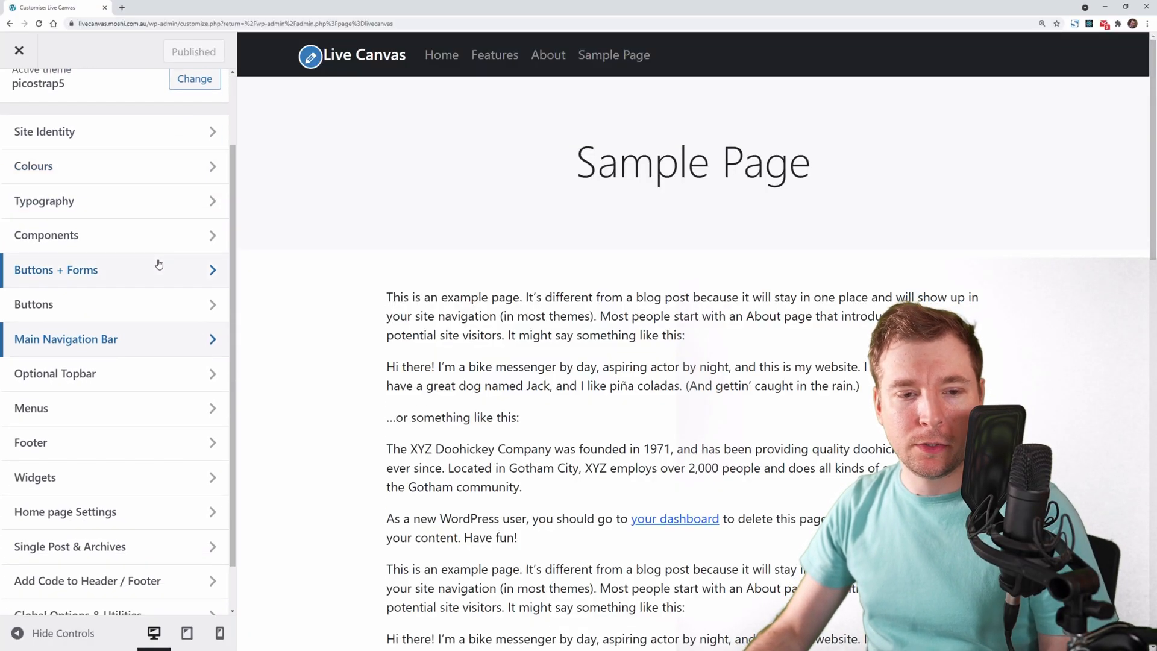
left_click(54, 373)
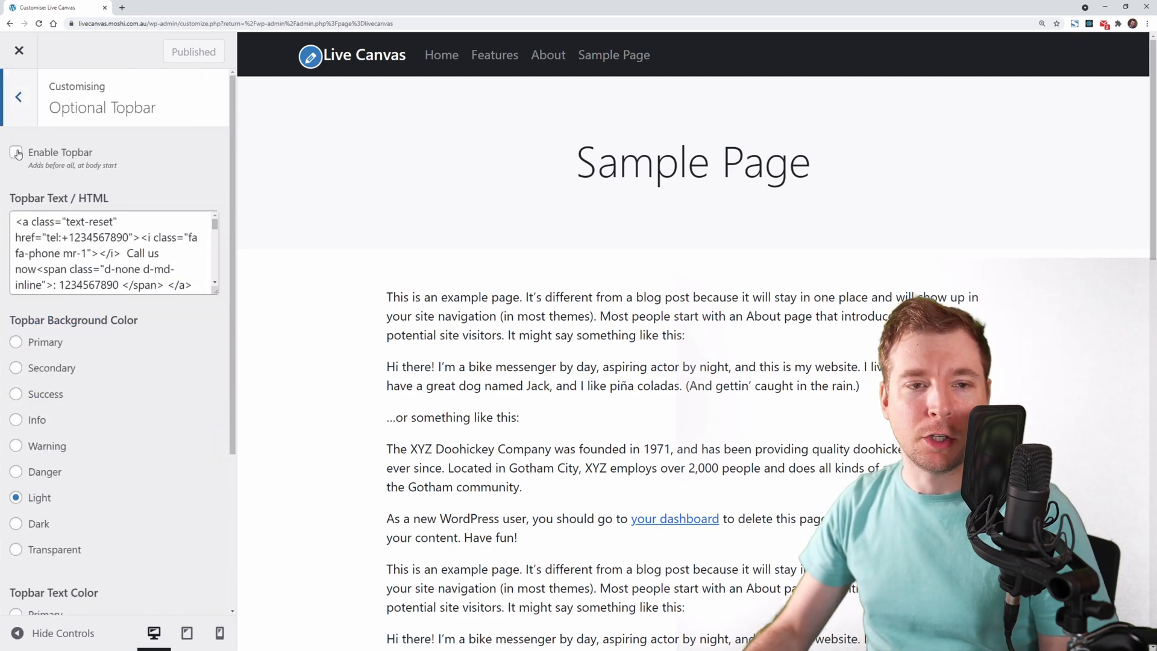
left_click(16, 152)
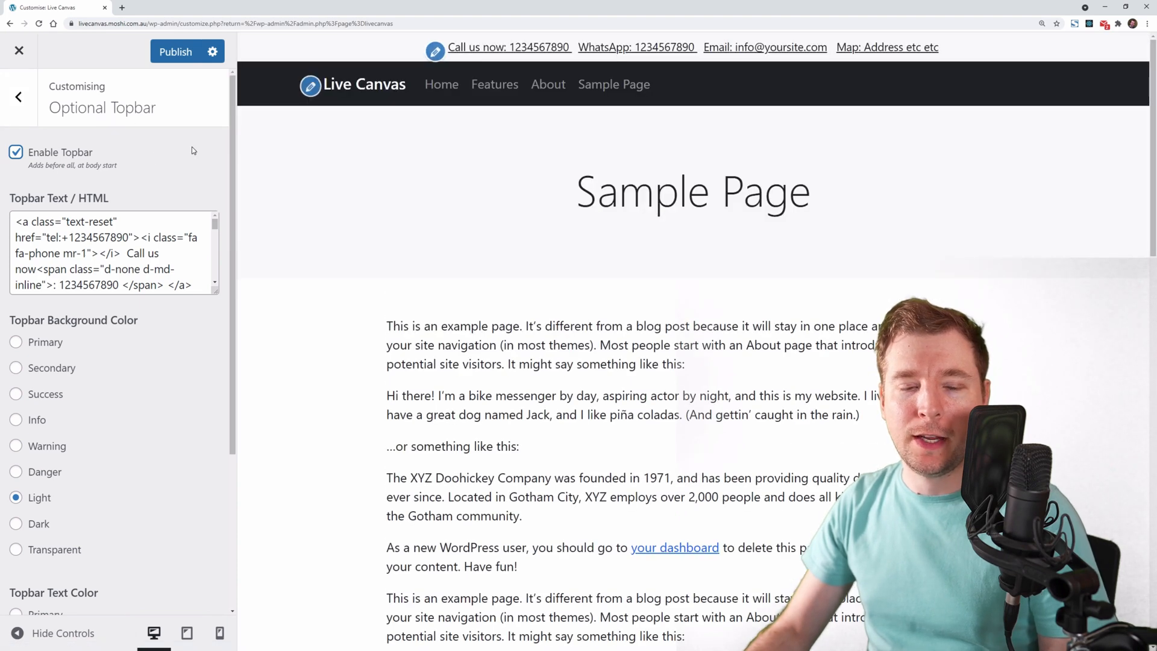
left_click(175, 52)
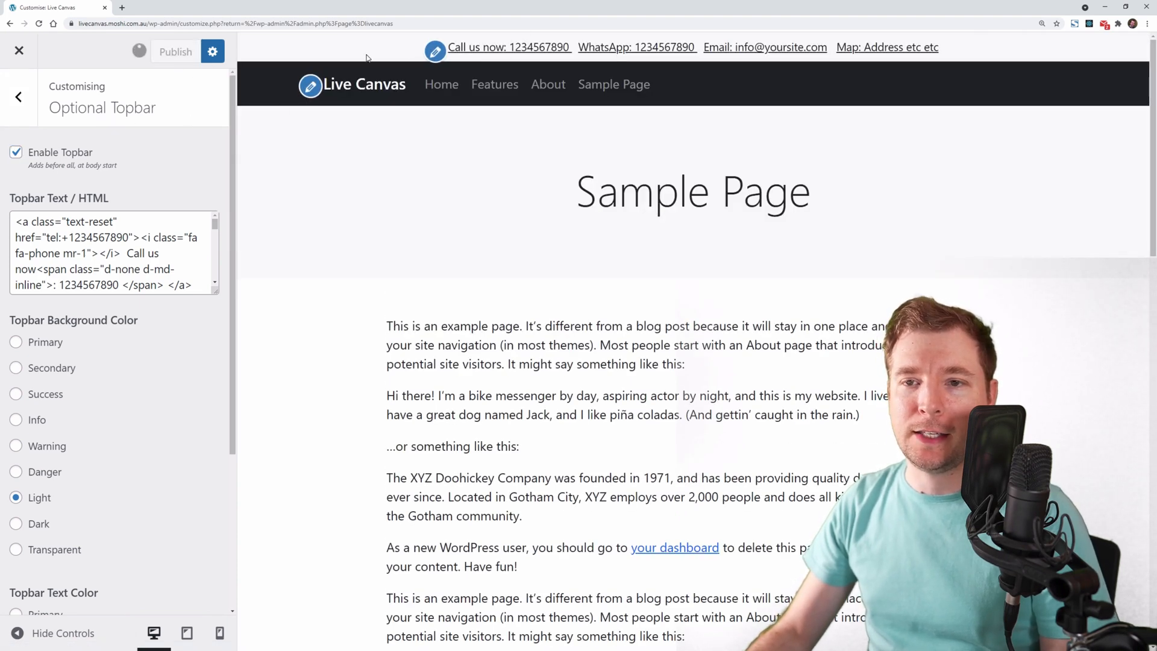
left_click(175, 51)
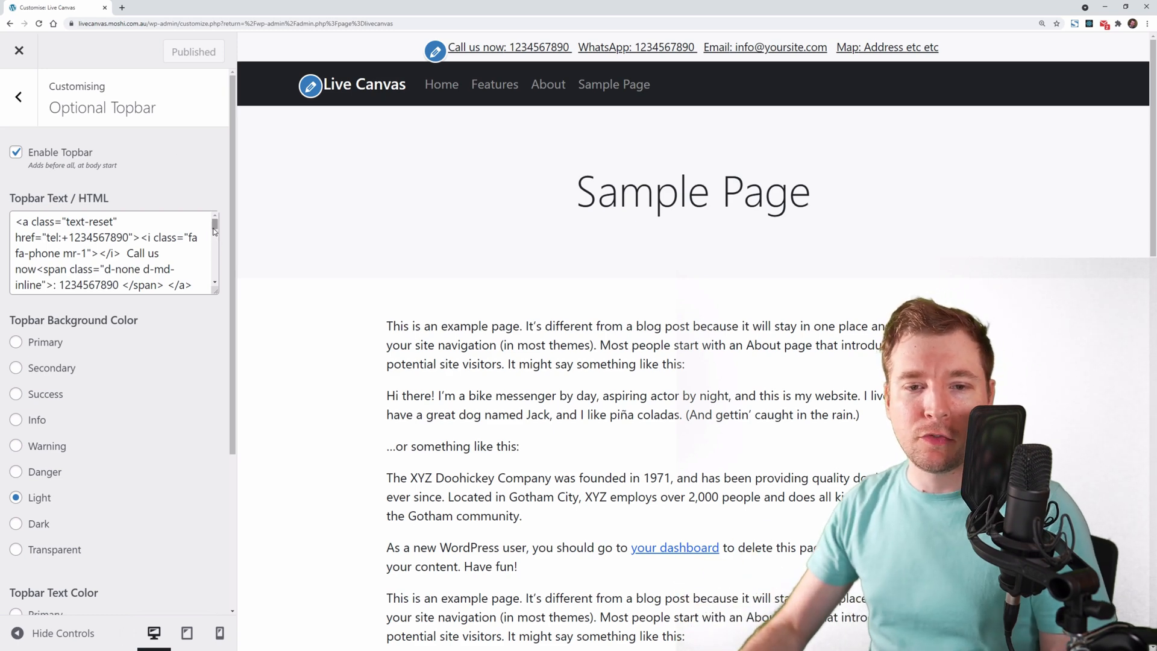
- Set the topbar background to Dark and its text colour to Light
scroll("down", 3)
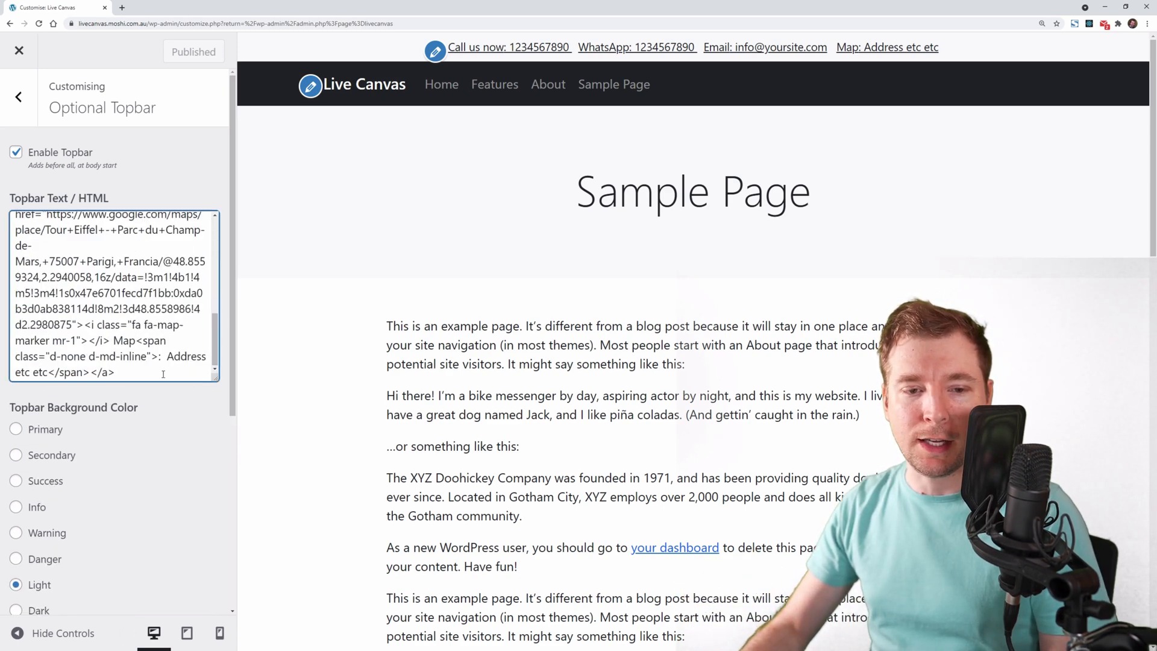
scroll("up", 3)
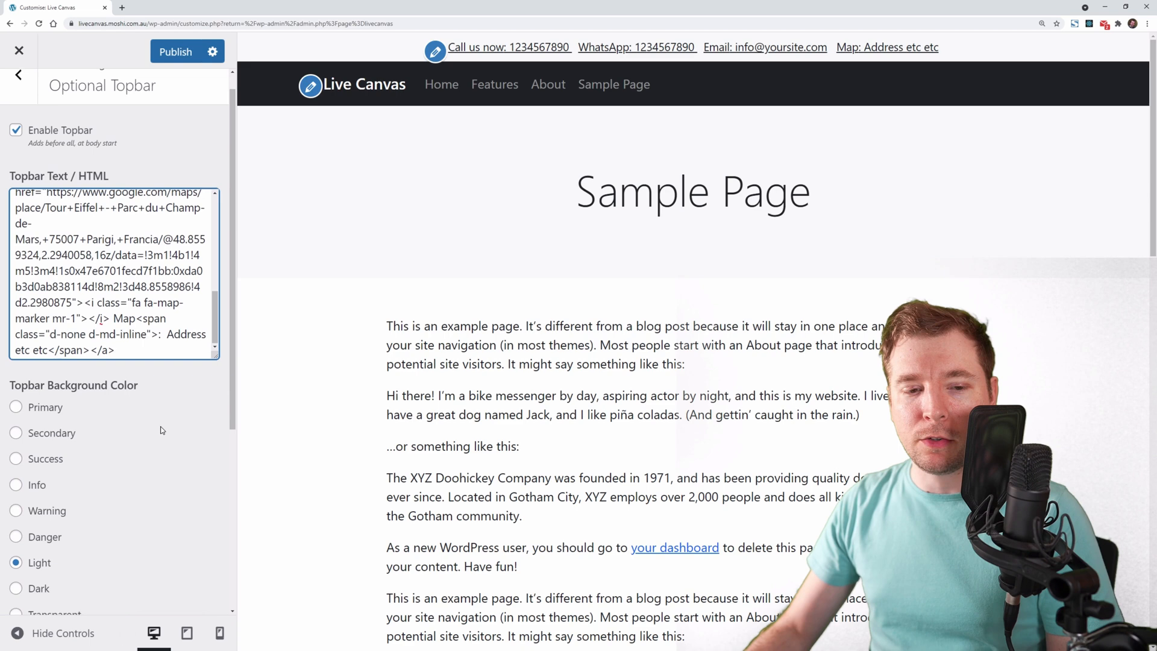
scroll("down", 3)
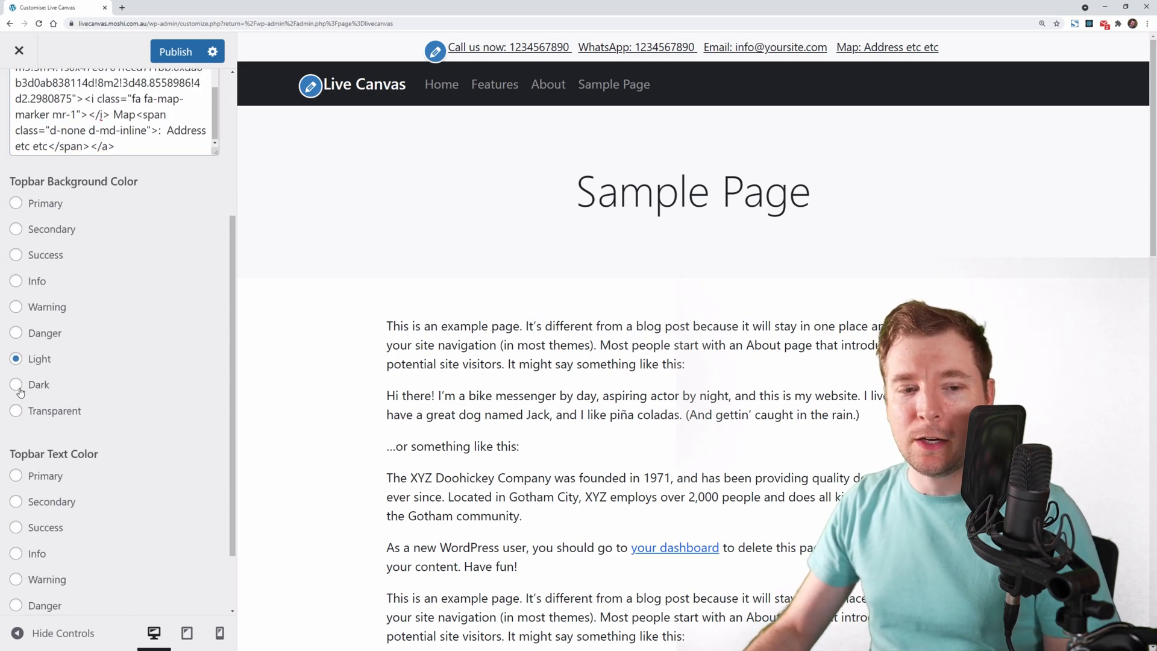
left_click(16, 385)
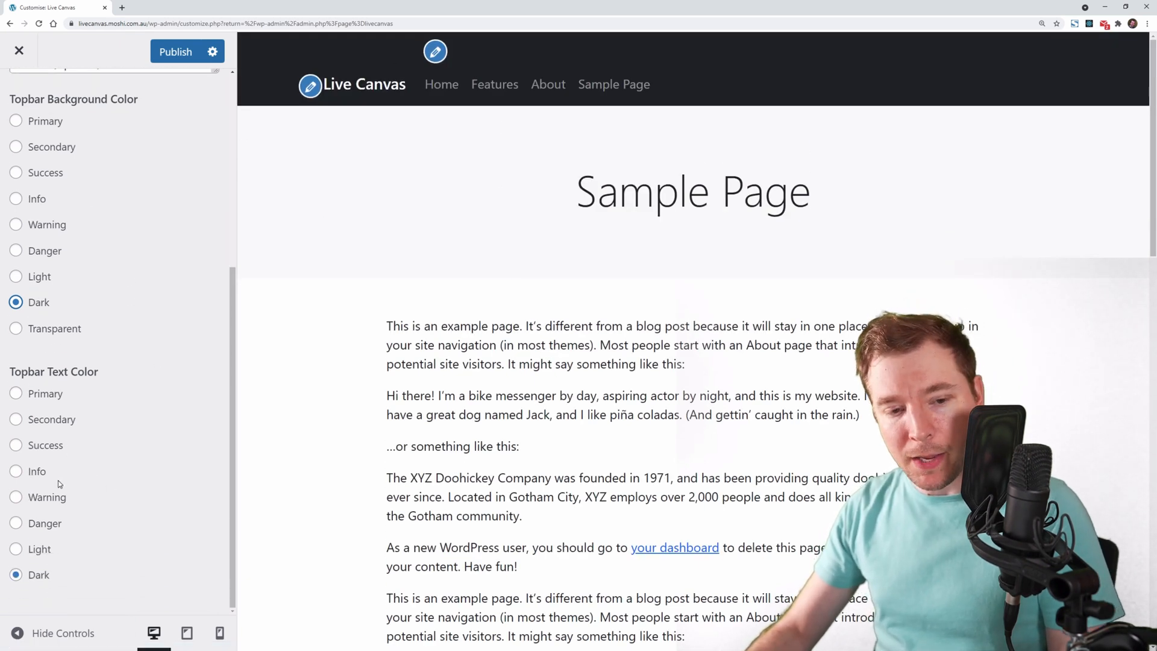
left_click(15, 550)
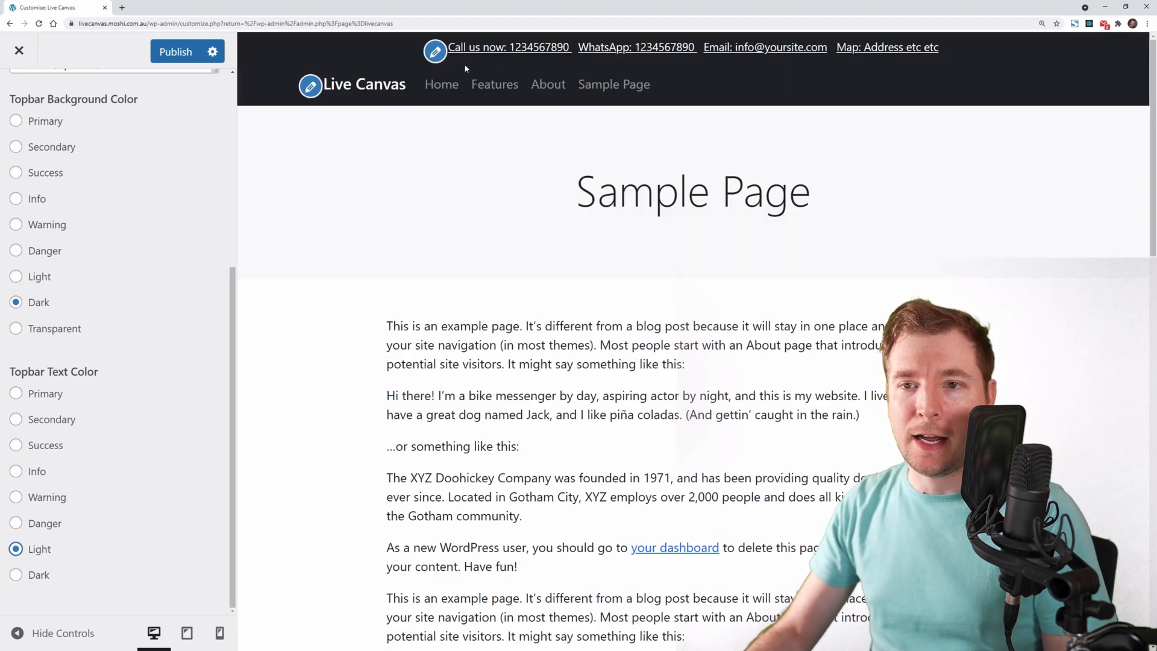
left_click(16, 393)
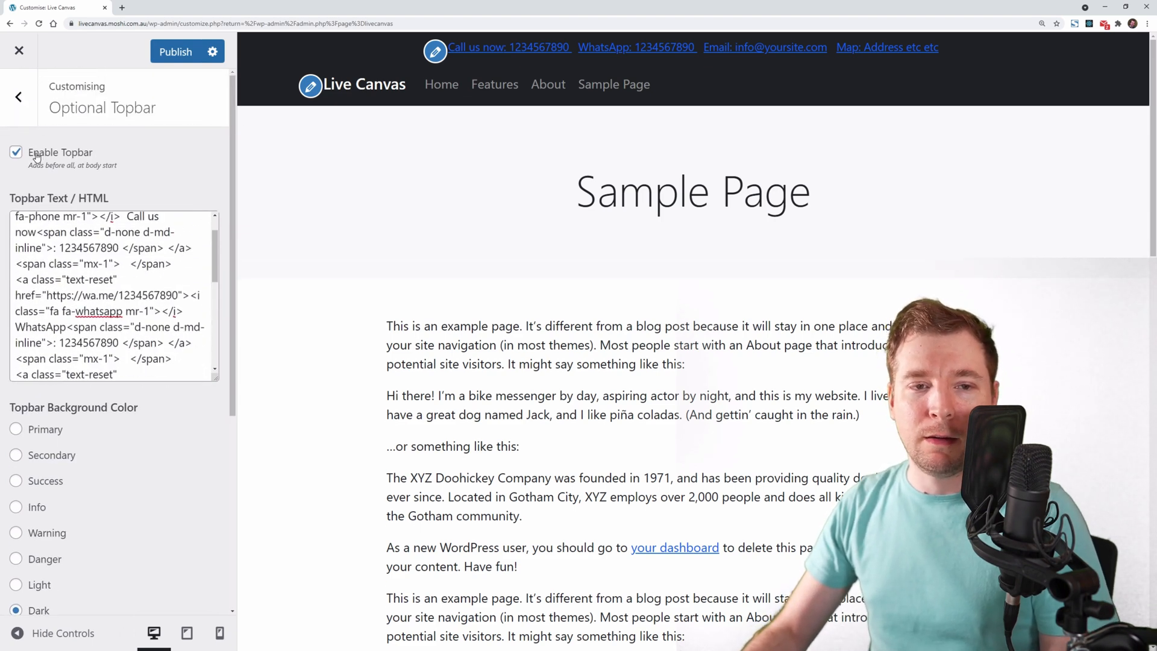
left_click(16, 152)
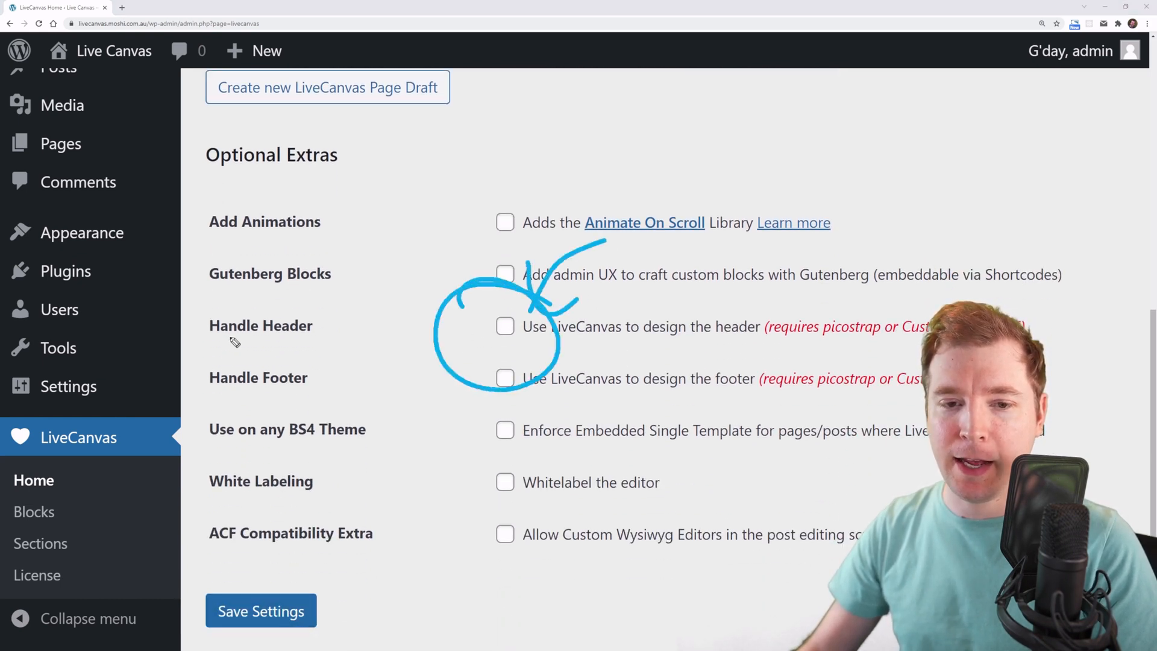
- Tick Handle Header in Optional Extras so LiveCanvas designs the header
left_click(505, 327)
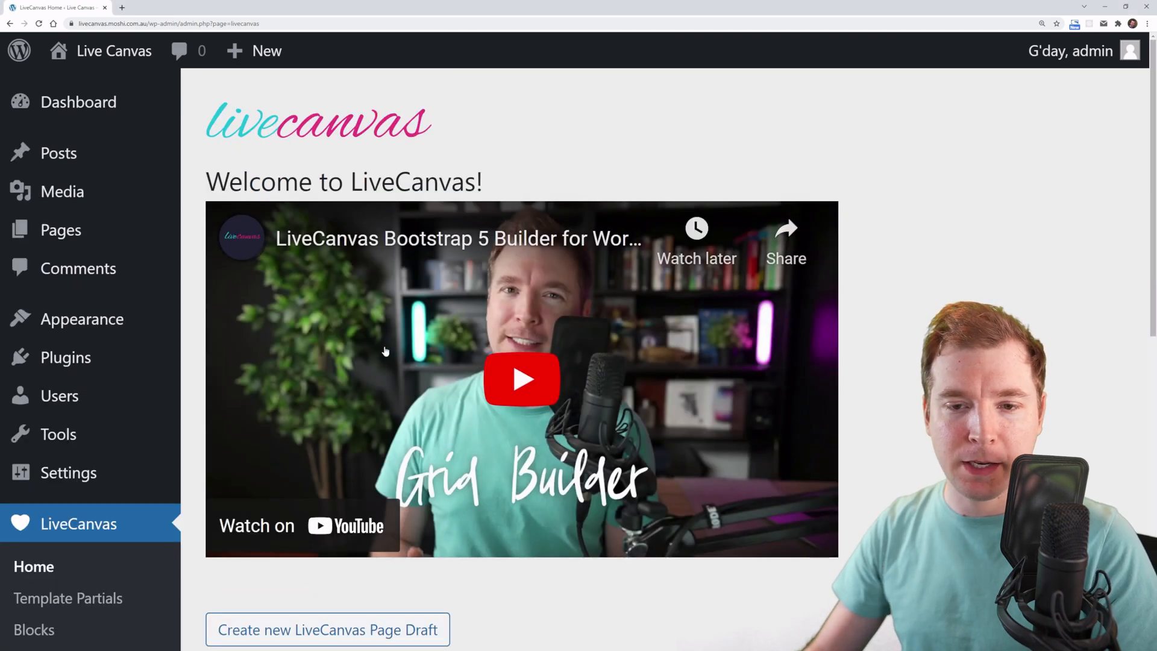
scroll("down", 3)
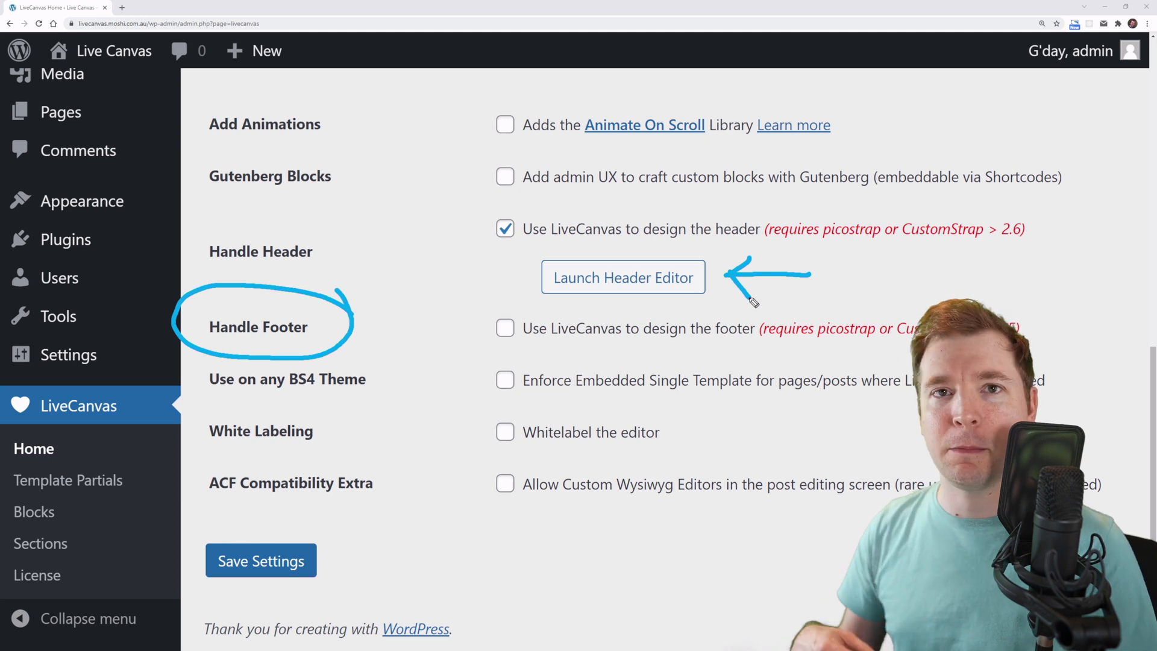
scroll("up", 3)
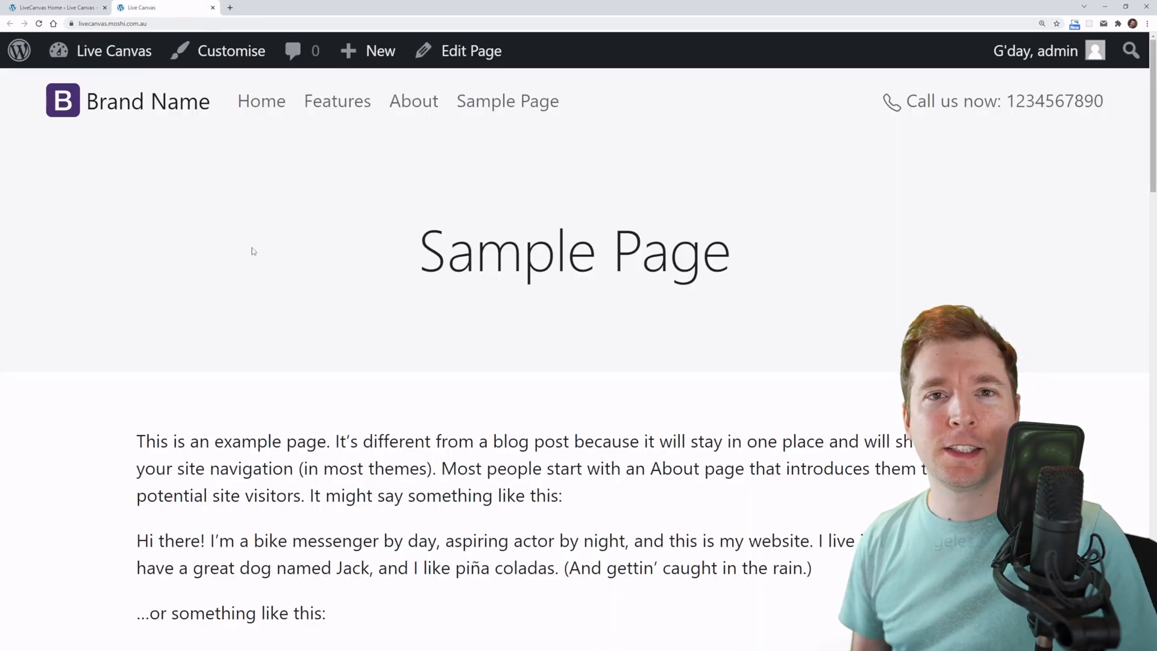
mouse_move(112, 130)
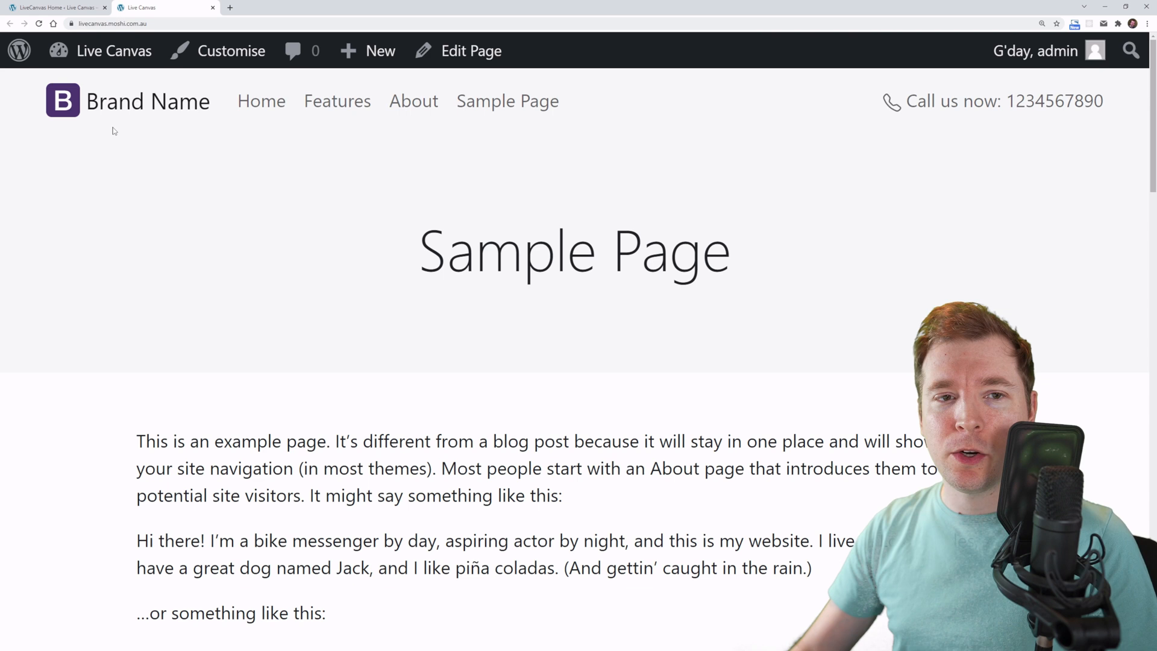
mouse_move(643, 109)
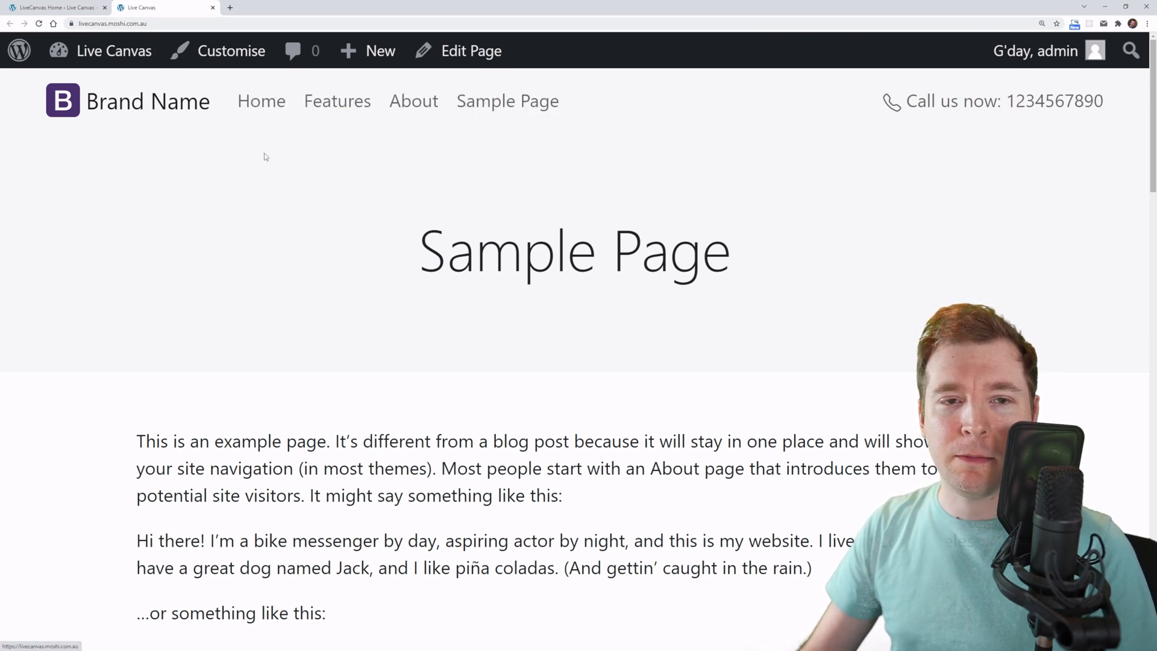
mouse_move(190, 114)
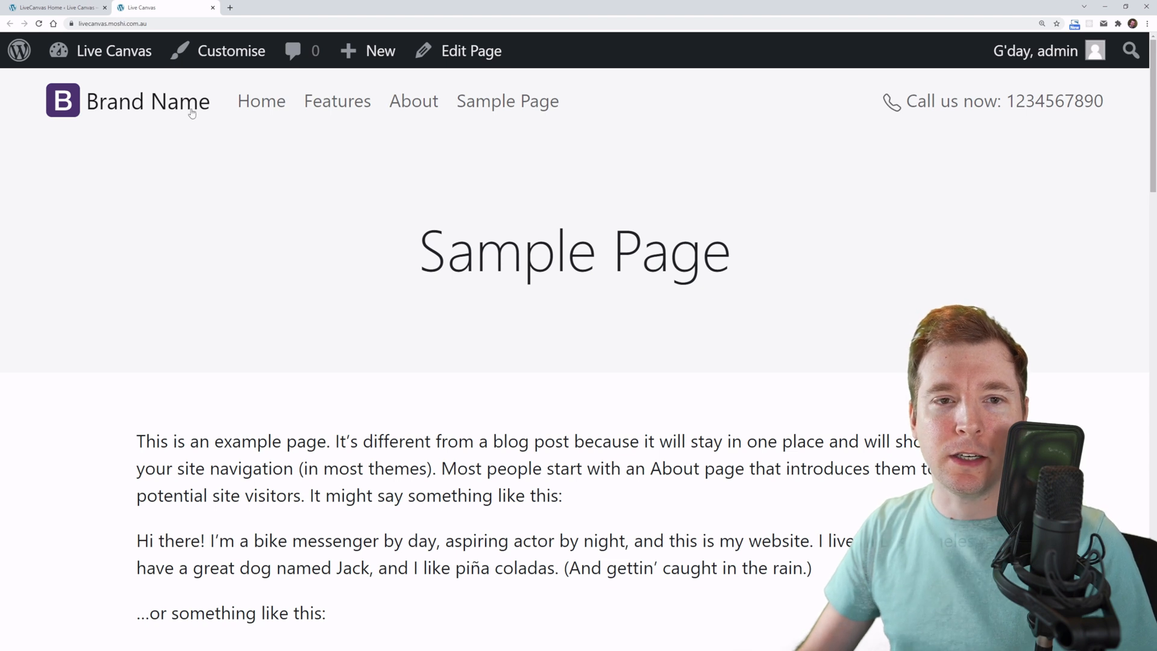
mouse_move(633, 101)
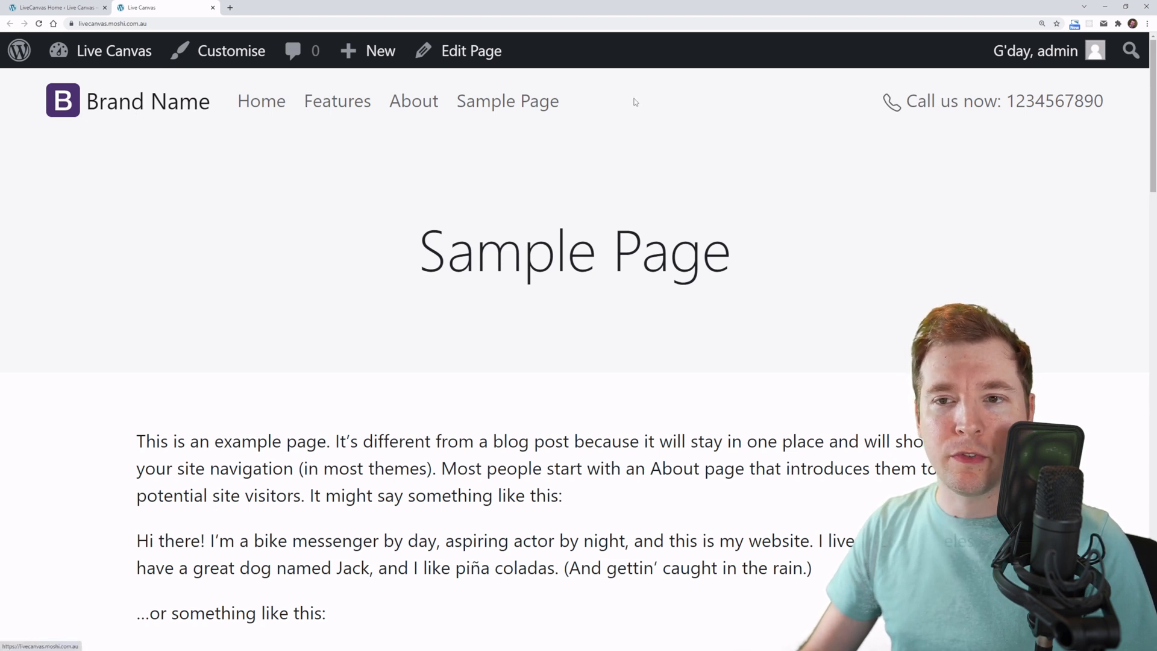
mouse_move(747, 113)
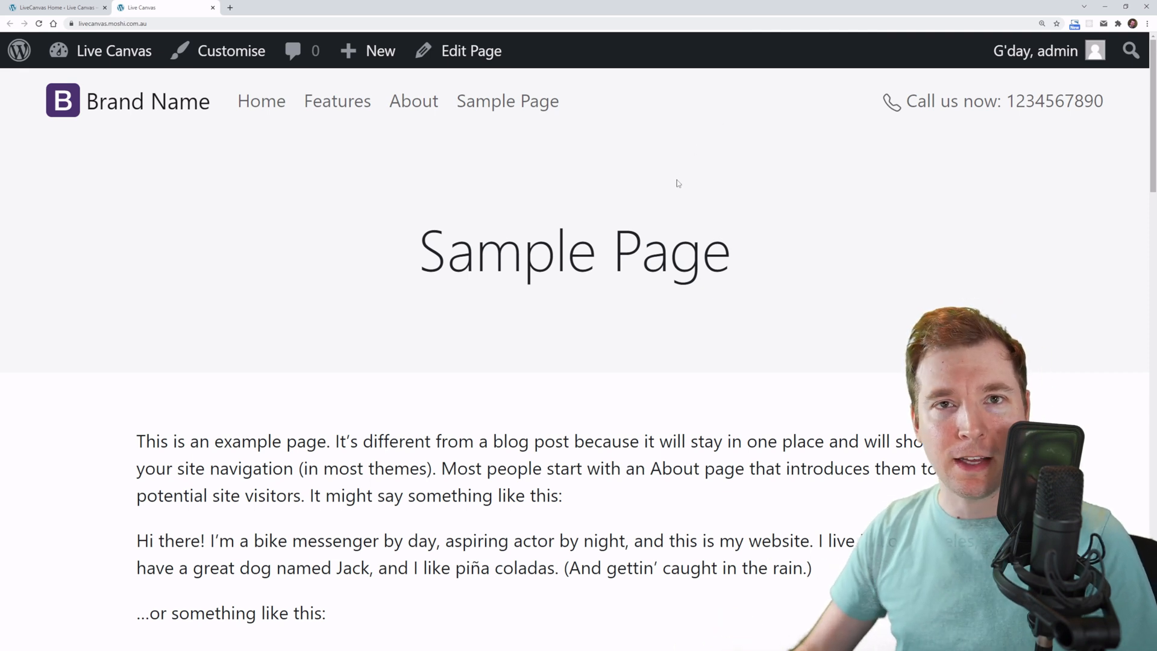
left_click(114, 50)
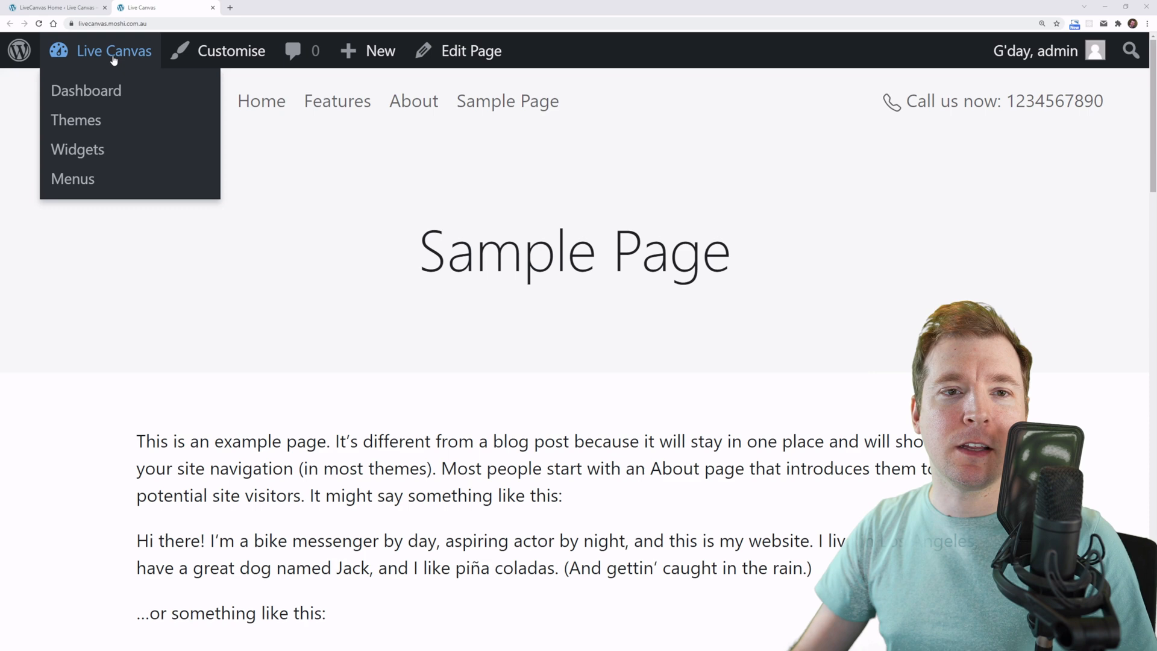
- Go to LiveCanvas Template Partials and inspect the Header partial's edit screen
left_click(85, 91)
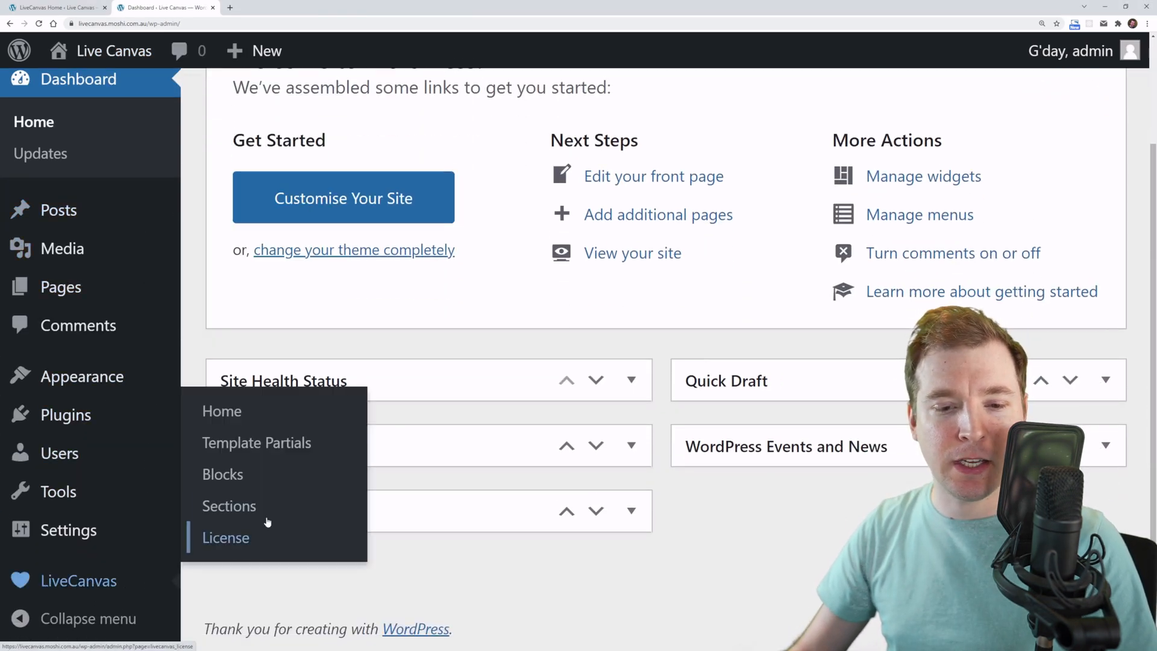
mouse_move(256, 442)
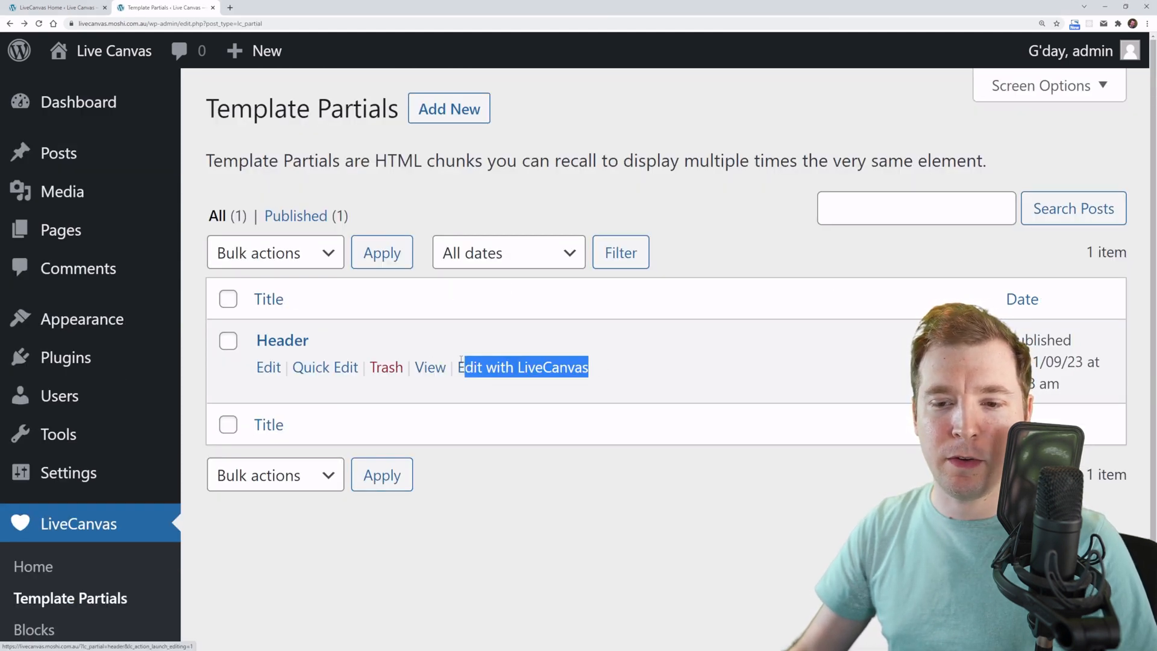
left_click(267, 299)
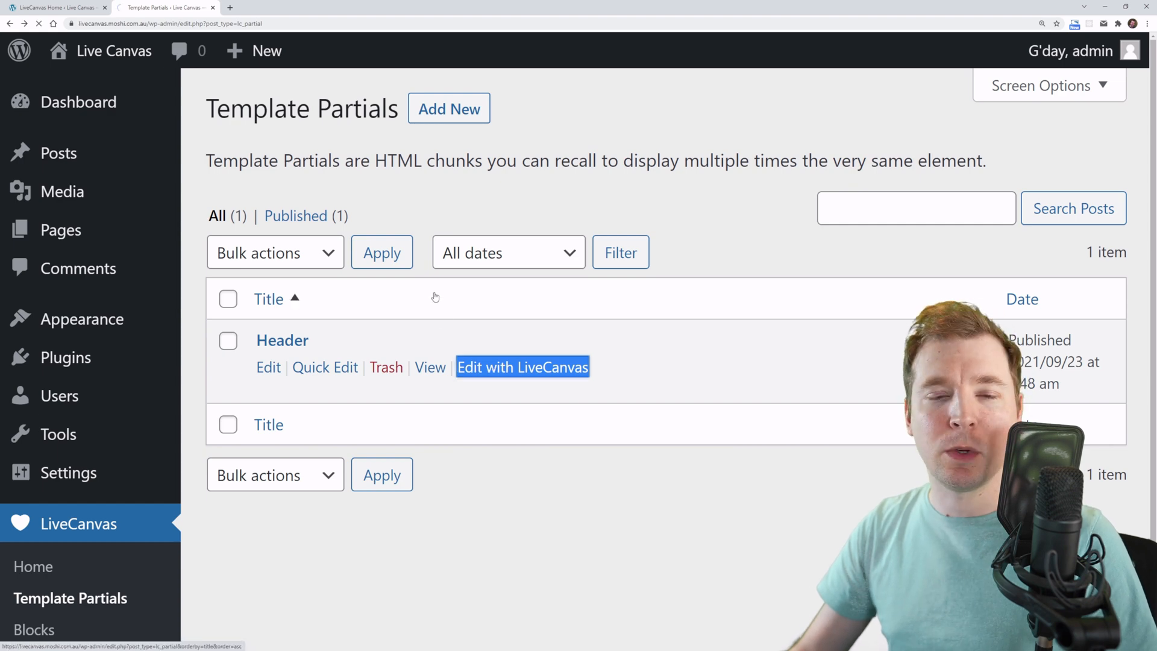
left_click(522, 366)
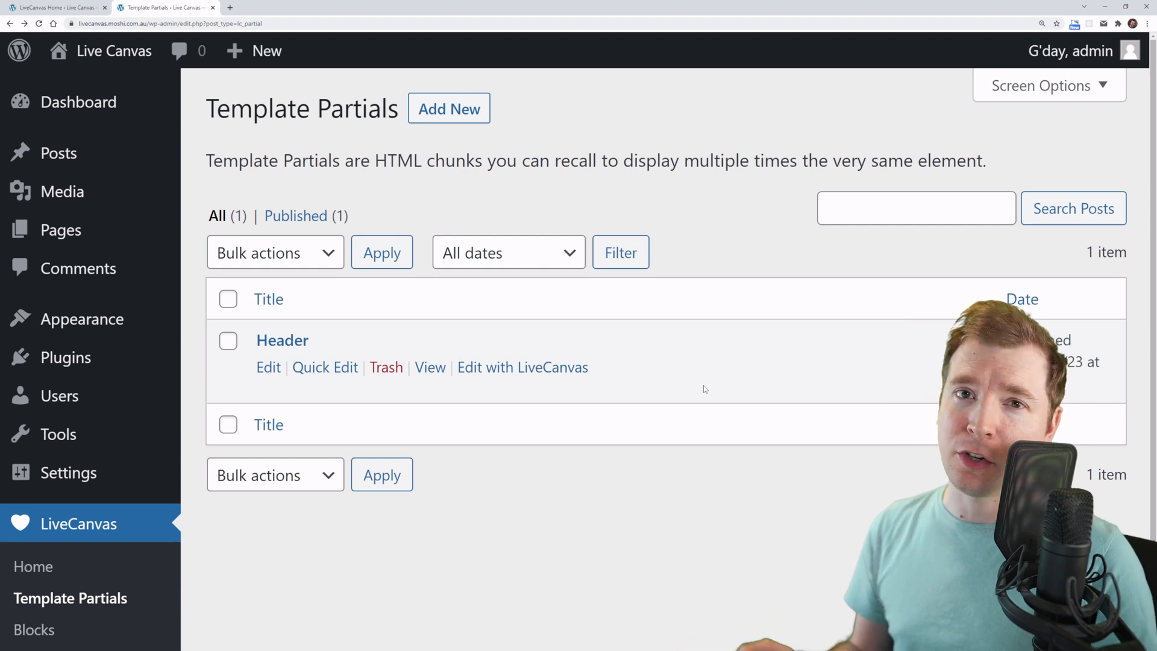
left_click(268, 367)
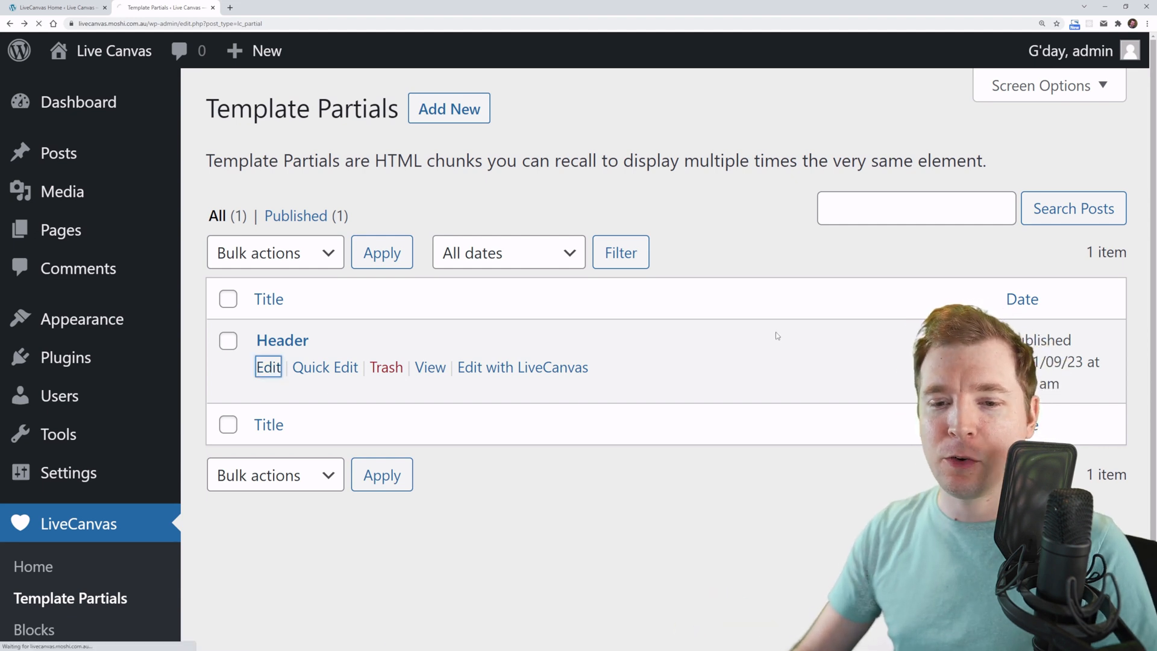
left_click(268, 366)
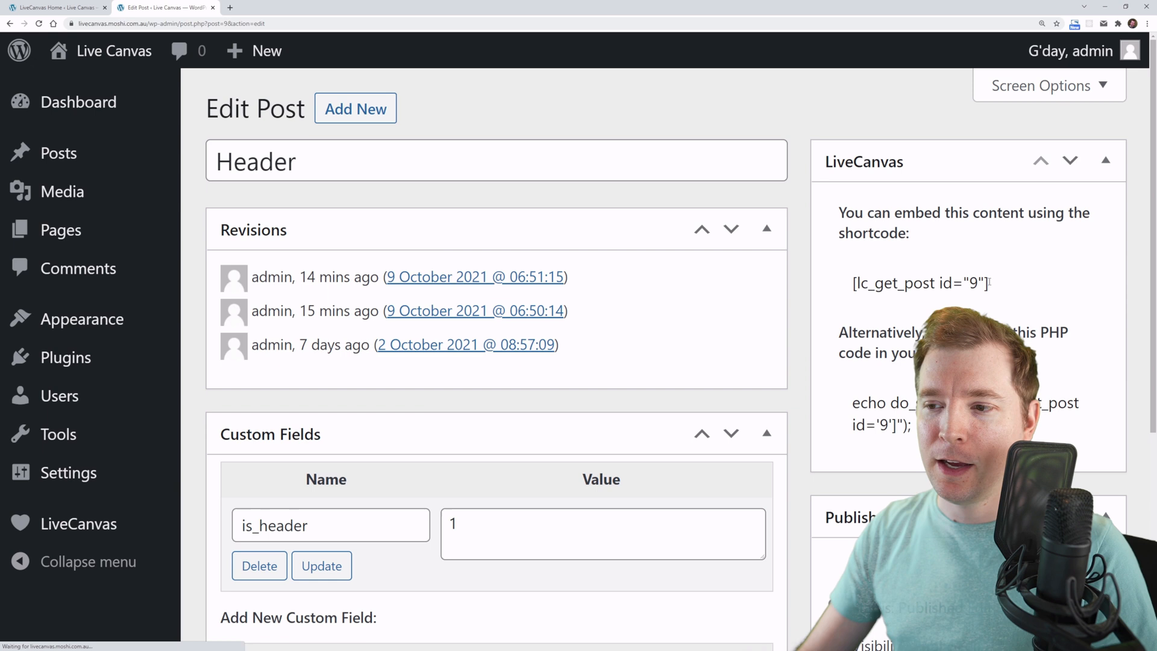
double_click(879, 414)
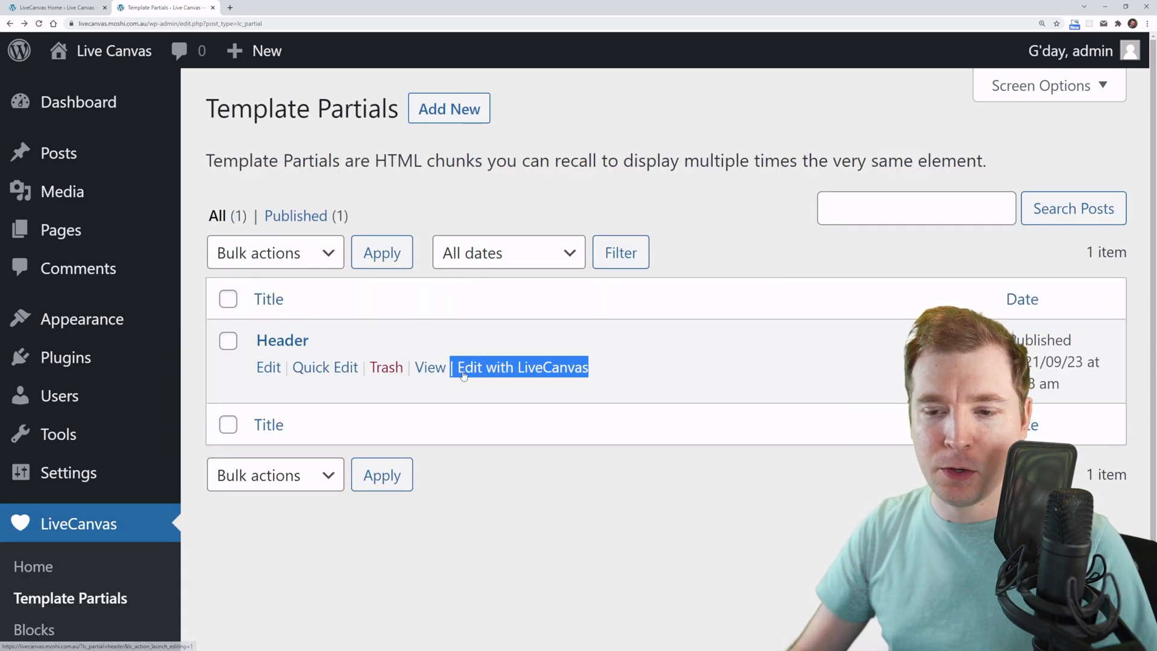
scroll("down", 3)
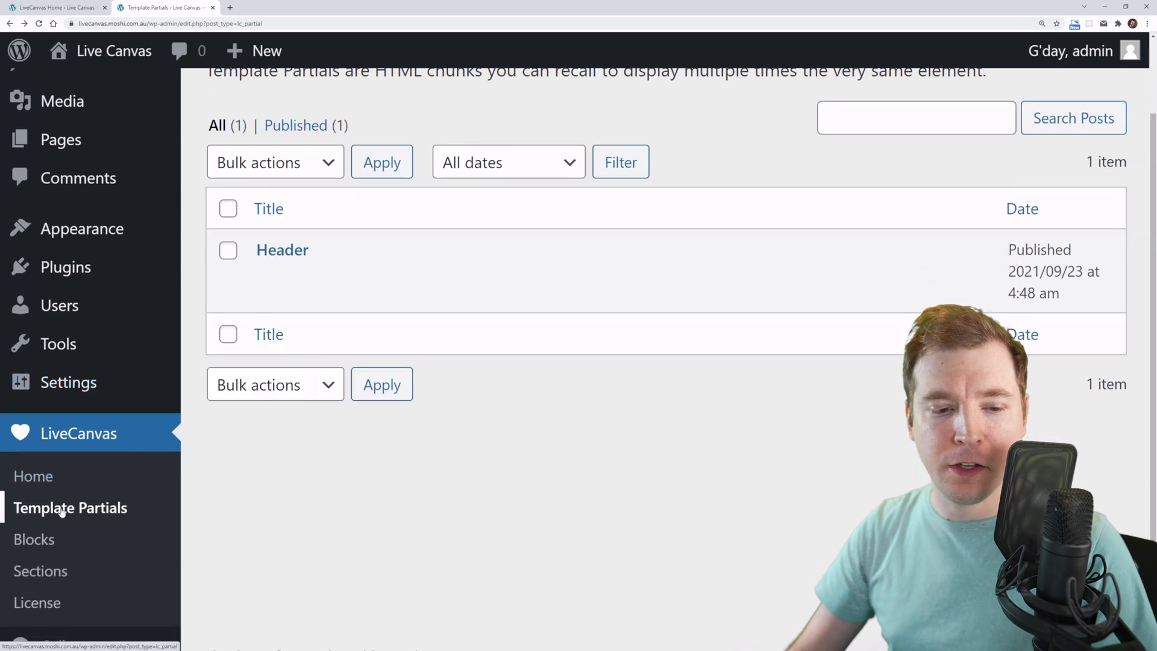
- Return to LiveCanvas Home and launch the Header editor
left_click(34, 476)
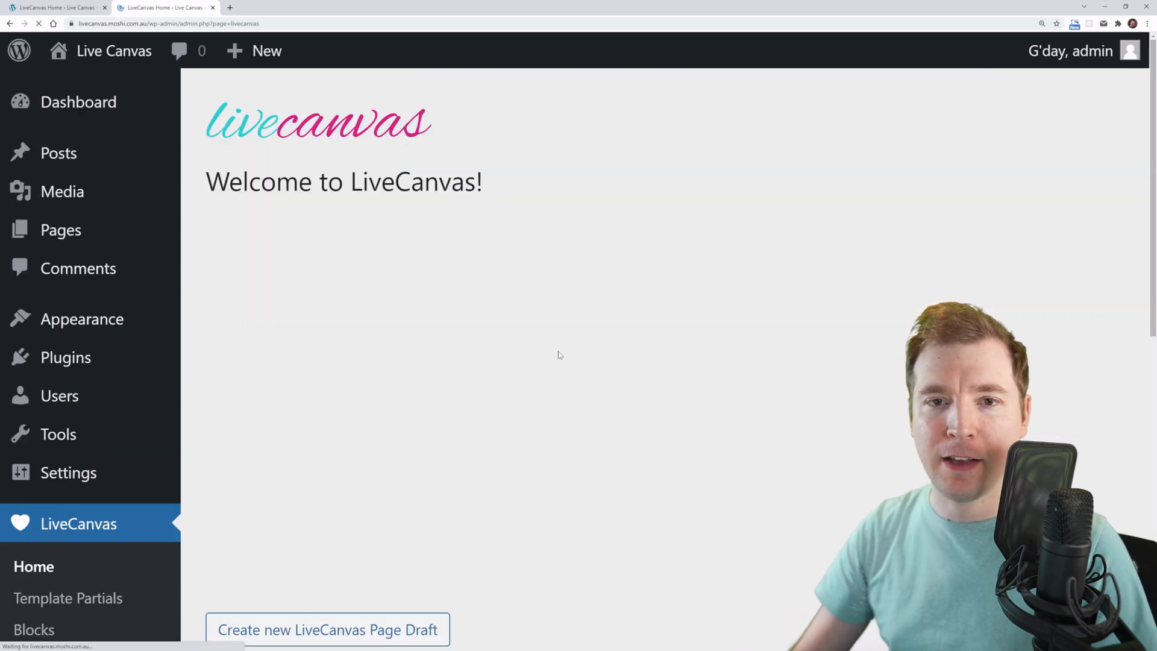
scroll("down", 3)
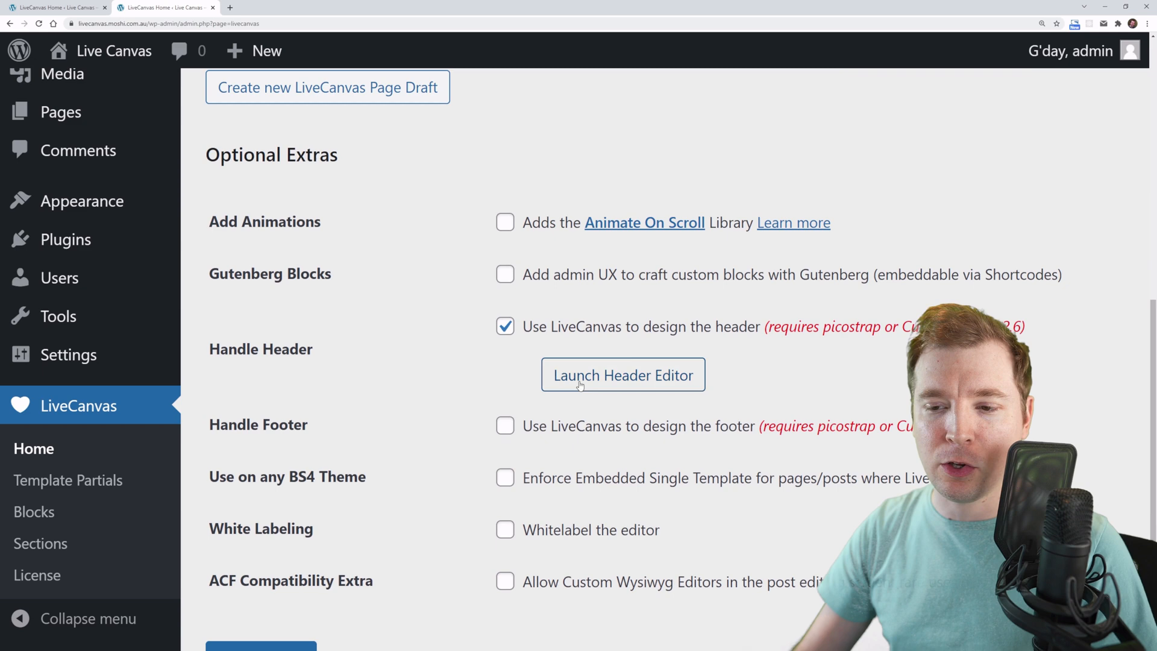
left_click(622, 375)
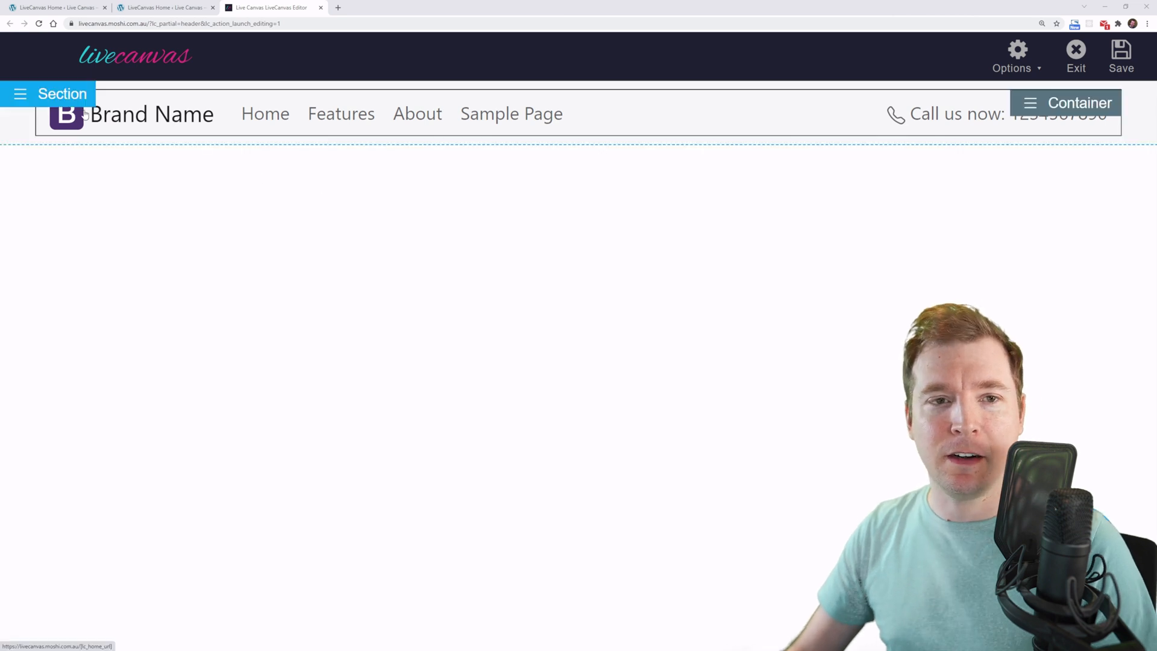
left_click(48, 94)
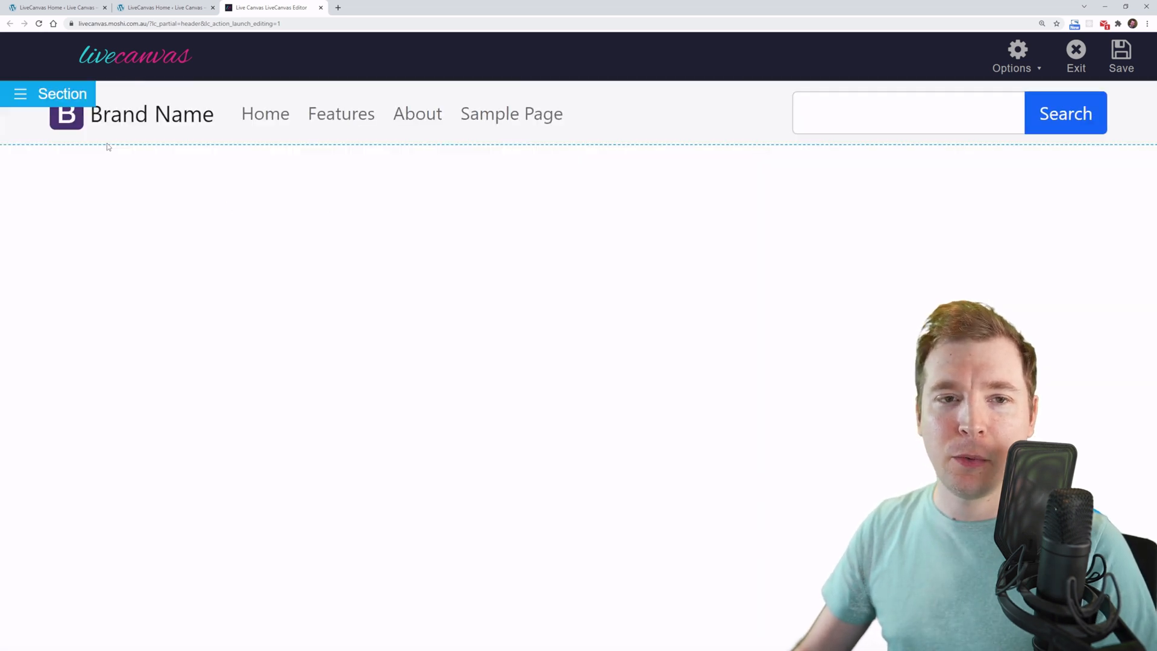
mouse_move(174, 126)
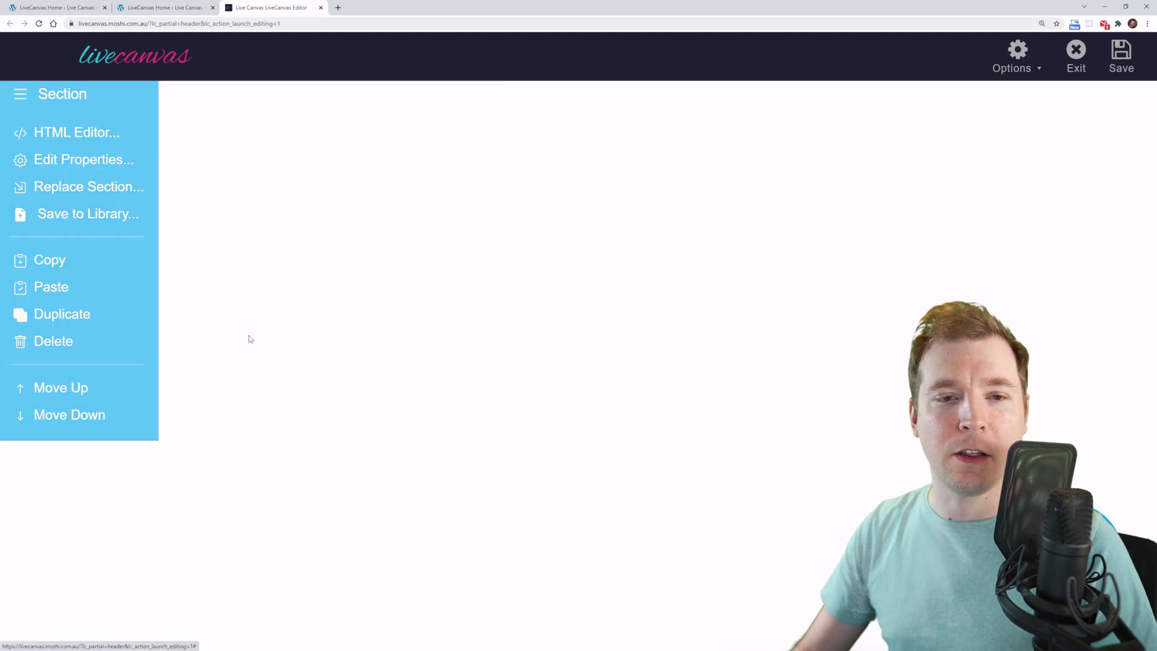
- Replace the header section, trying readymades, then insert Header Default with the Call us number
left_click(250, 337)
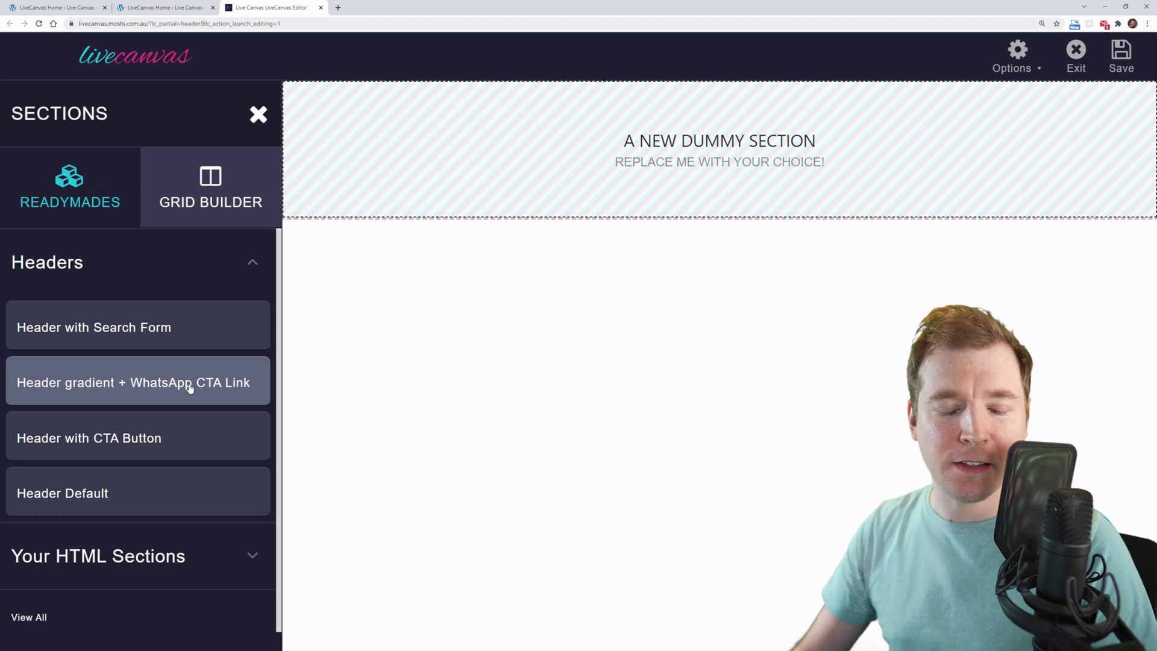
left_click(137, 382)
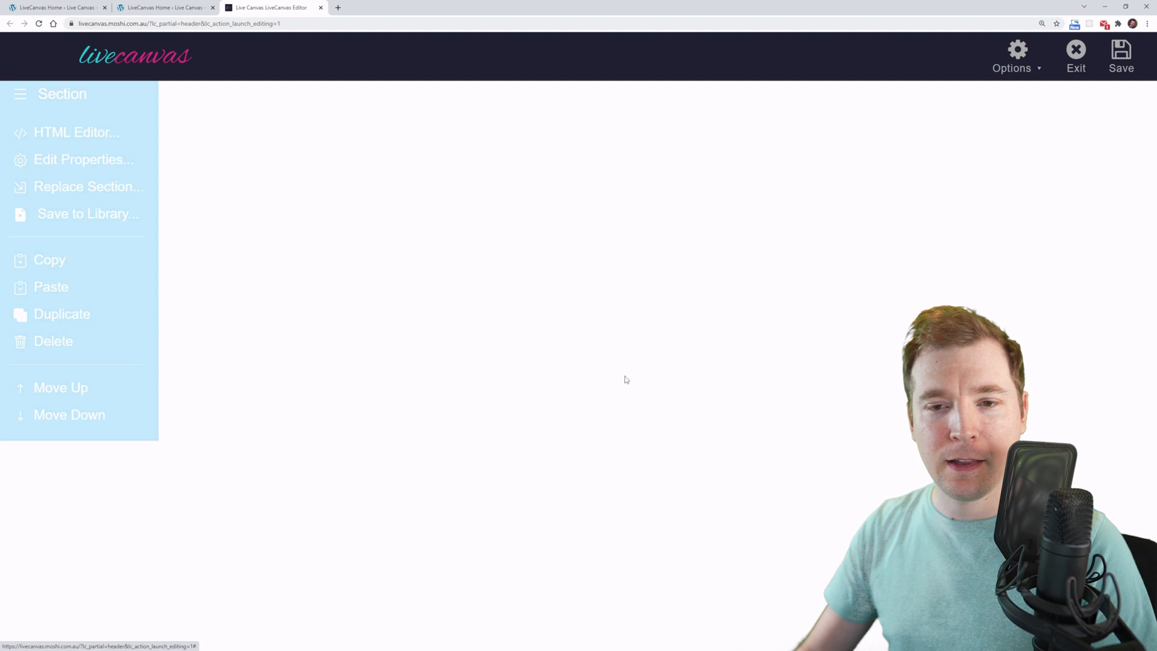
left_click(88, 186)
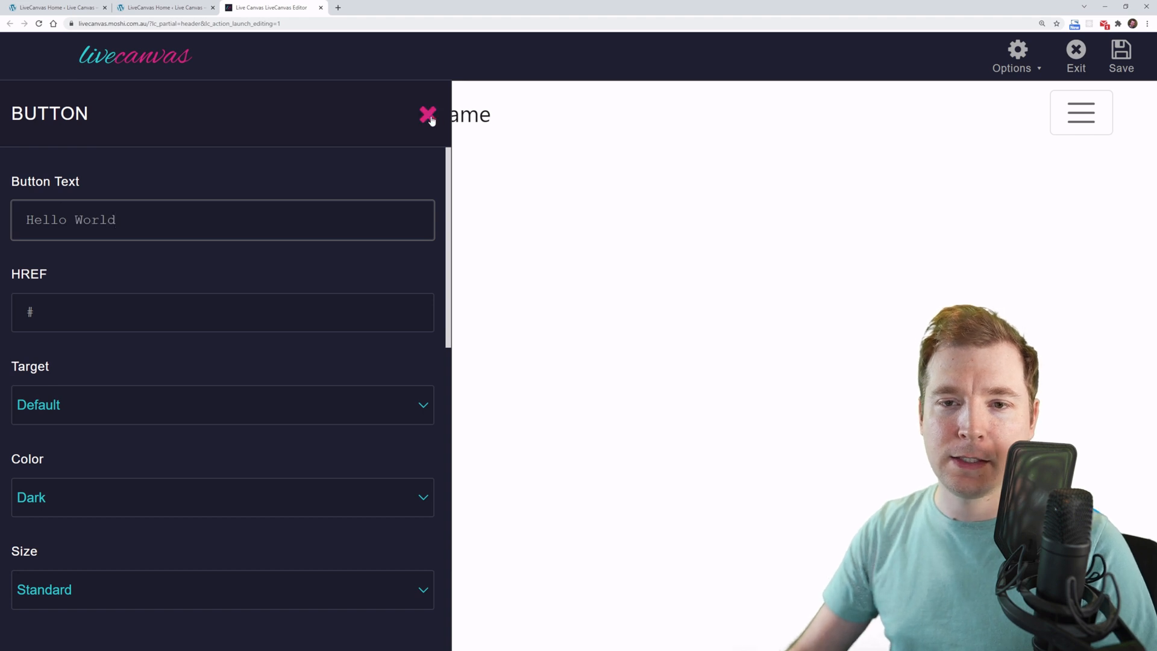
left_click(426, 116)
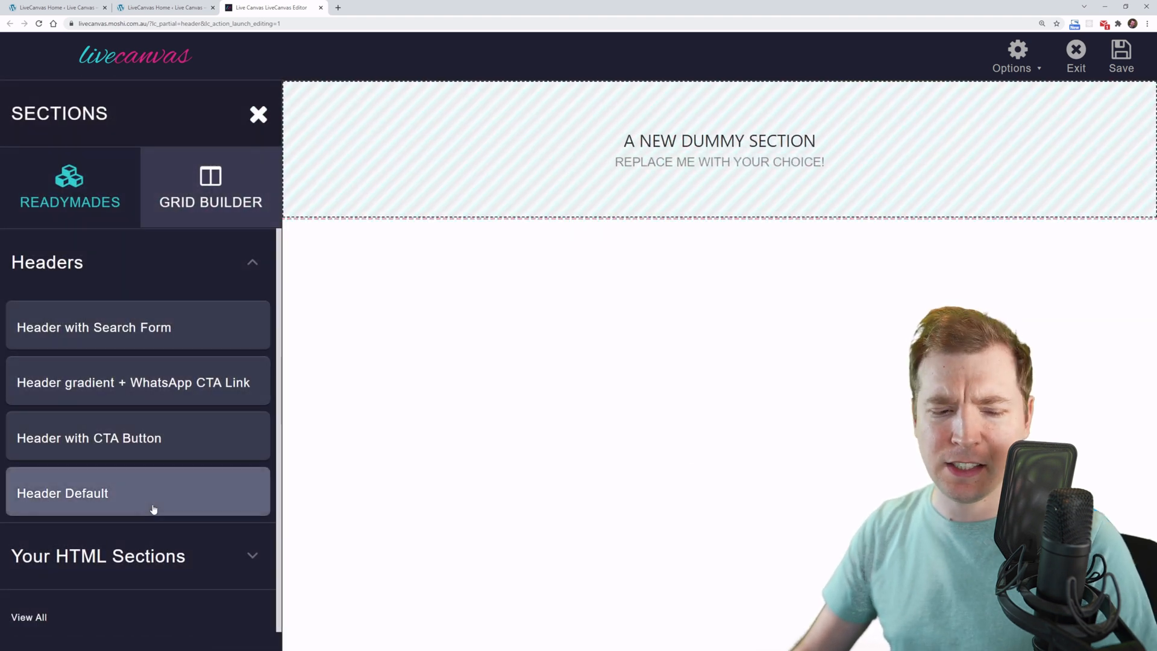
left_click(136, 492)
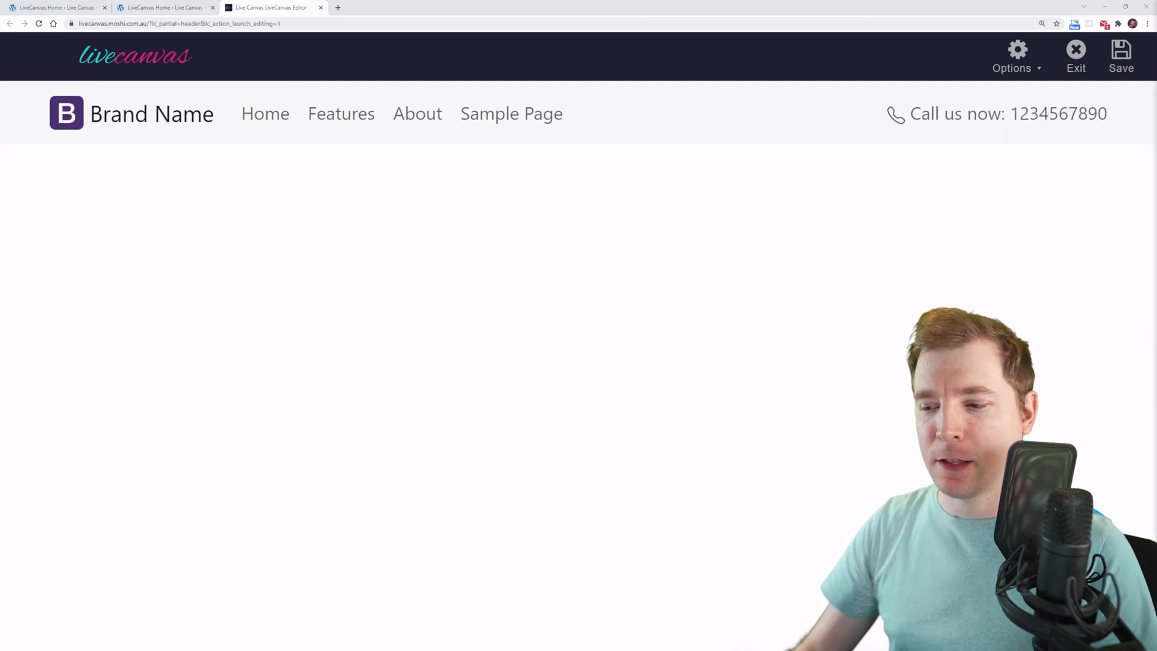
- Replace the section with 'Header gradient + WhatsApp CTA Link' and preview it live
left_click(136, 382)
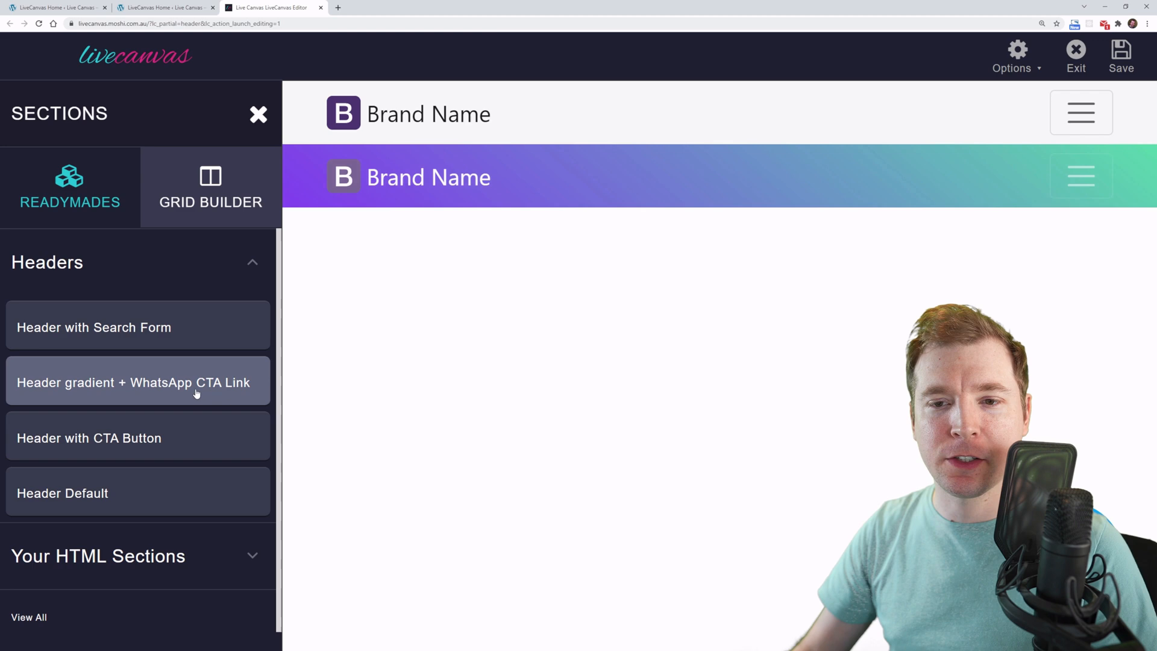
left_click(133, 382)
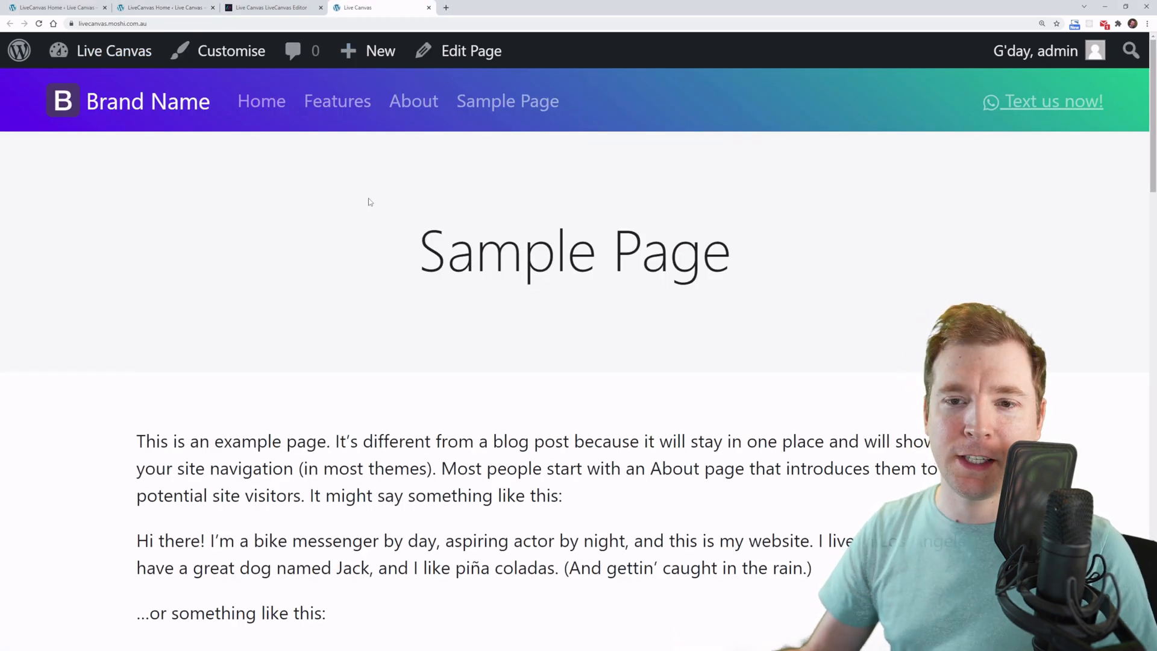
mouse_move(273, 195)
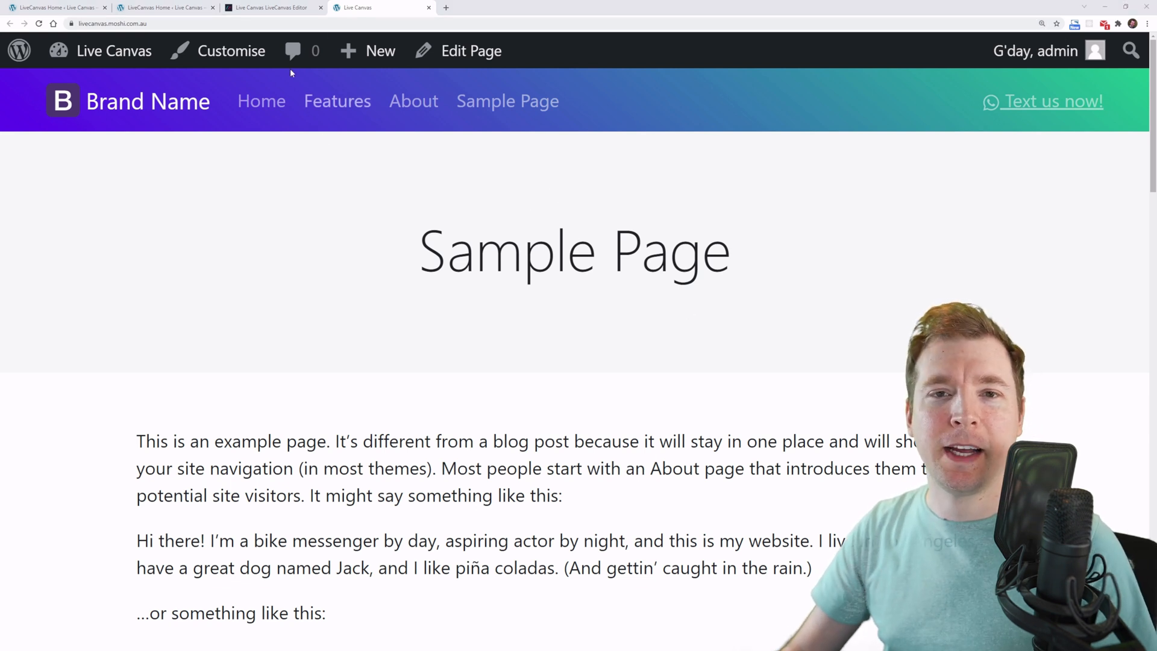
left_click(471, 50)
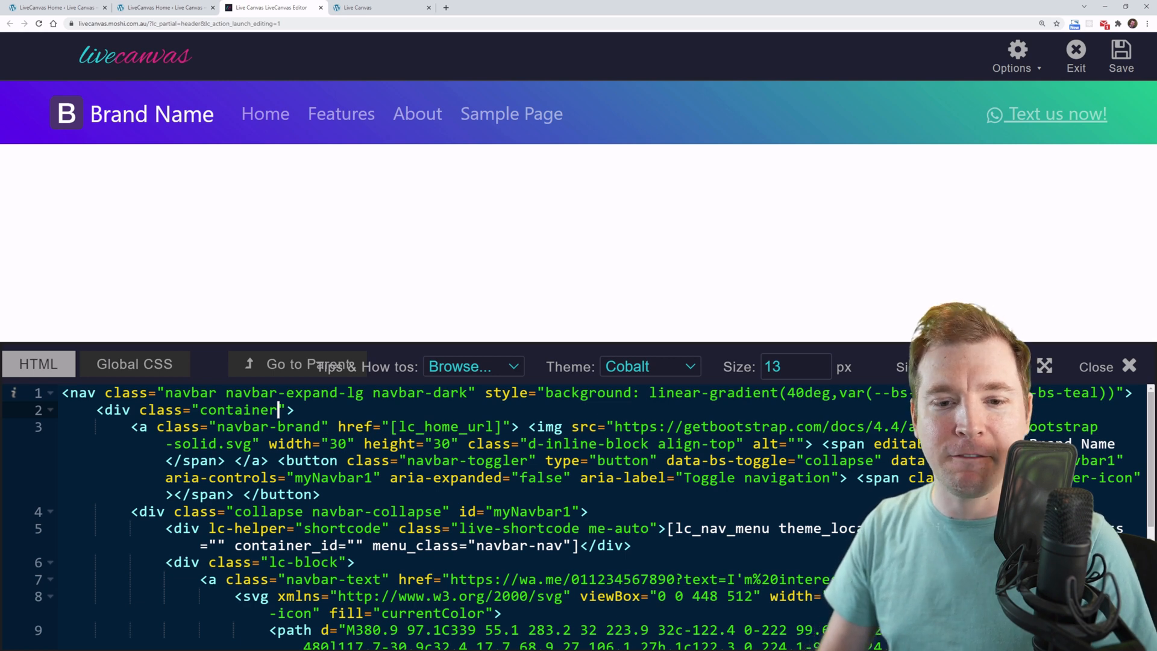
- Change the navbar container to container-fluid, then set Container Width back to Fixed Width
type("-fluid")
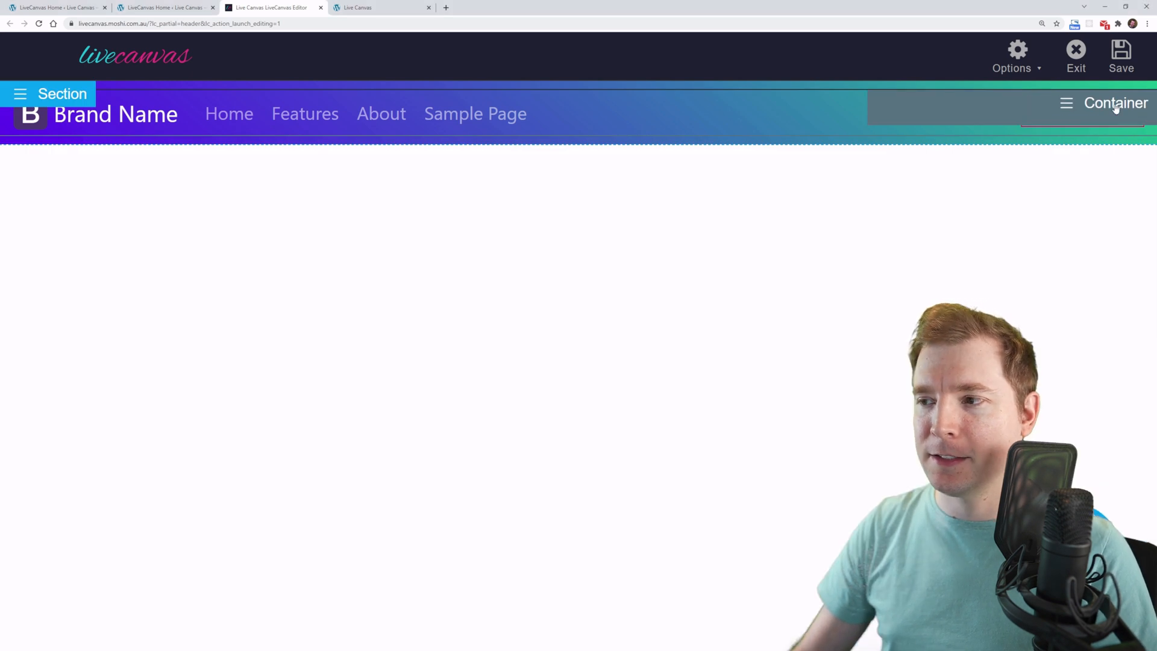
left_click(1113, 103)
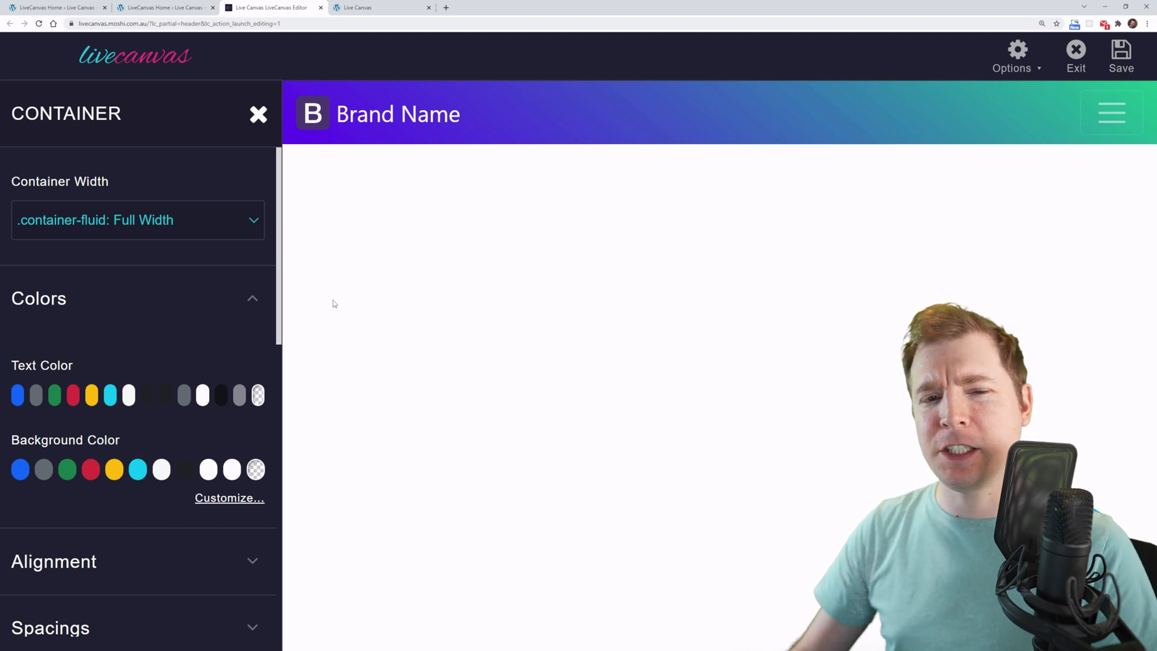
left_click(137, 220)
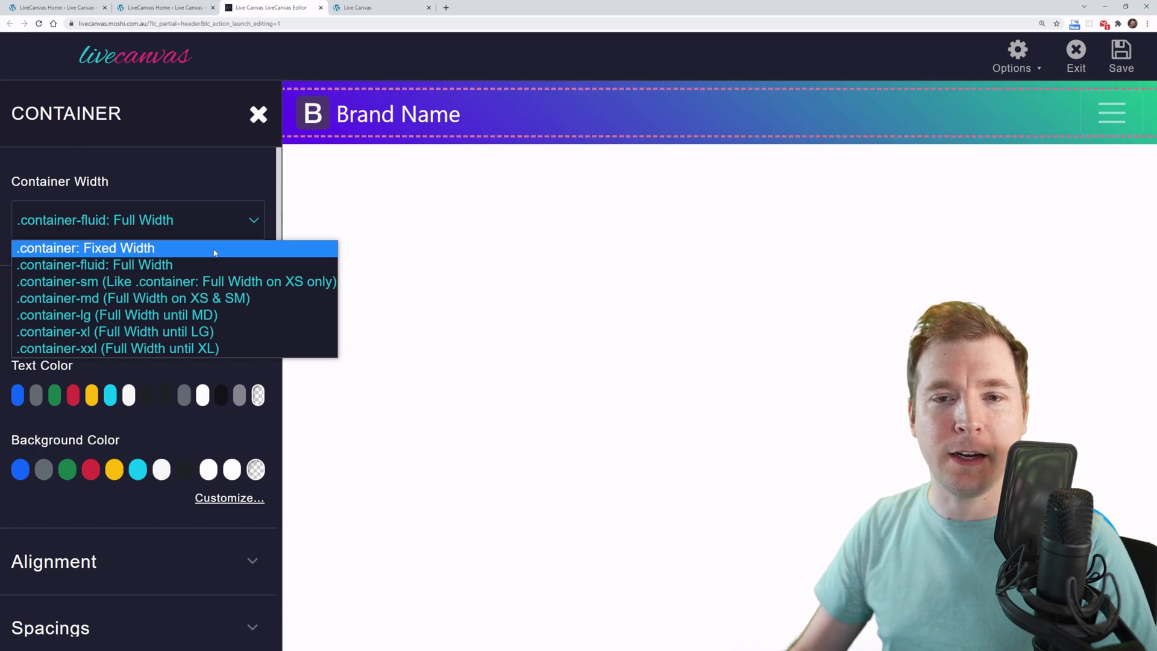
left_click(85, 249)
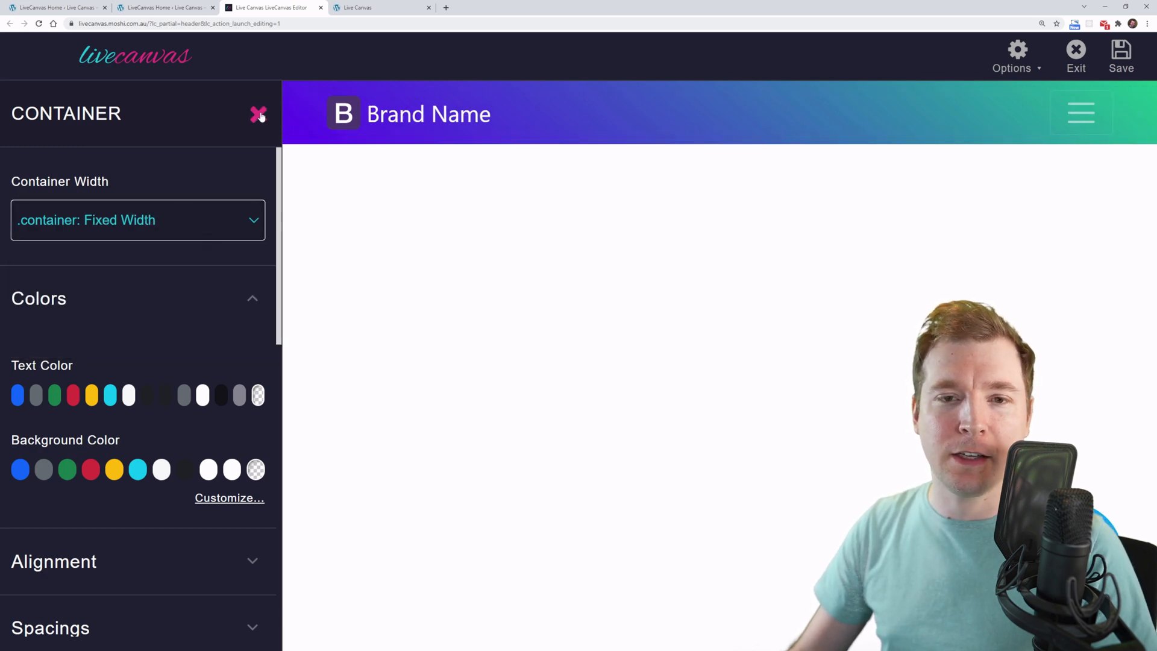
left_click(257, 114)
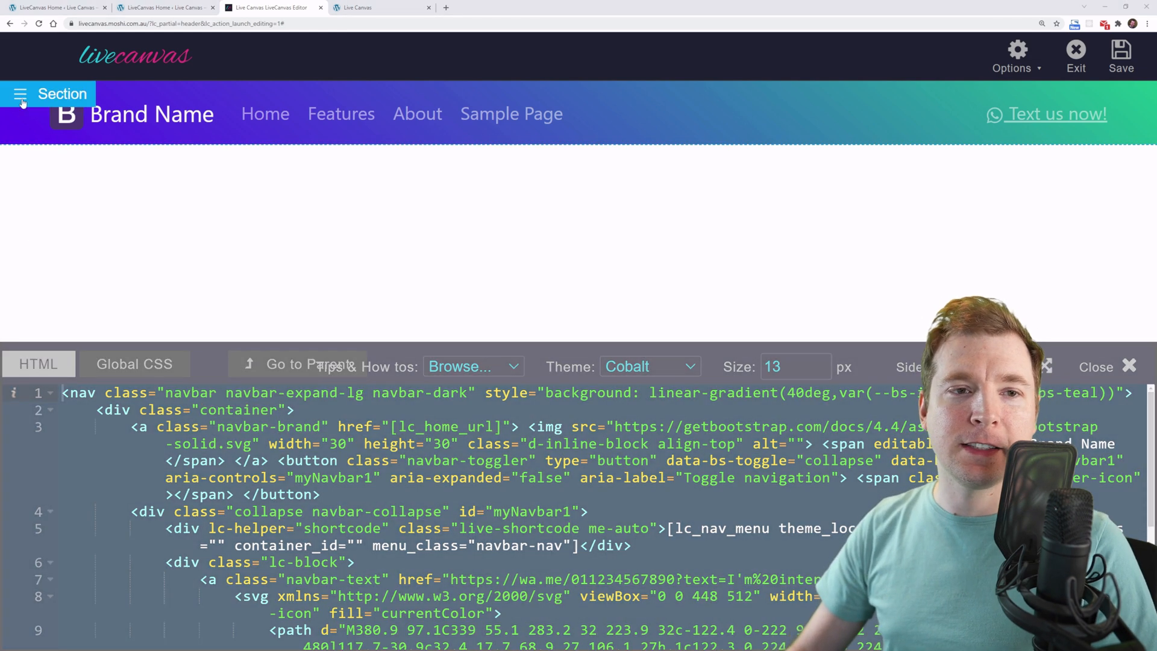
- Give the header section padding 4 on all sides, then reset it to None
left_click(48, 94)
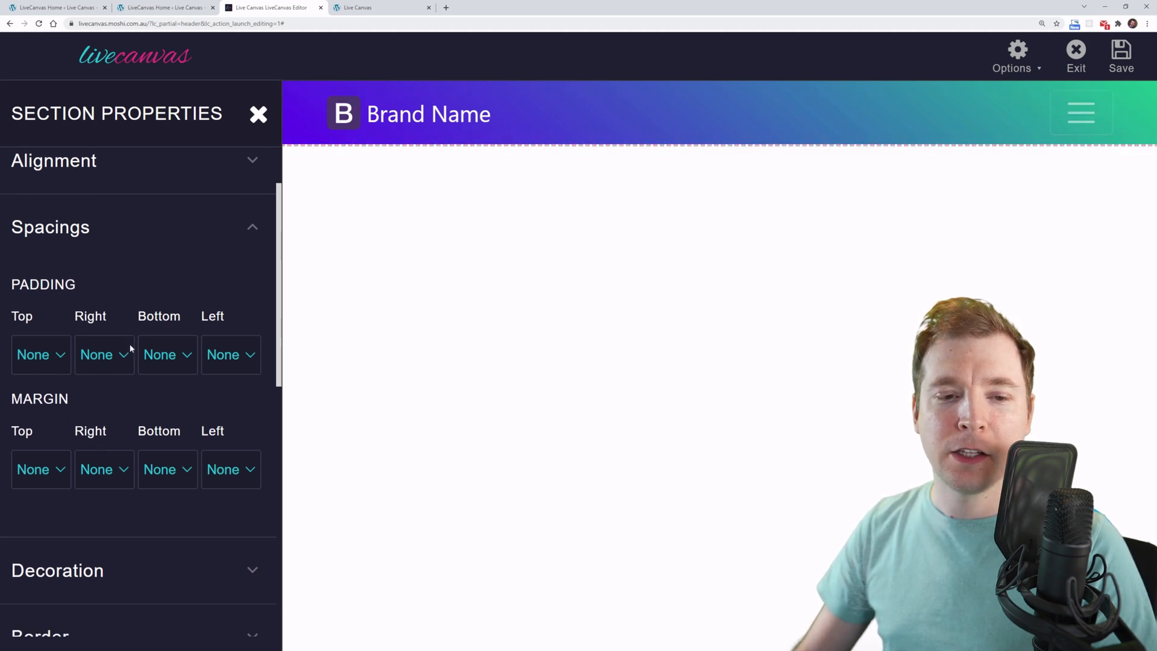
left_click(33, 355)
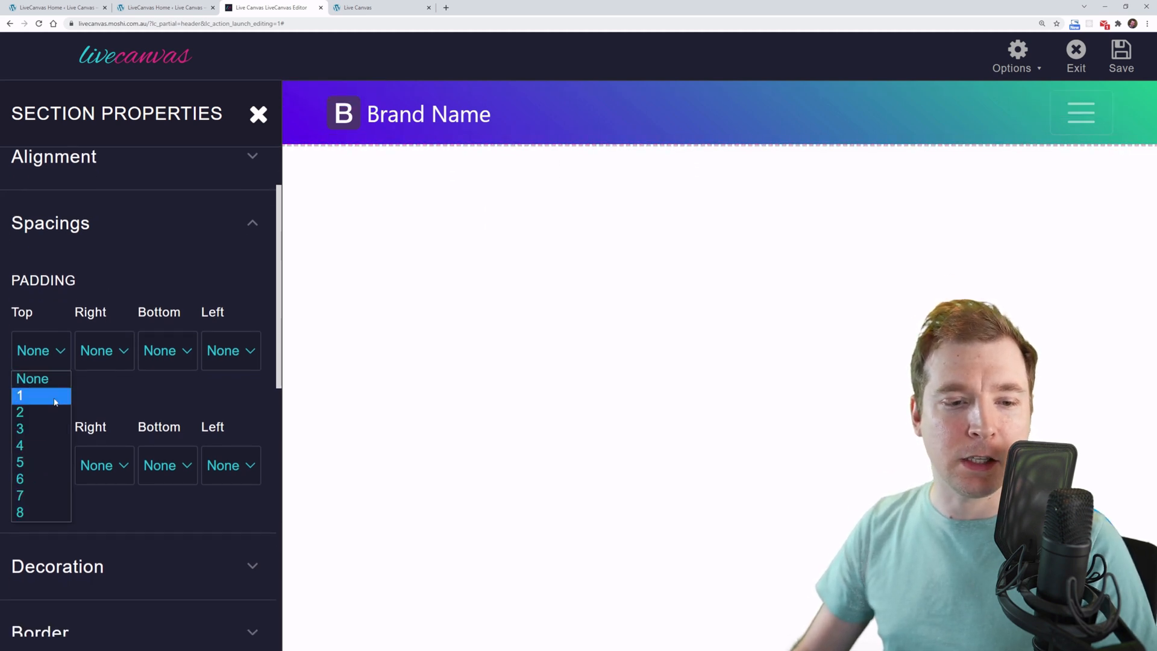
left_click(20, 445)
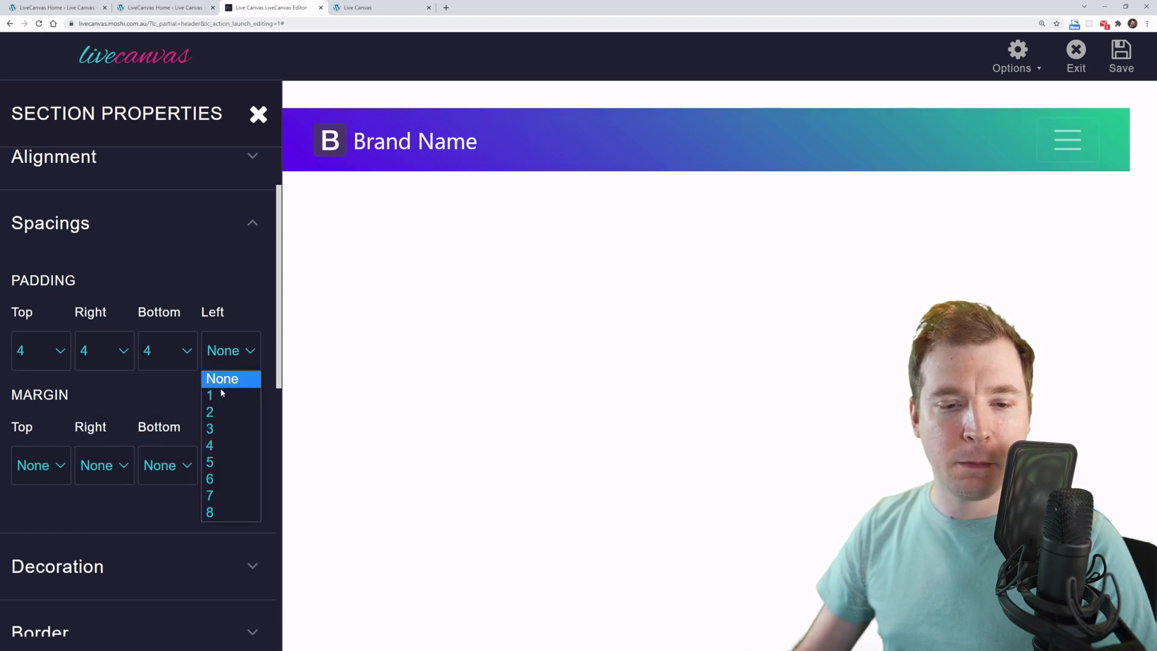
left_click(210, 444)
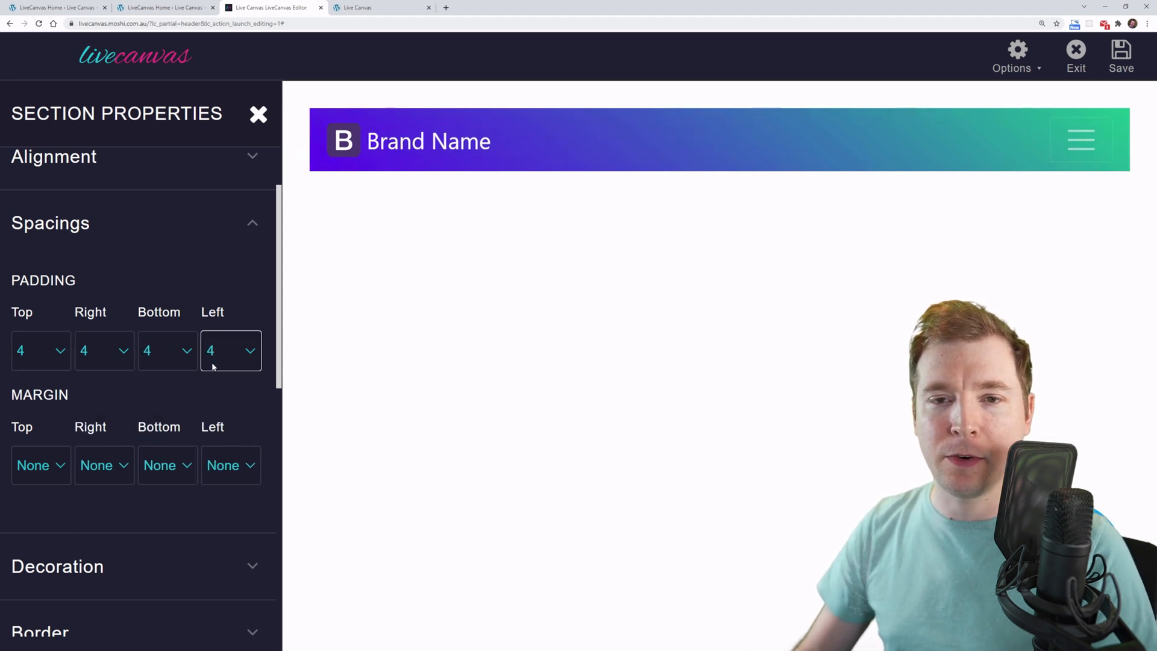
left_click(258, 116)
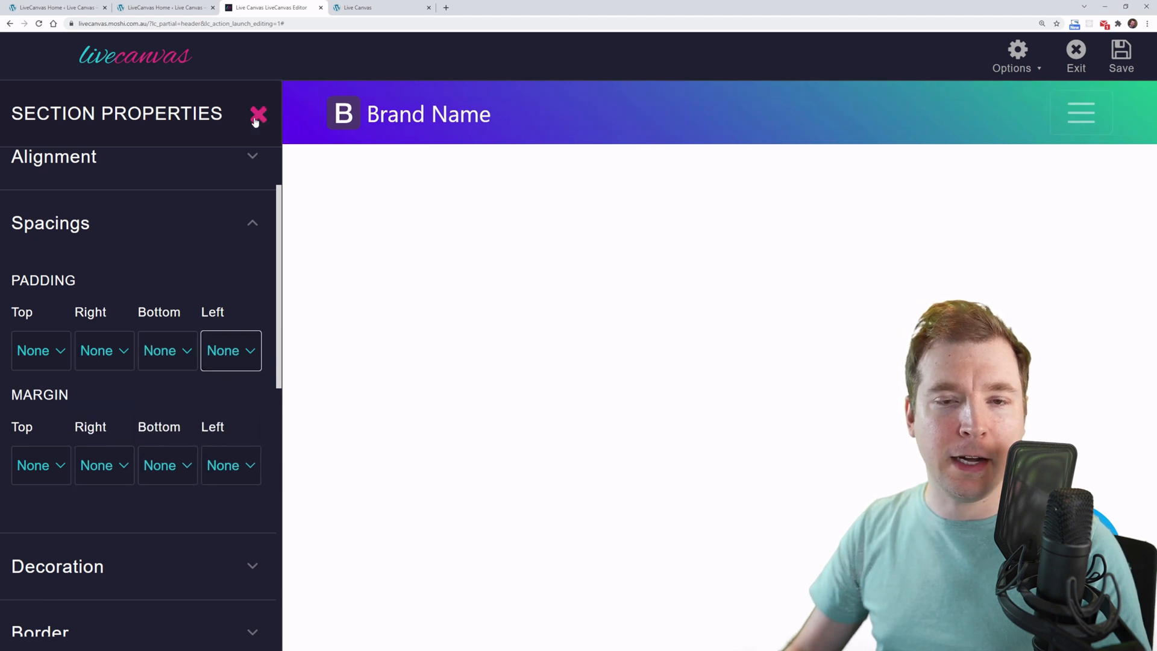
left_click(258, 115)
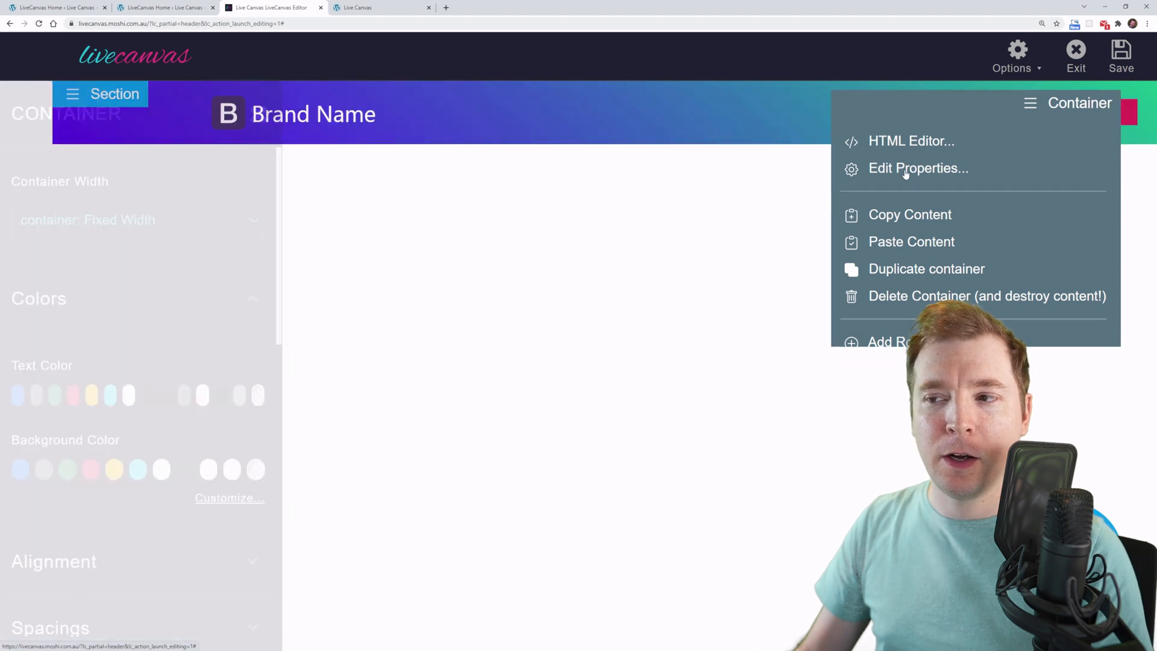
- Set the header container's padding to 4 on top, right, bottom and left
left_click(918, 169)
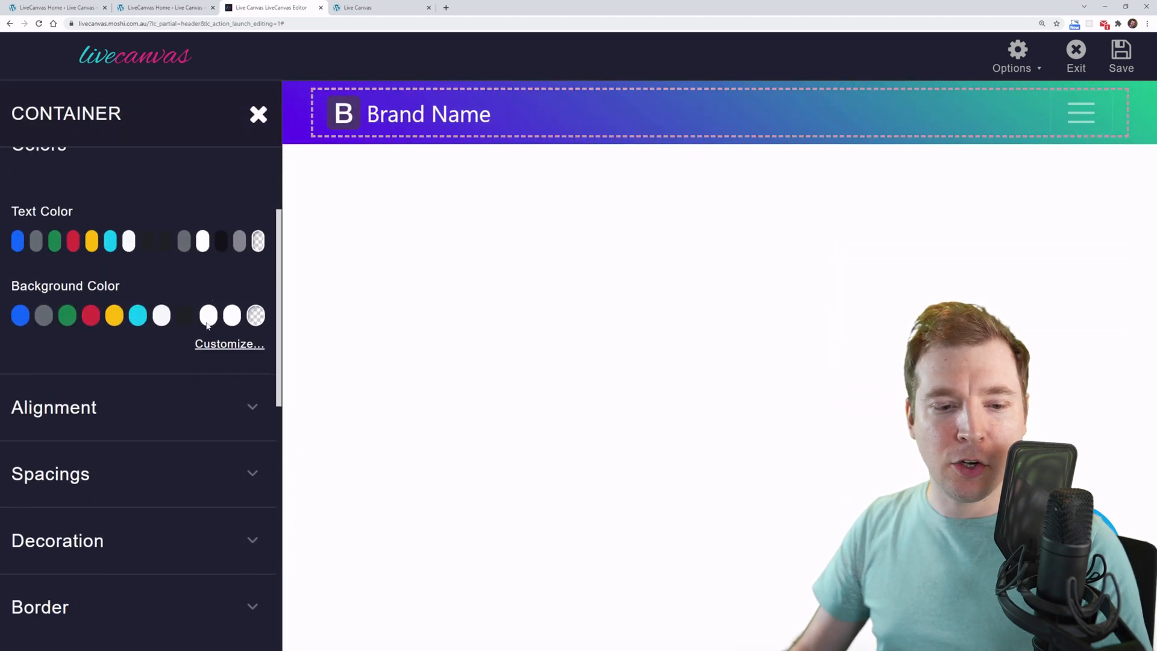
left_click(50, 472)
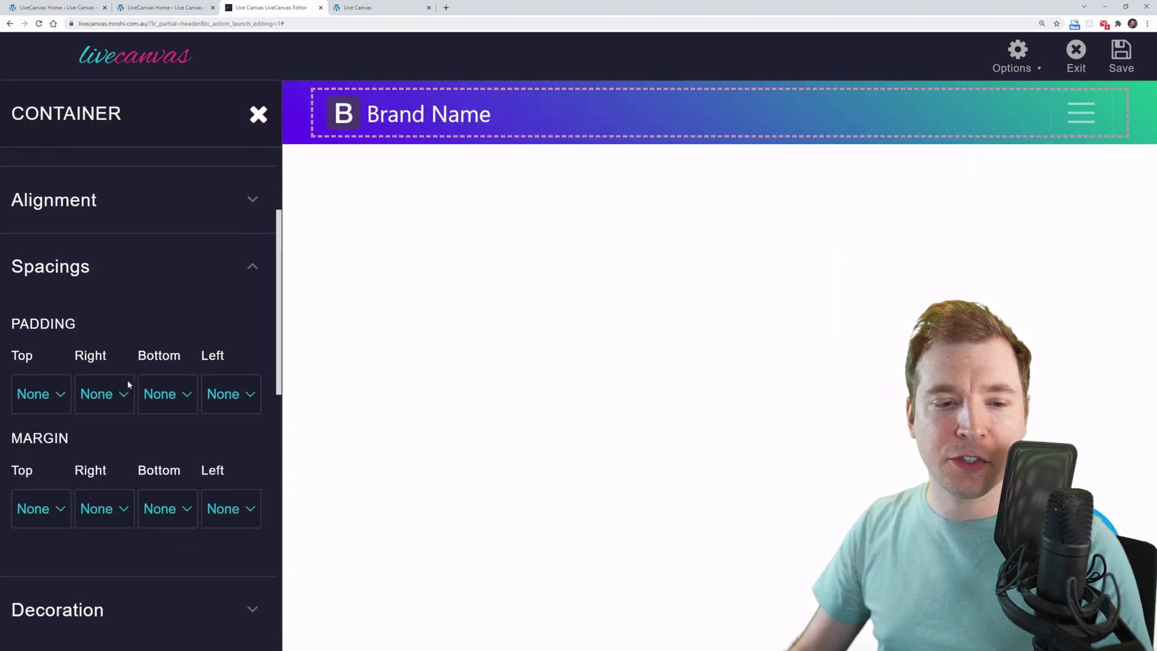
left_click(32, 392)
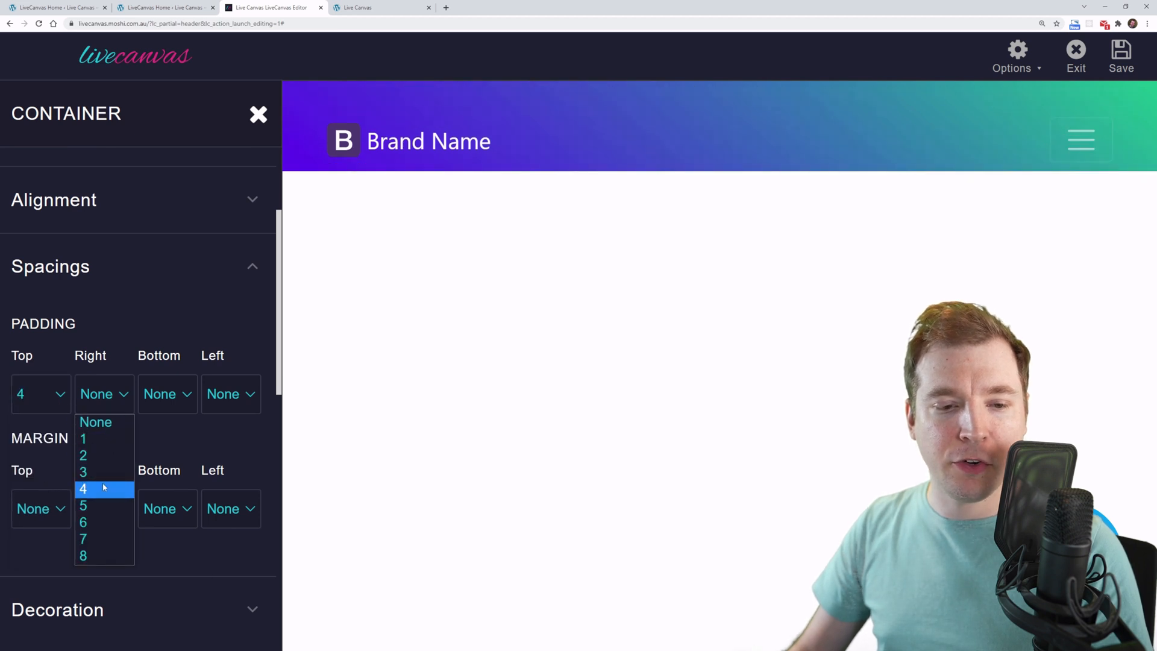
left_click(83, 488)
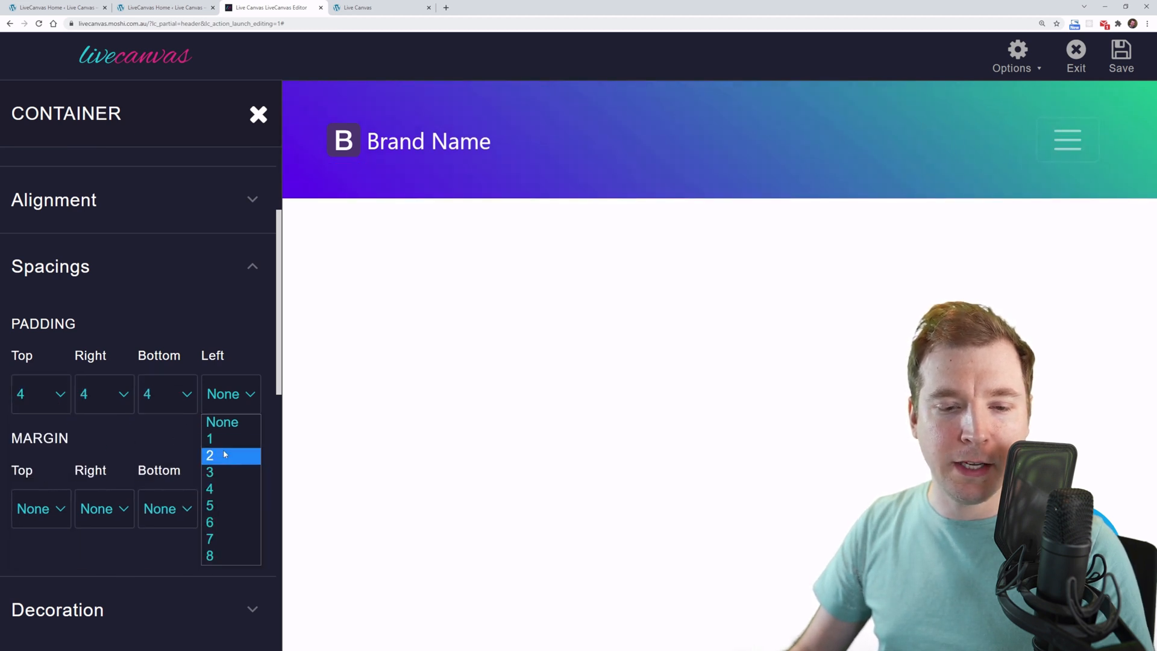
left_click(209, 488)
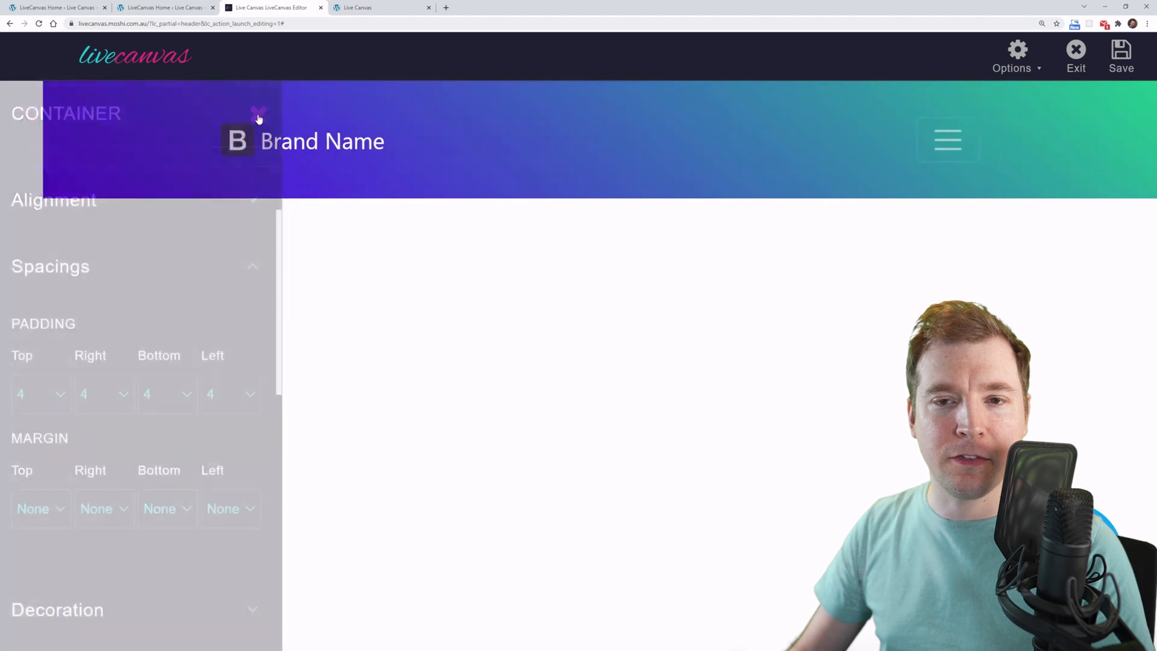
left_click(258, 117)
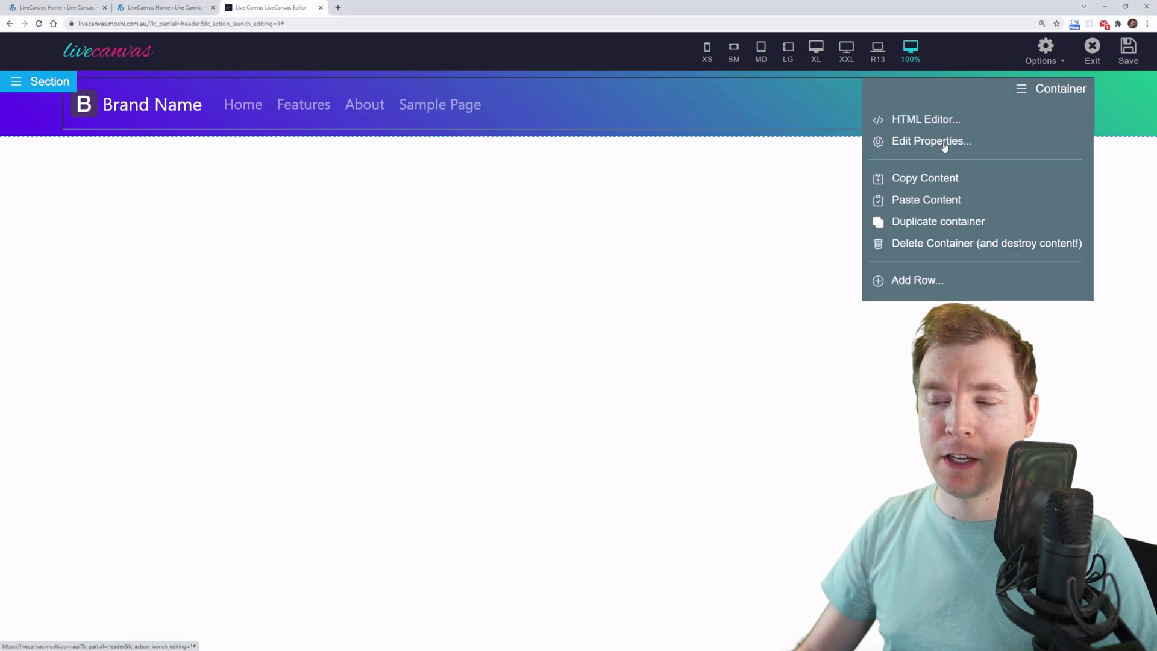
left_click(932, 141)
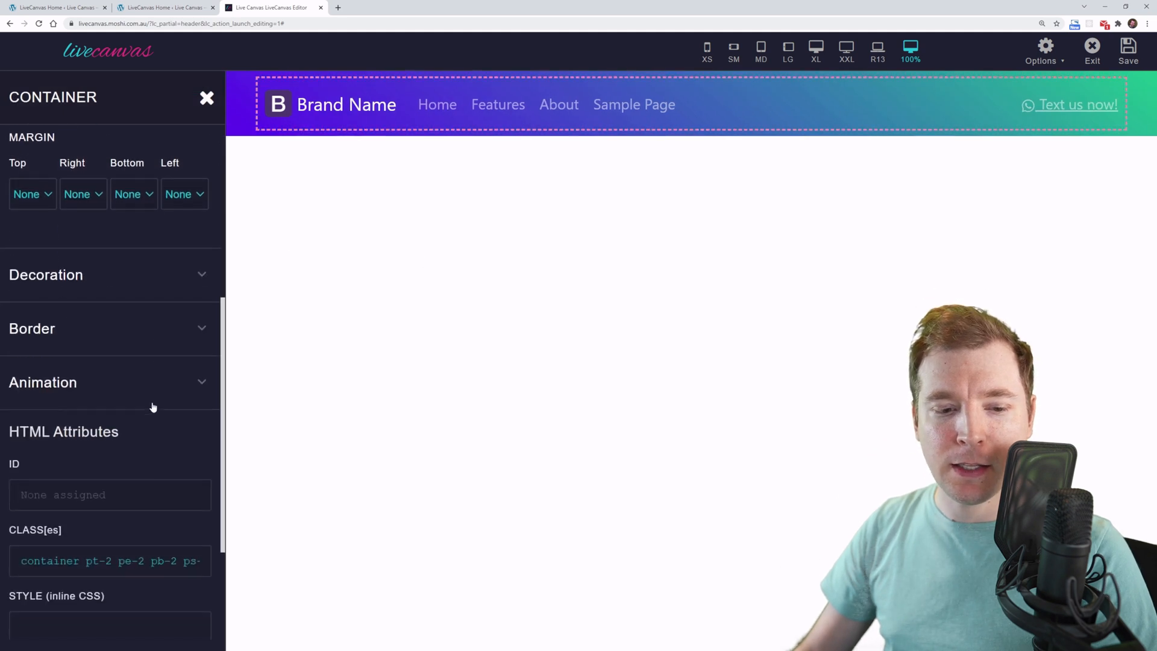
scroll("down", 3)
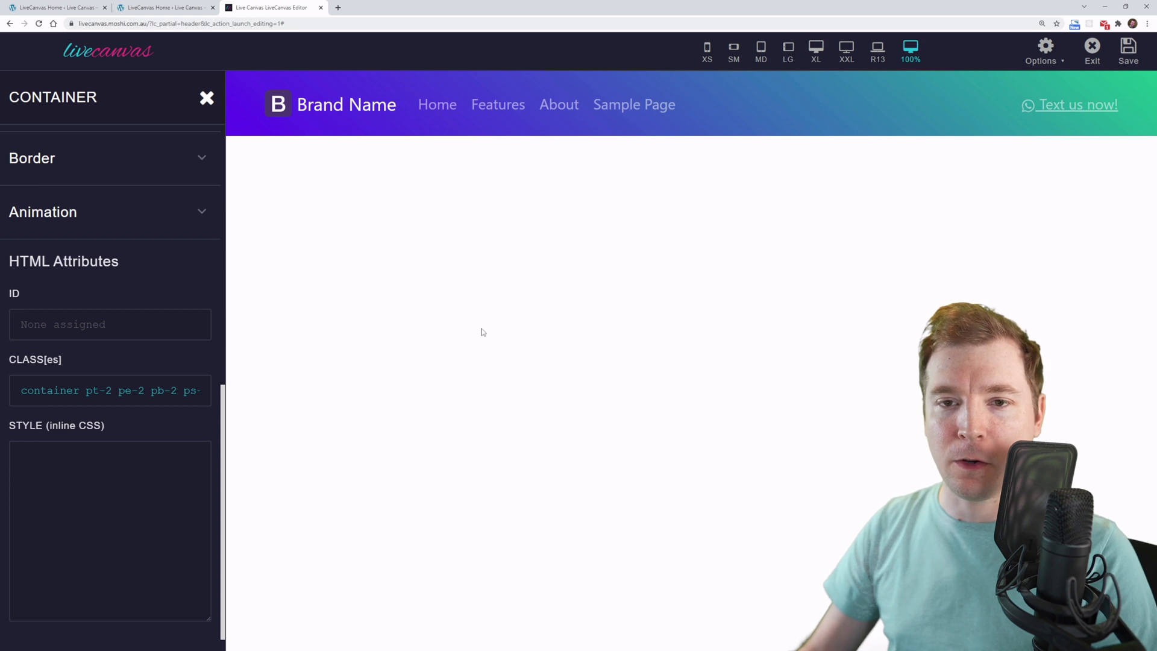
left_click(206, 98)
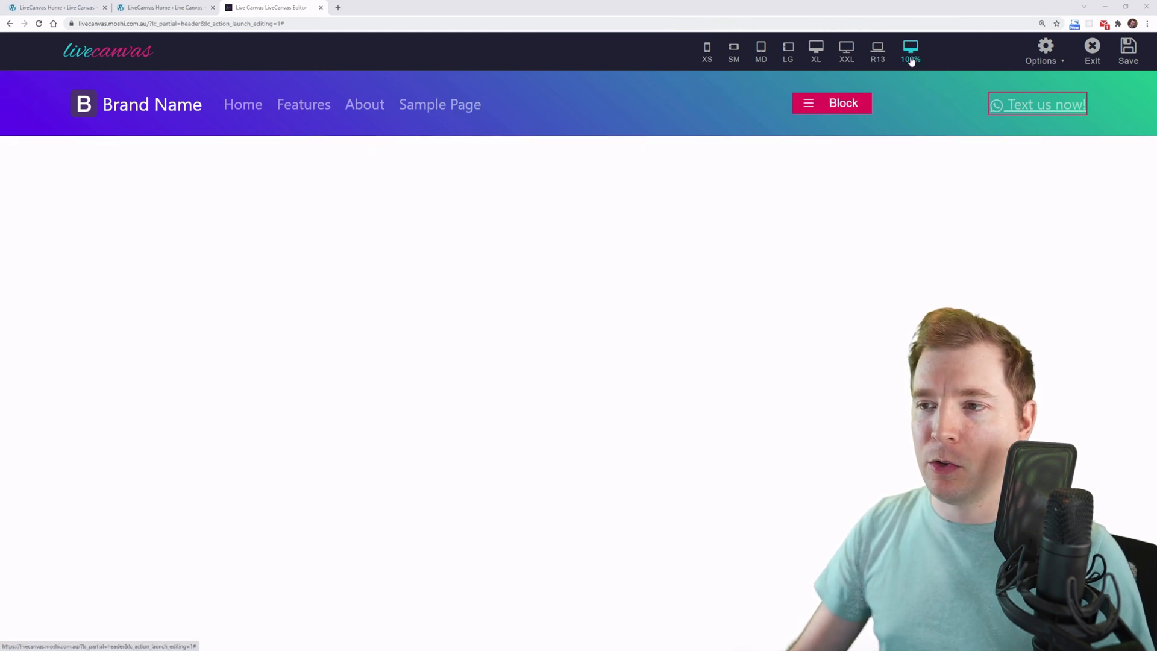
- Preview the gradient navbar at laptop, XXL, tablet and phone widths including the hamburger menu, then return to 100%
left_click(877, 52)
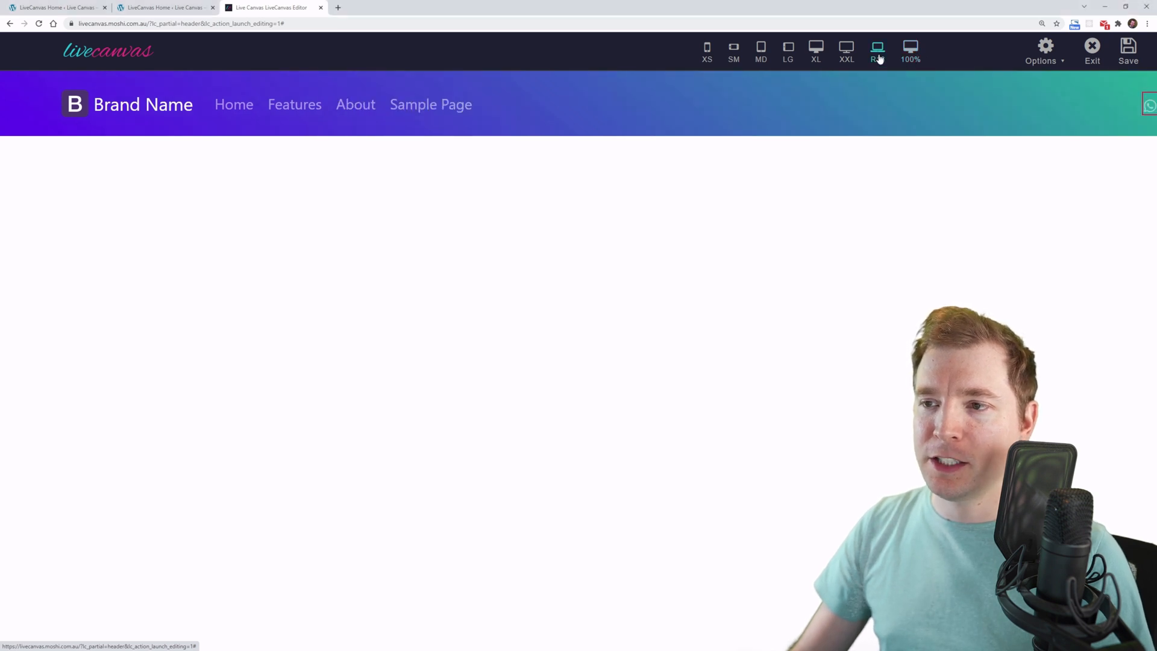
left_click(846, 52)
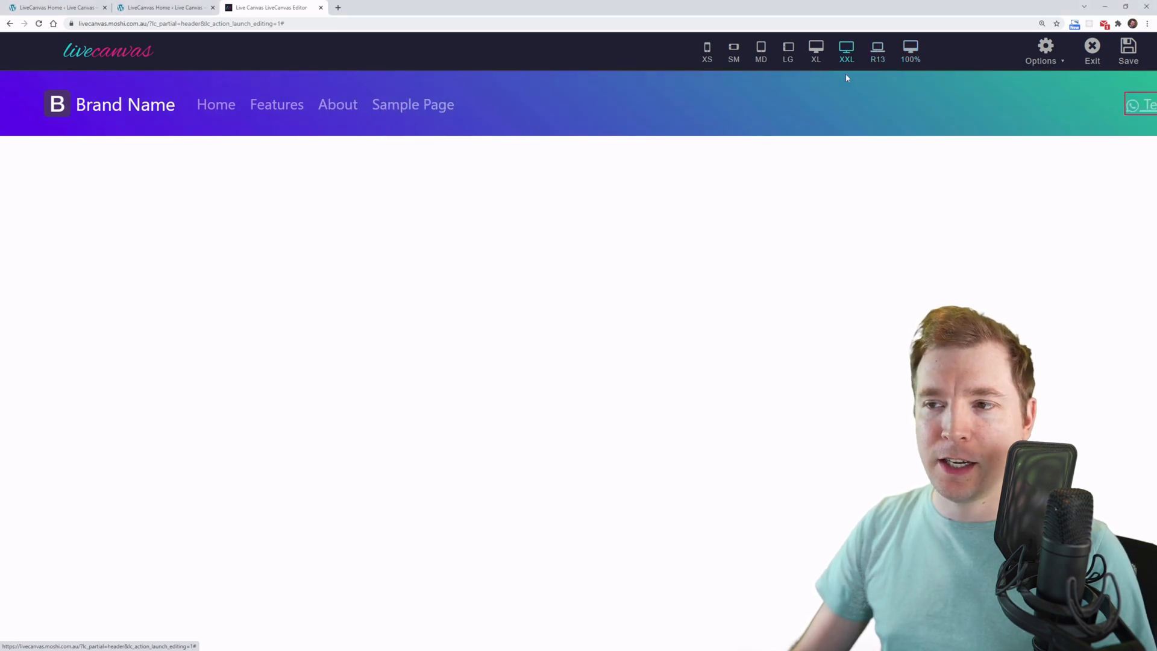
left_click(788, 52)
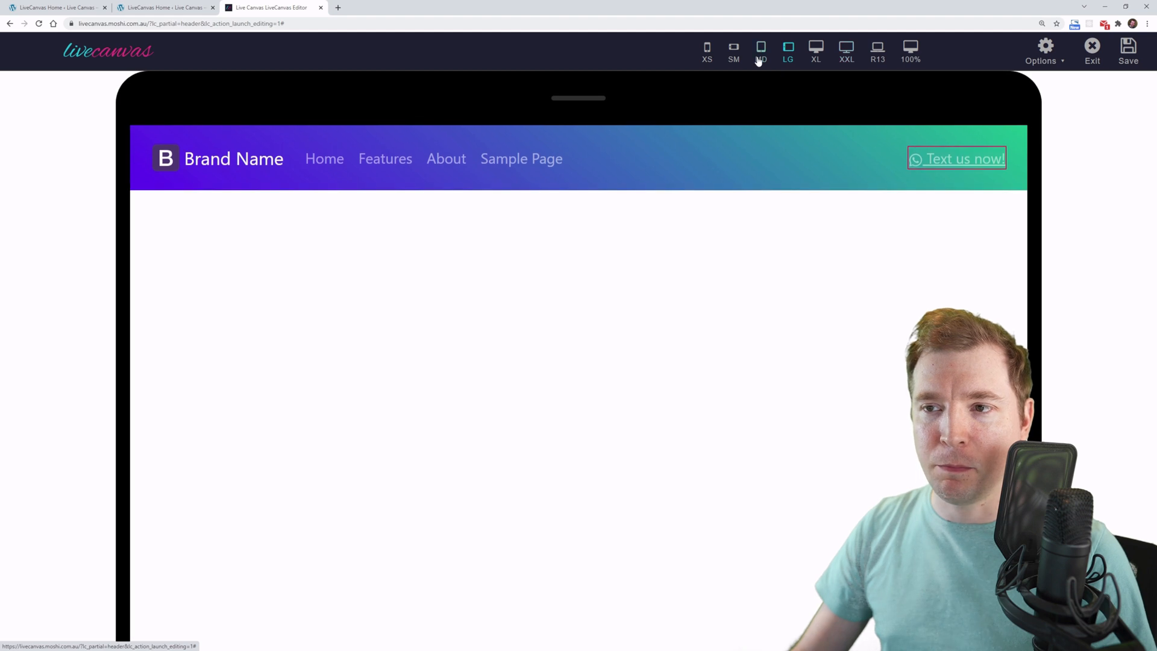
left_click(706, 52)
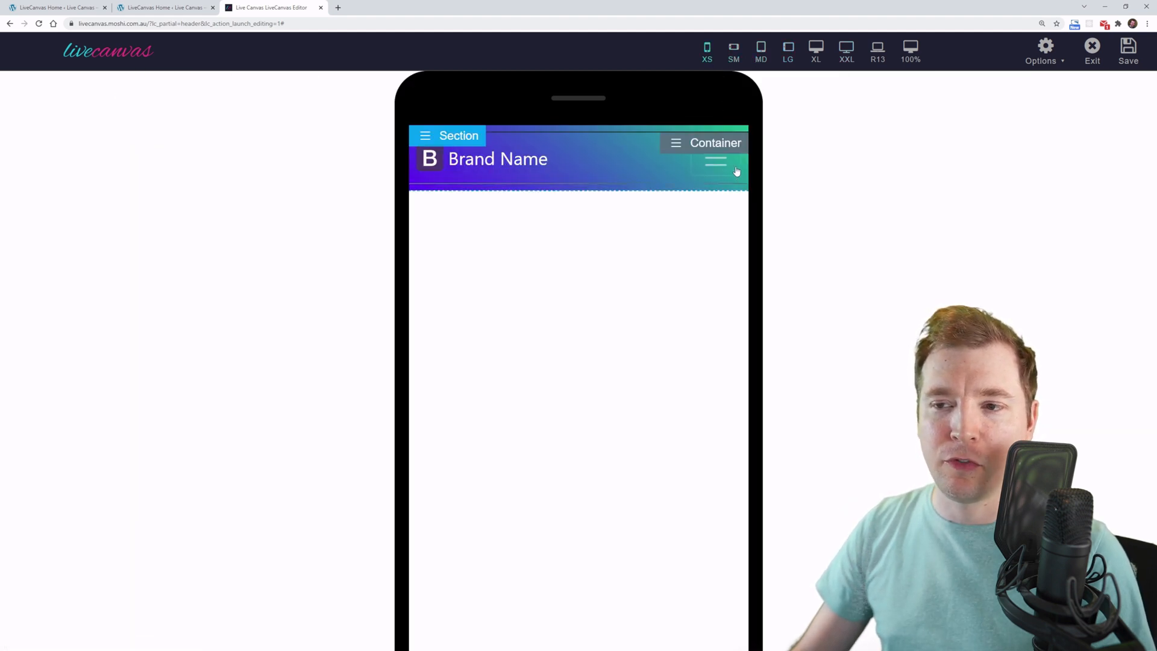
left_click(715, 160)
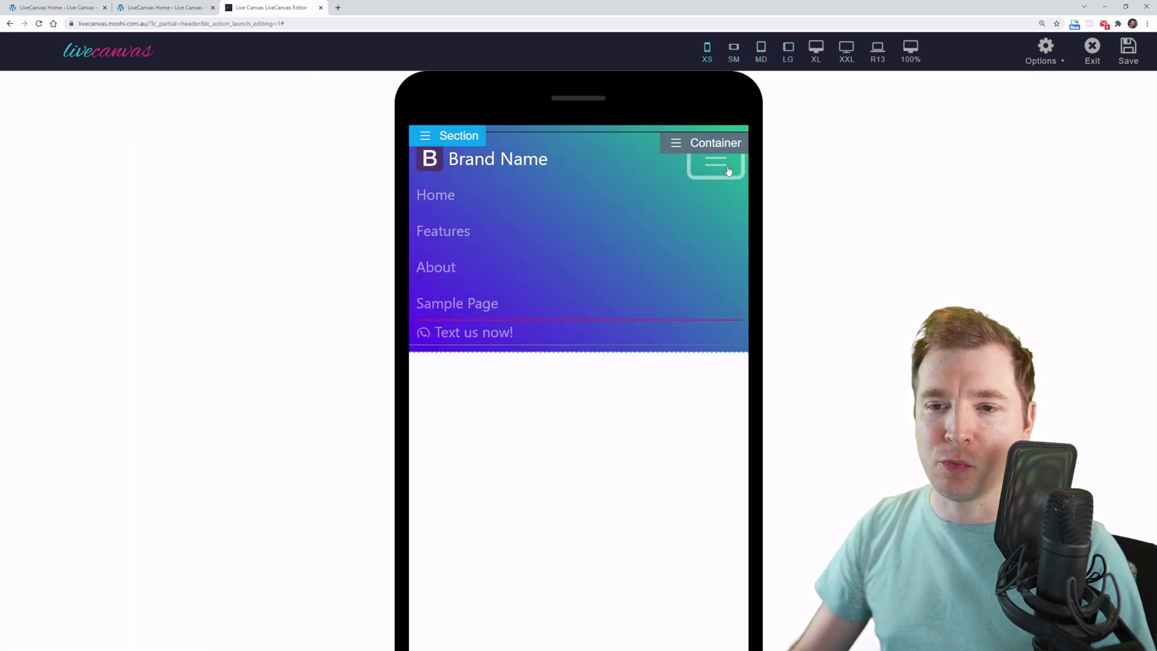
left_click(911, 52)
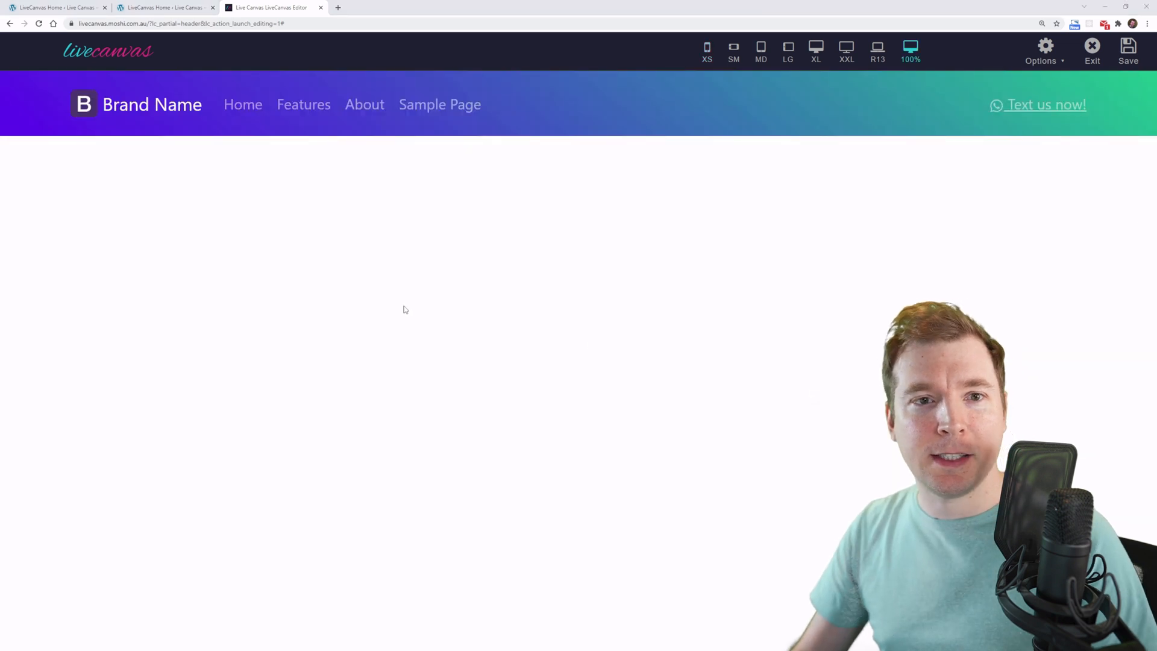
left_click(15, 81)
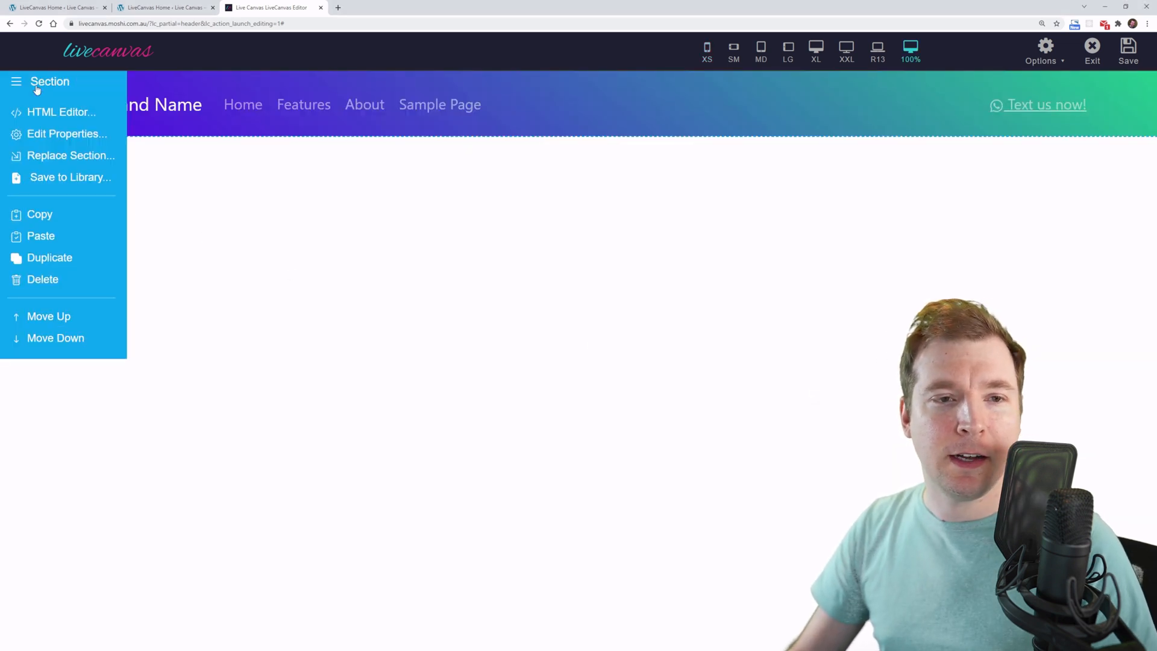
- Set the header section's Animation Type to Slide Down and dismiss the AOS library notice
left_click(66, 133)
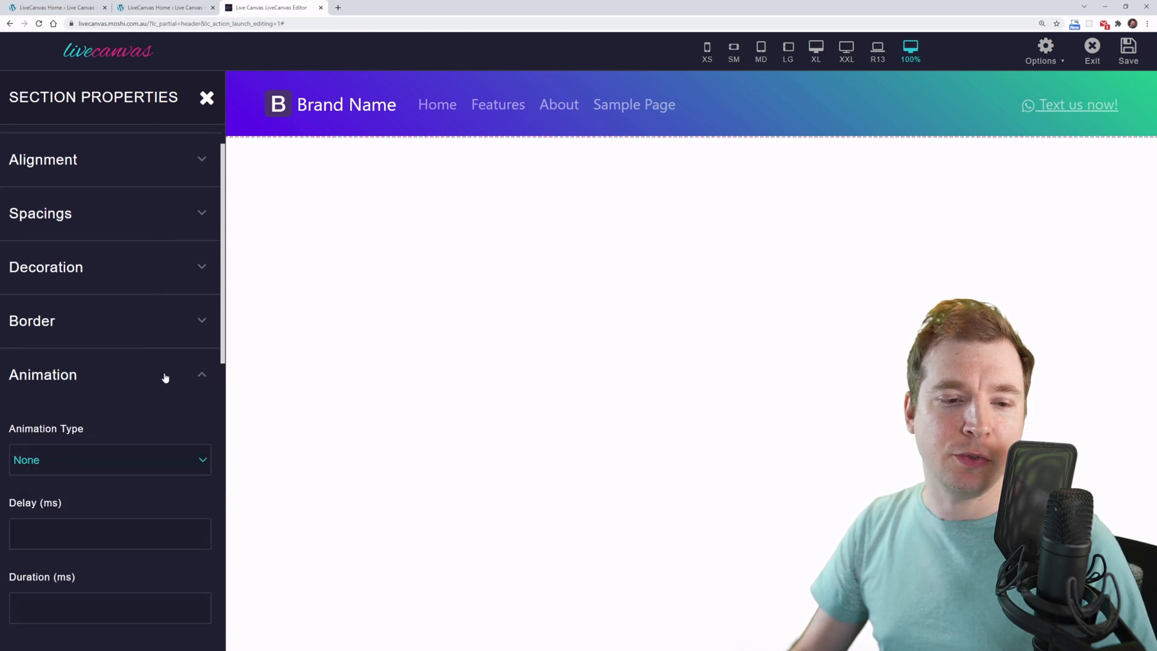
scroll("down", 3)
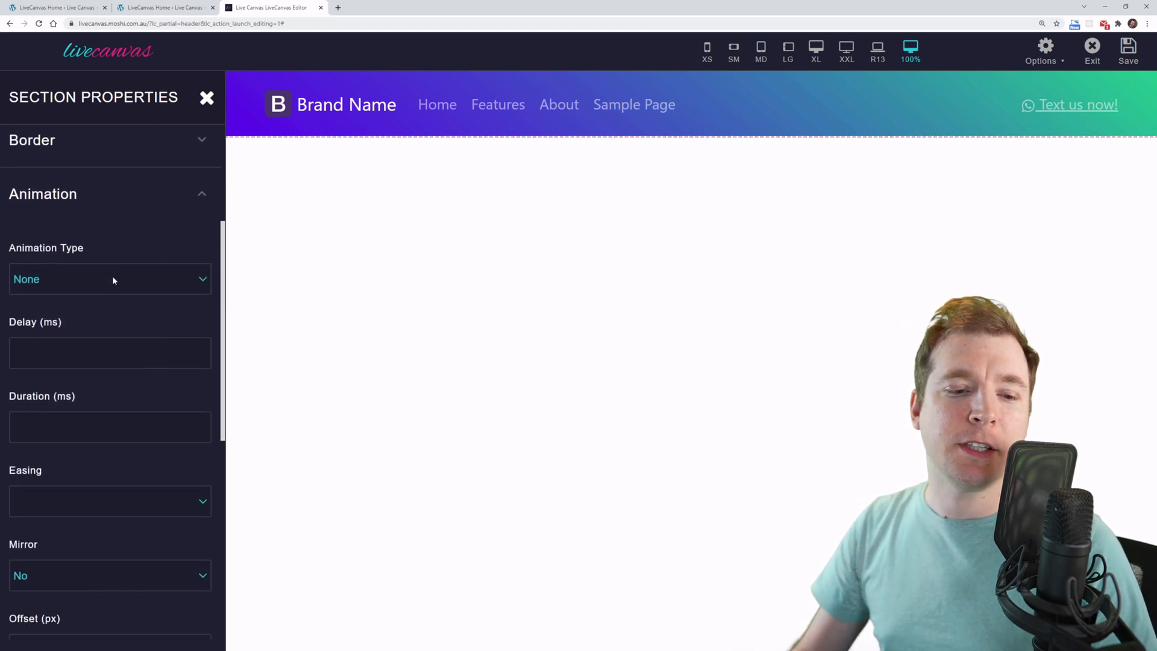
left_click(110, 279)
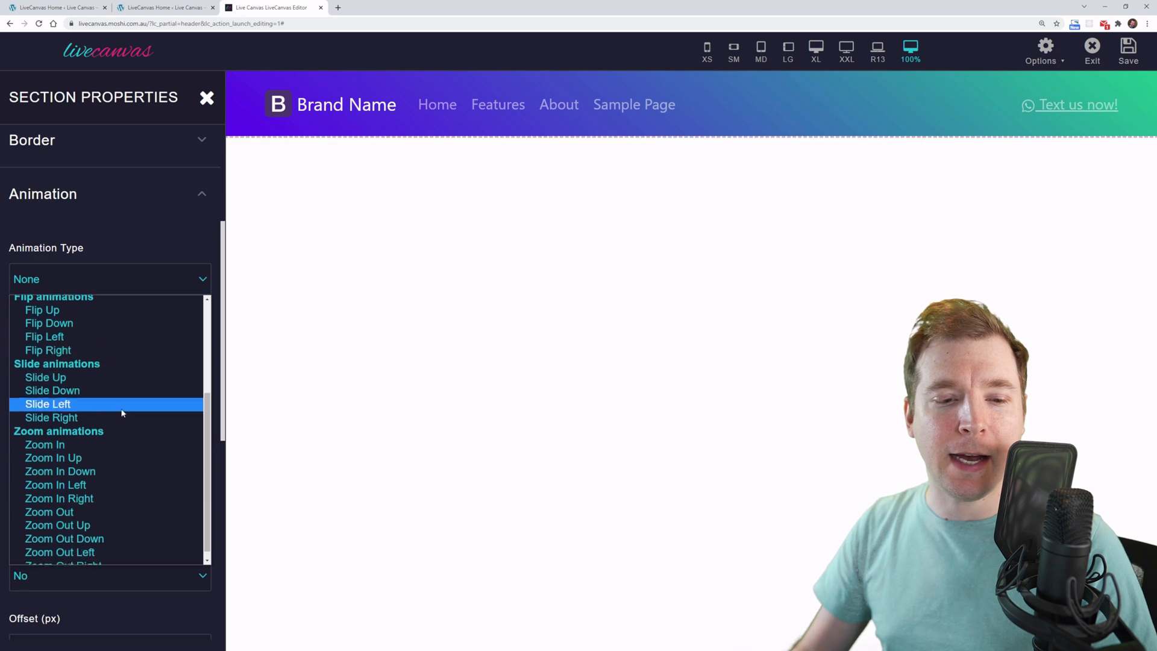
left_click(52, 391)
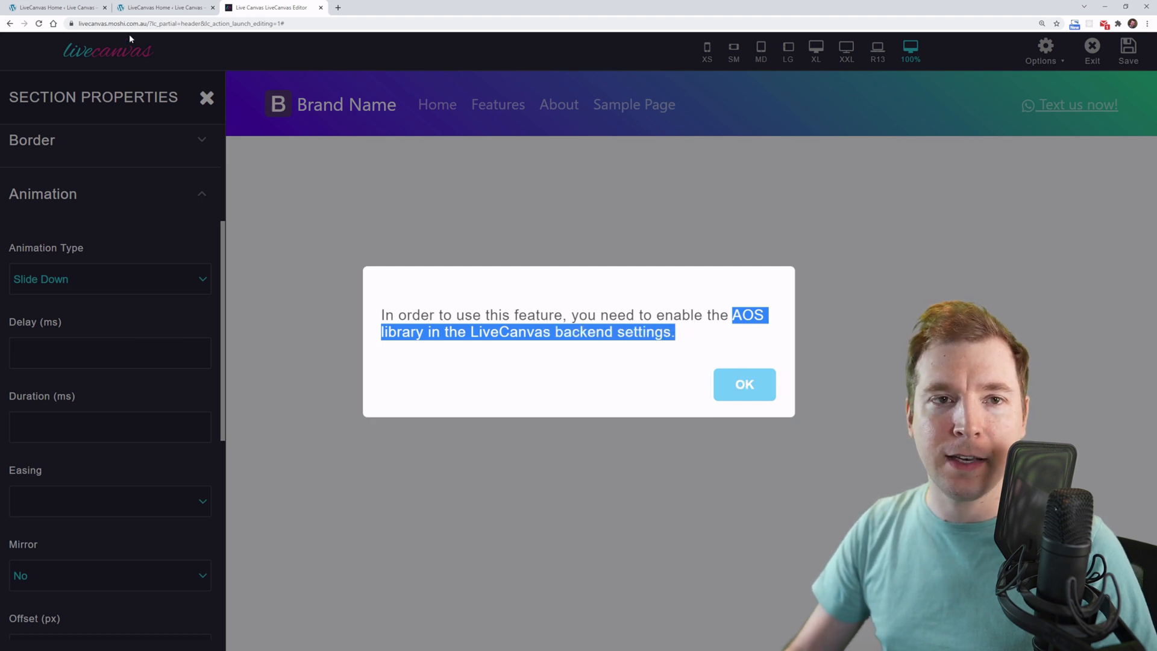
left_click(744, 385)
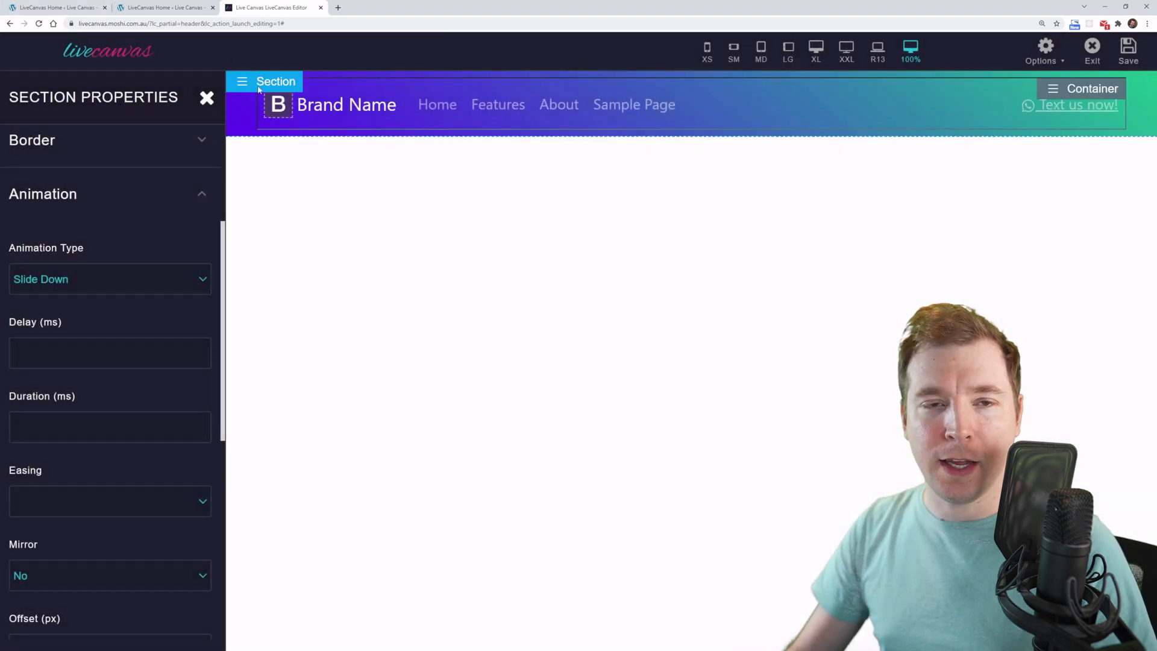
- Tick Add Animations under Optional Extras in the LiveCanvas backend settings
left_click(165, 7)
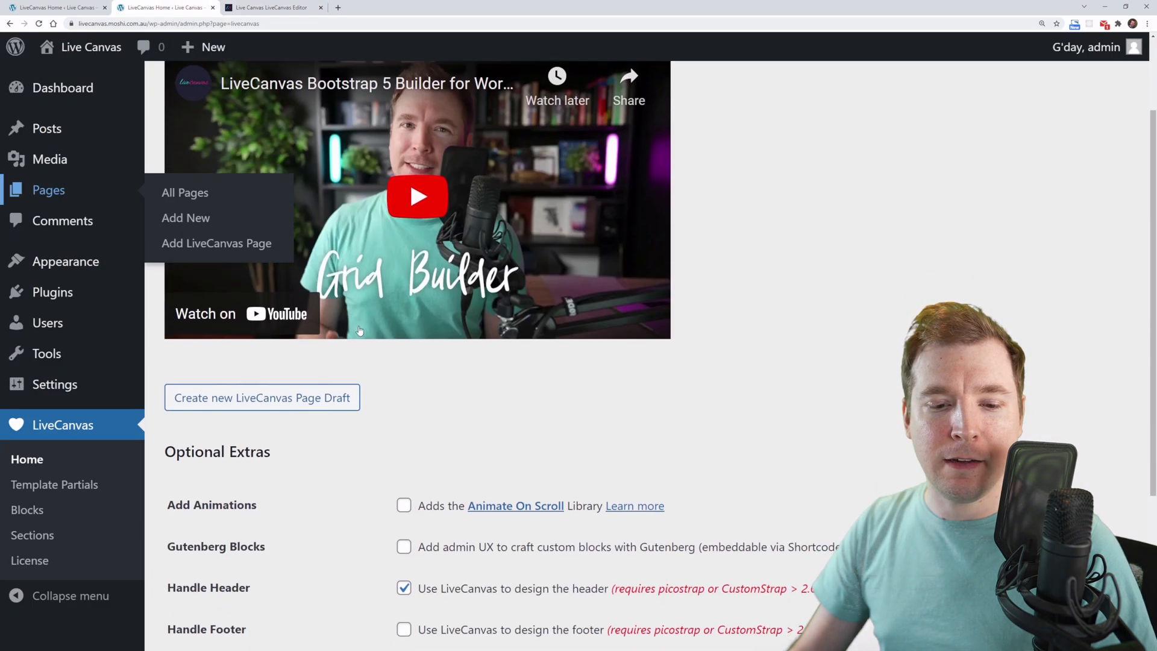
scroll("down", 3)
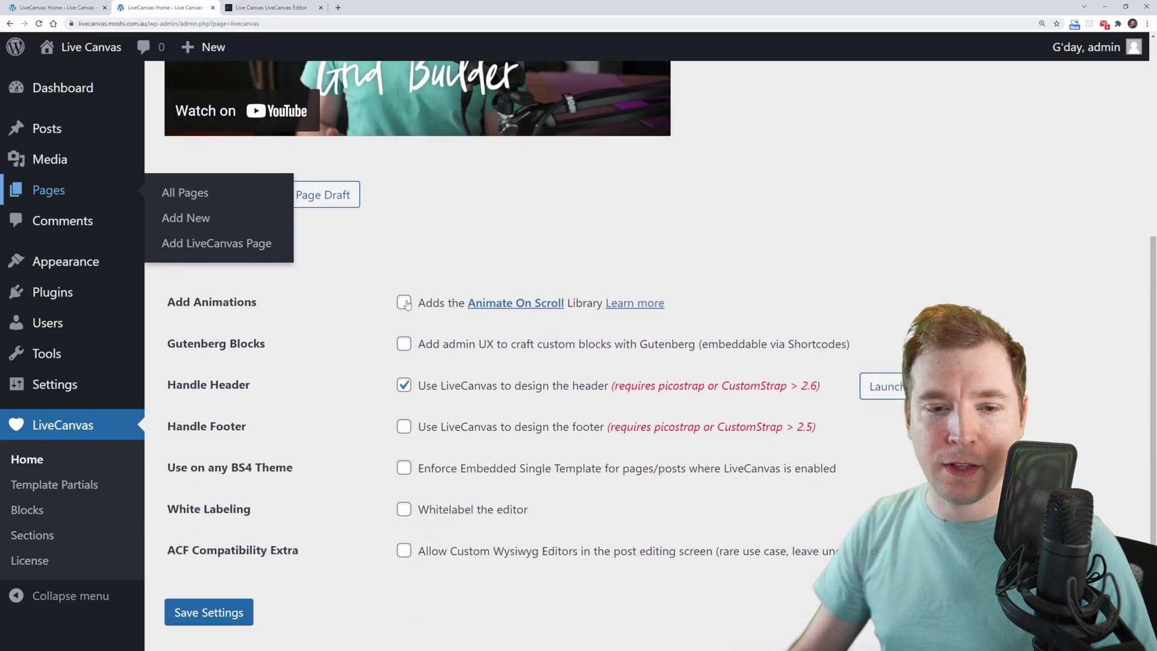
left_click(403, 303)
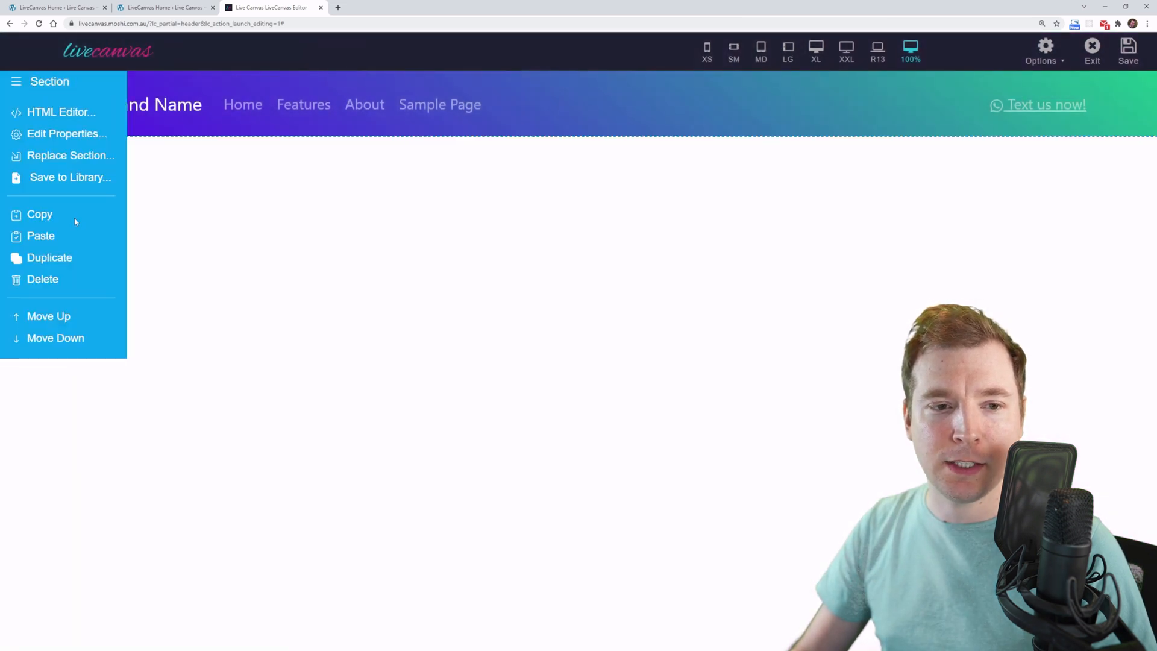
- Verify the header section's Animation Type still shows Slide Down
left_click(67, 133)
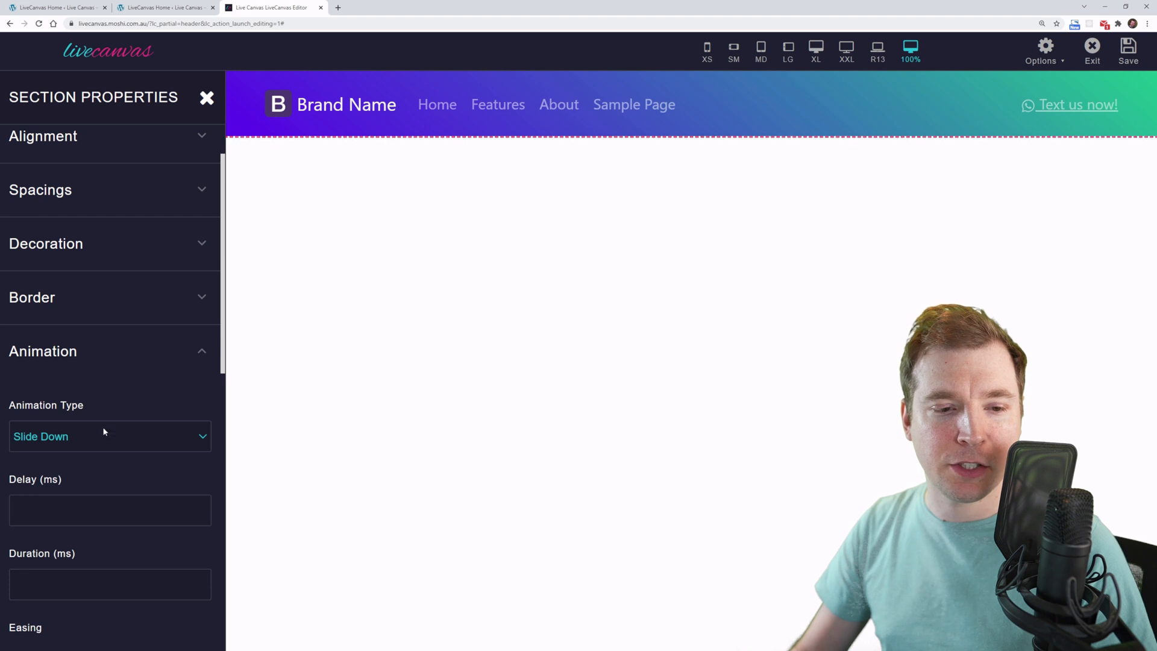
scroll("down", 3)
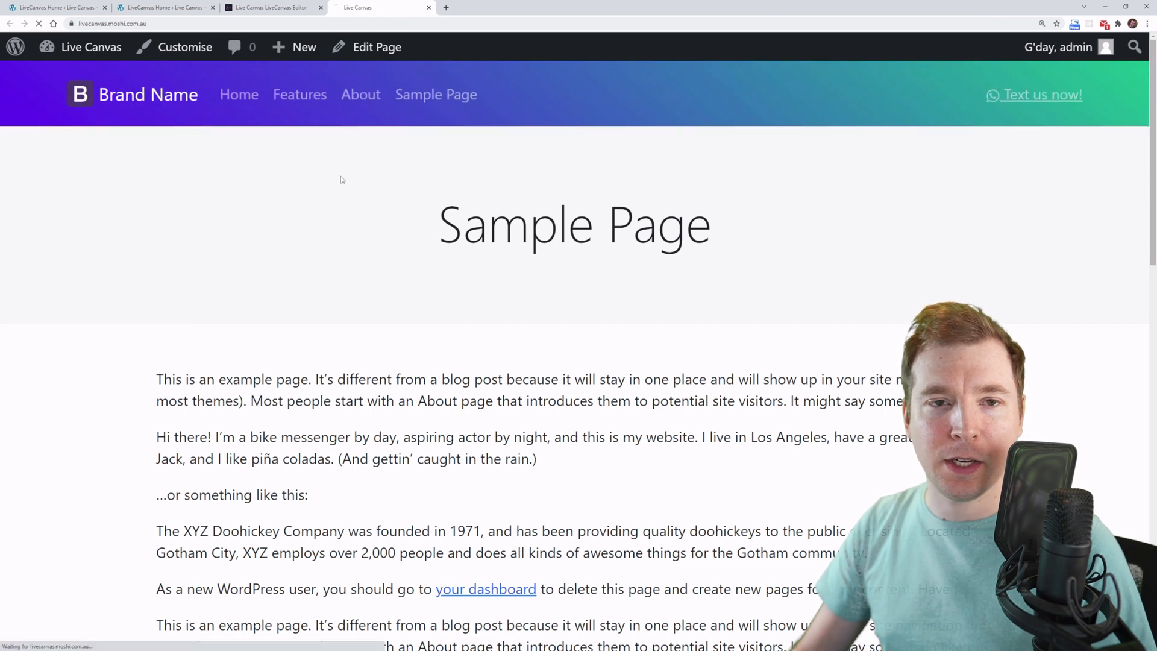
mouse_move(257, 171)
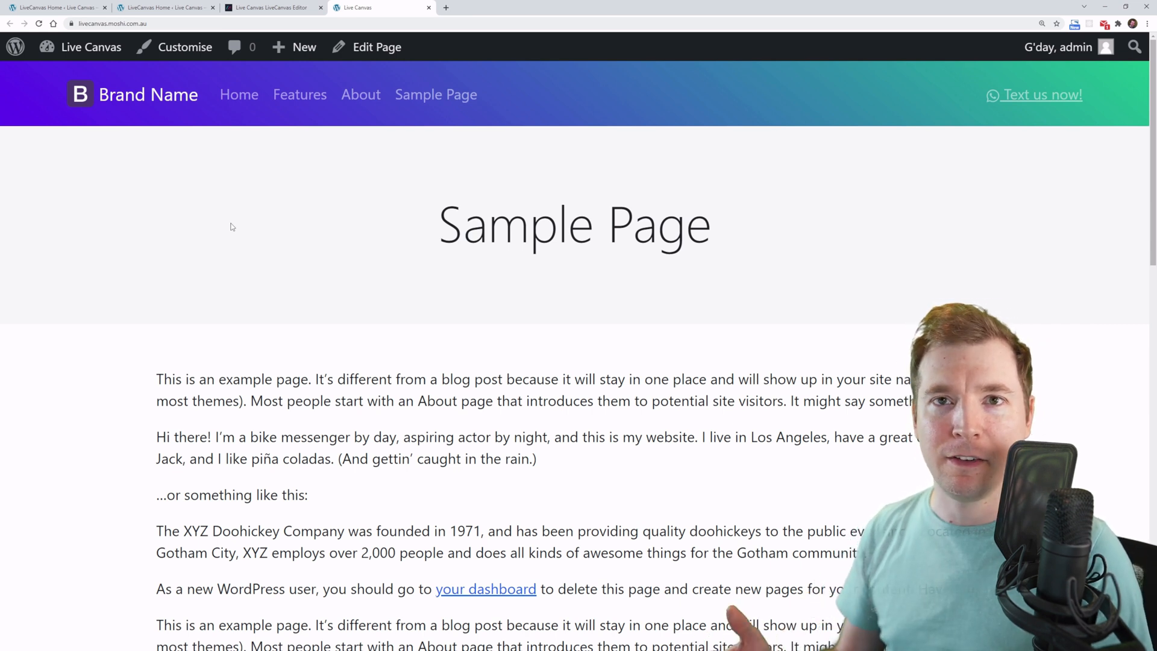
- Return from the live Sample Page to the LiveCanvas header editor
left_click(376, 47)
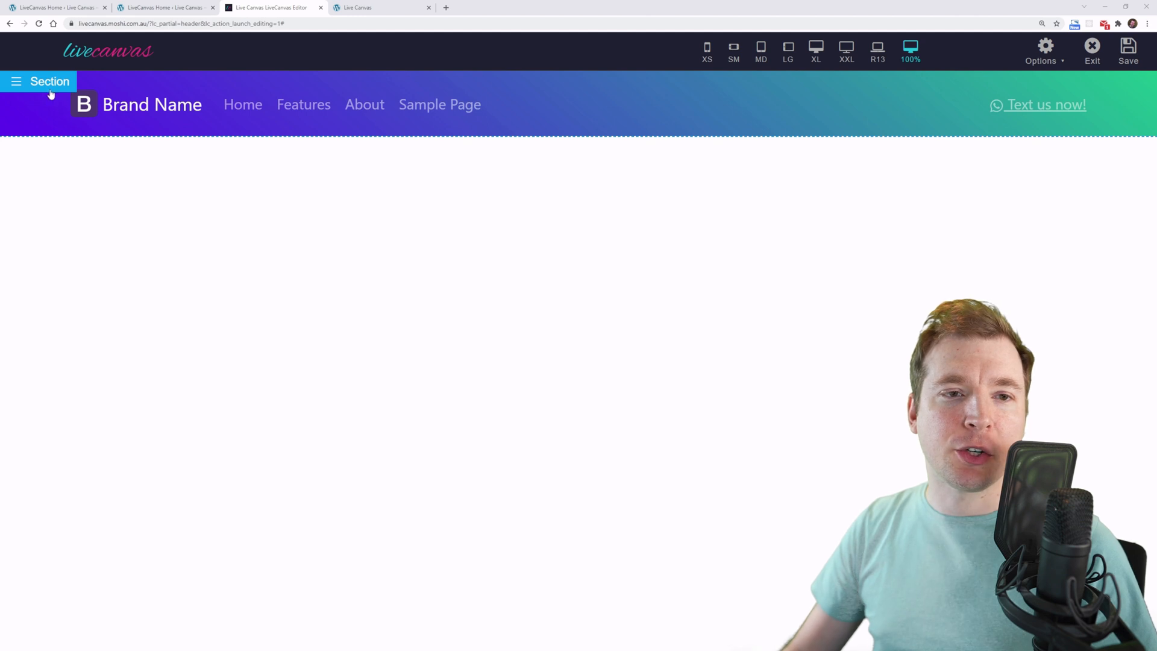
- View the header section's HTML and select the home URL shortcode in the brand link
left_click(42, 80)
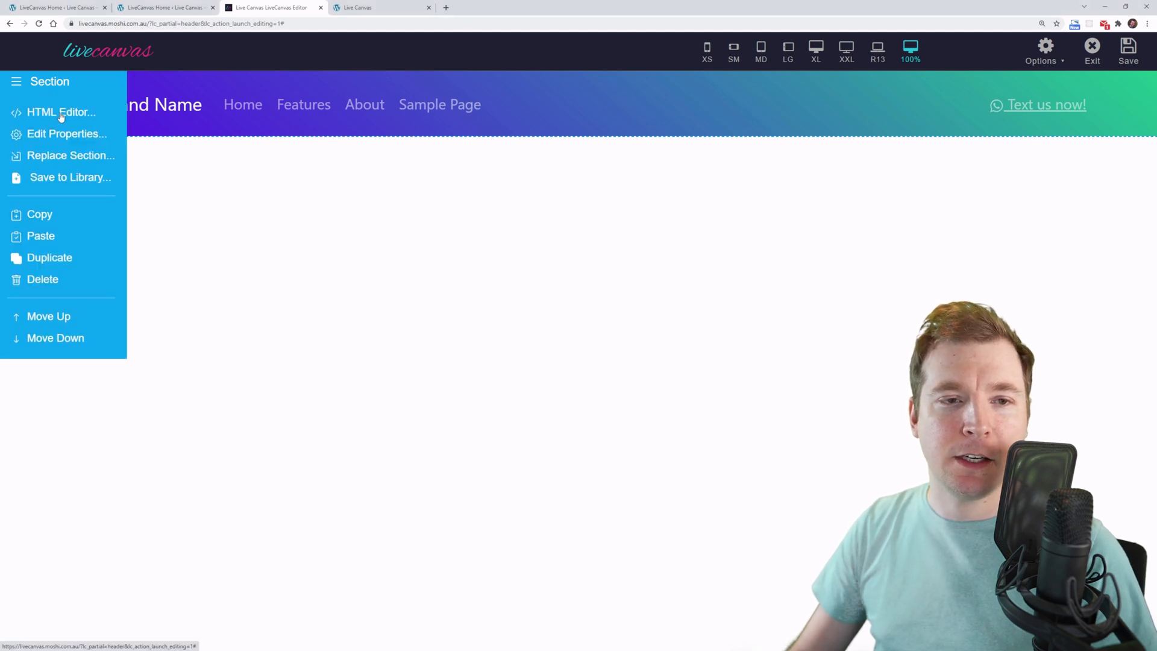
left_click(60, 112)
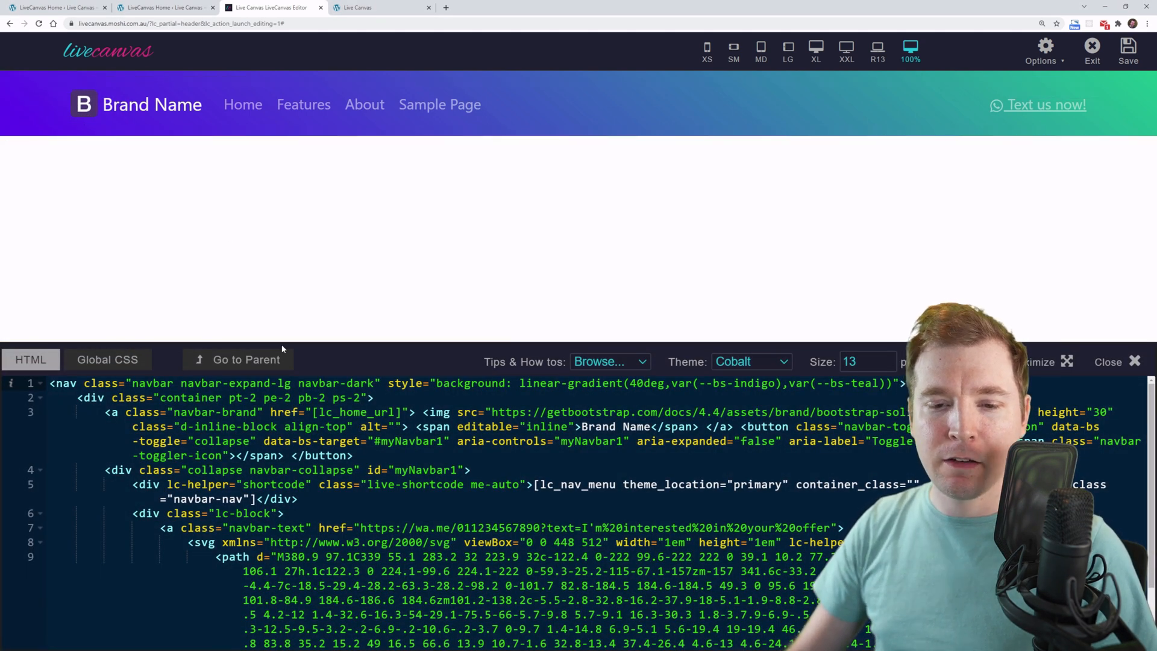
double_click(360, 412)
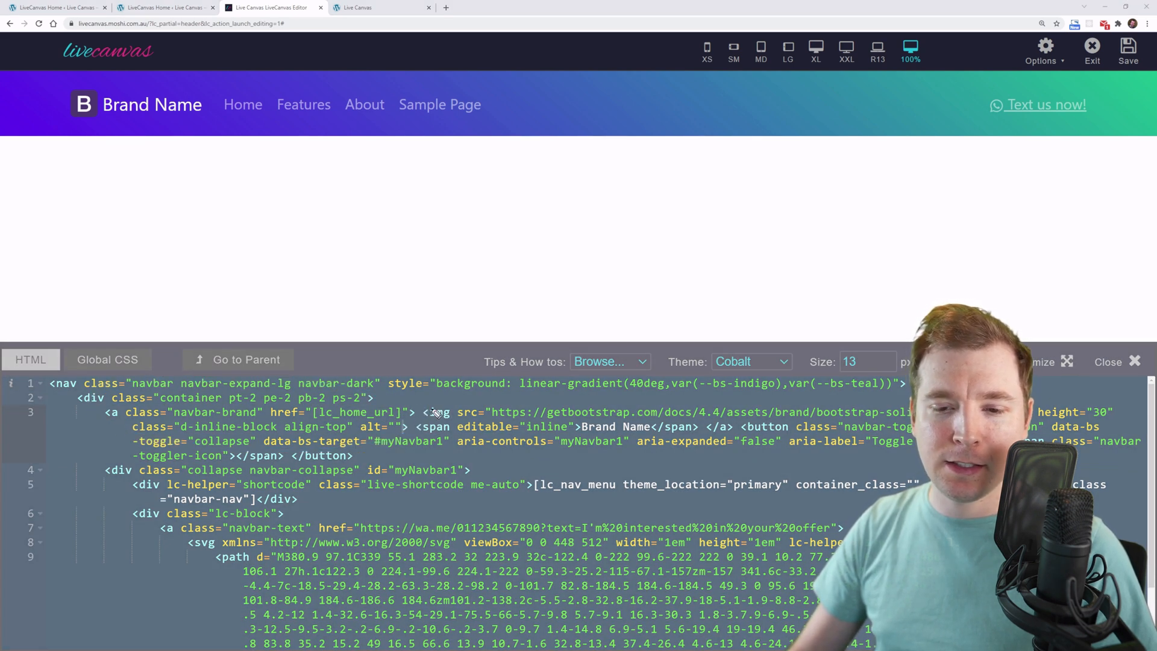
double_click(358, 412)
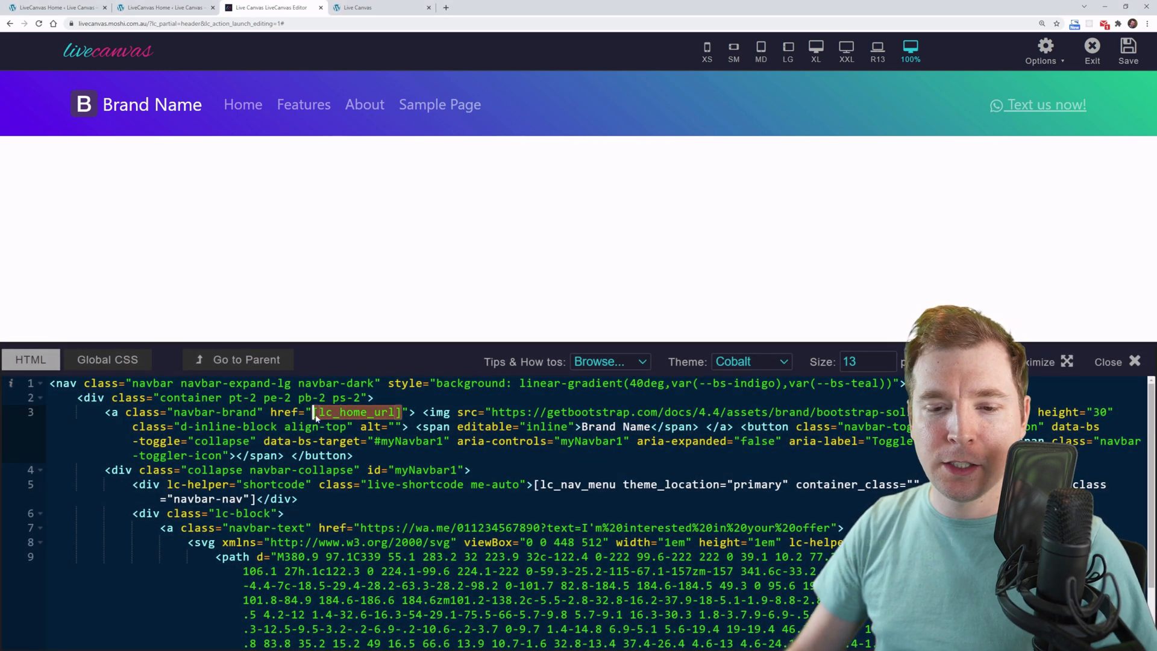
left_click(83, 104)
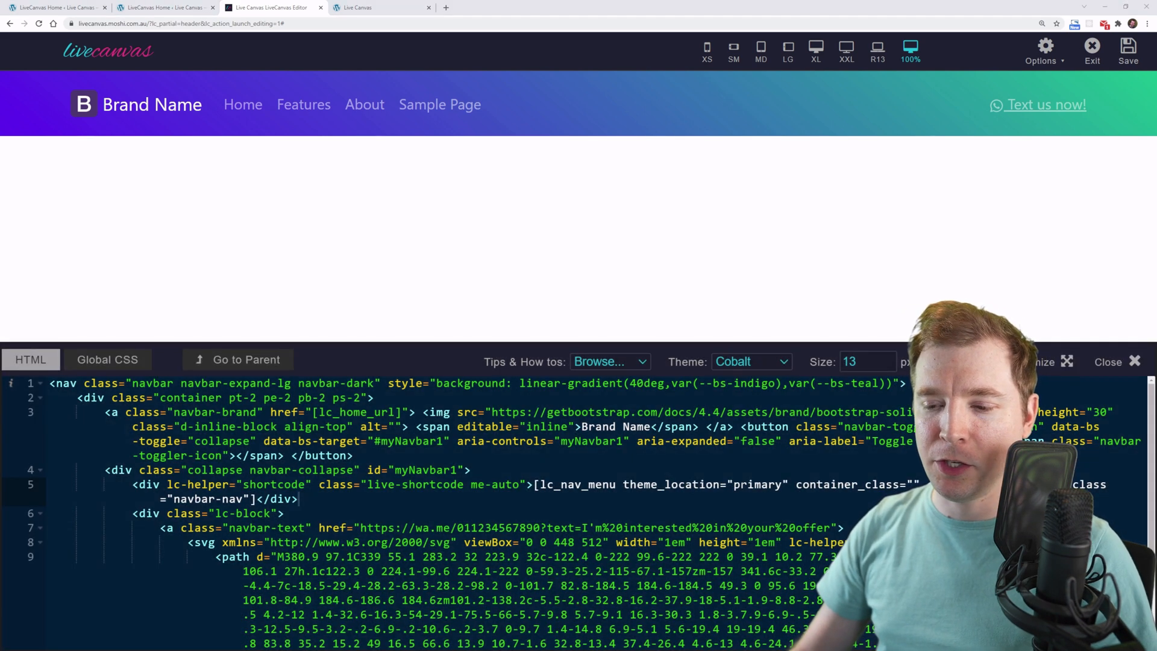
- Try theme_location 'secondary' on the menu shortcode, then restore it to 'primary'
double_click(757, 485)
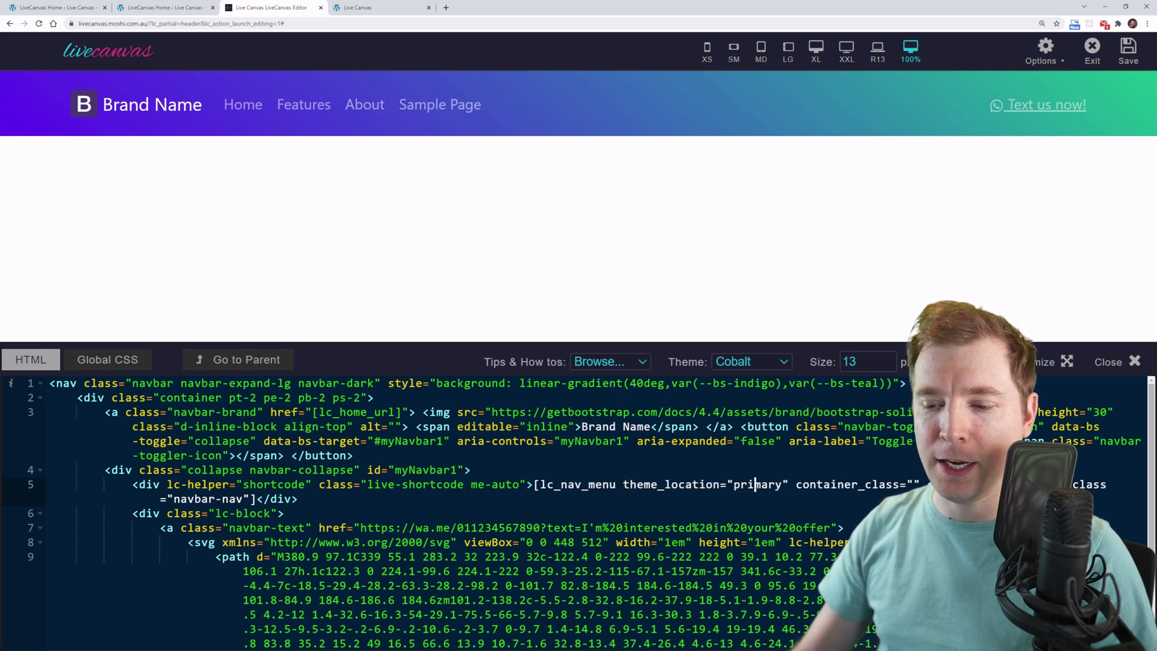
type("seon")
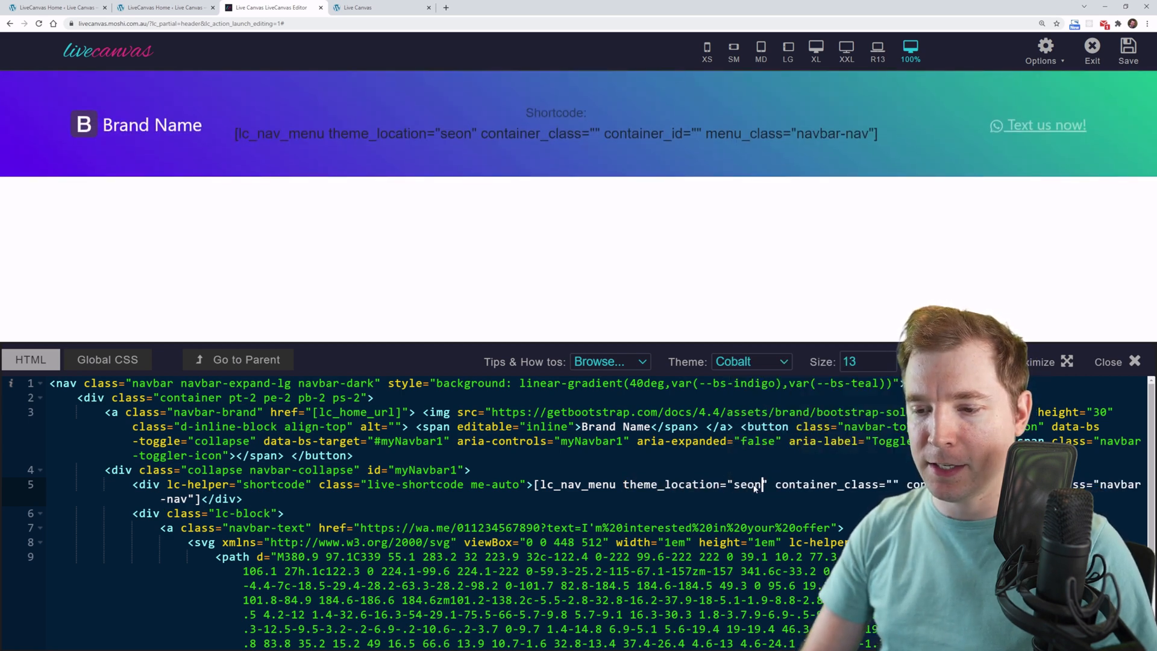
type("secondary")
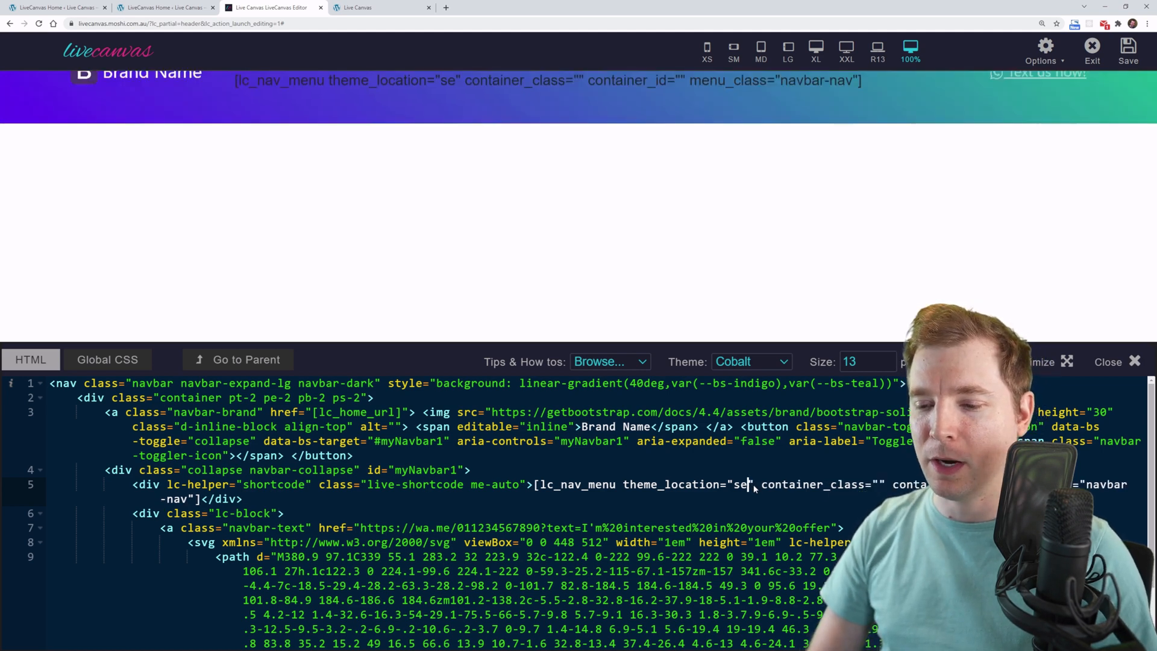
type("primary\" container_class=\"\" container_id=\"\" menu_class=\"navbar-nav\"]")
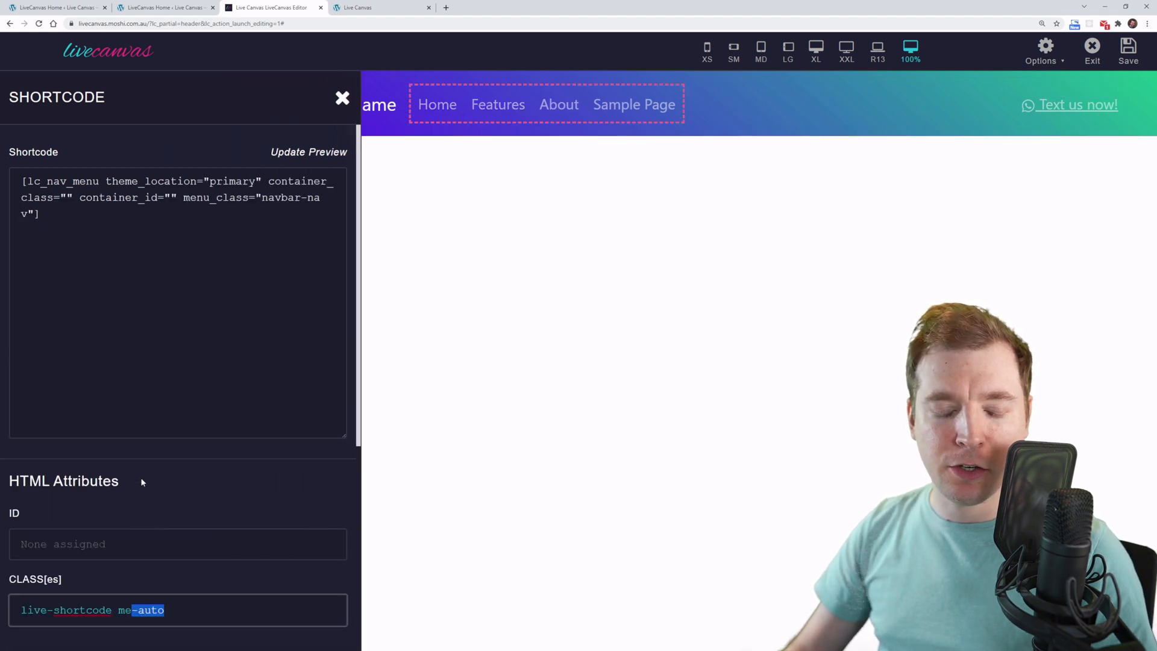
- Scroll the shortcode properties to change its class from me-auto to mx-auto
scroll("down", 3)
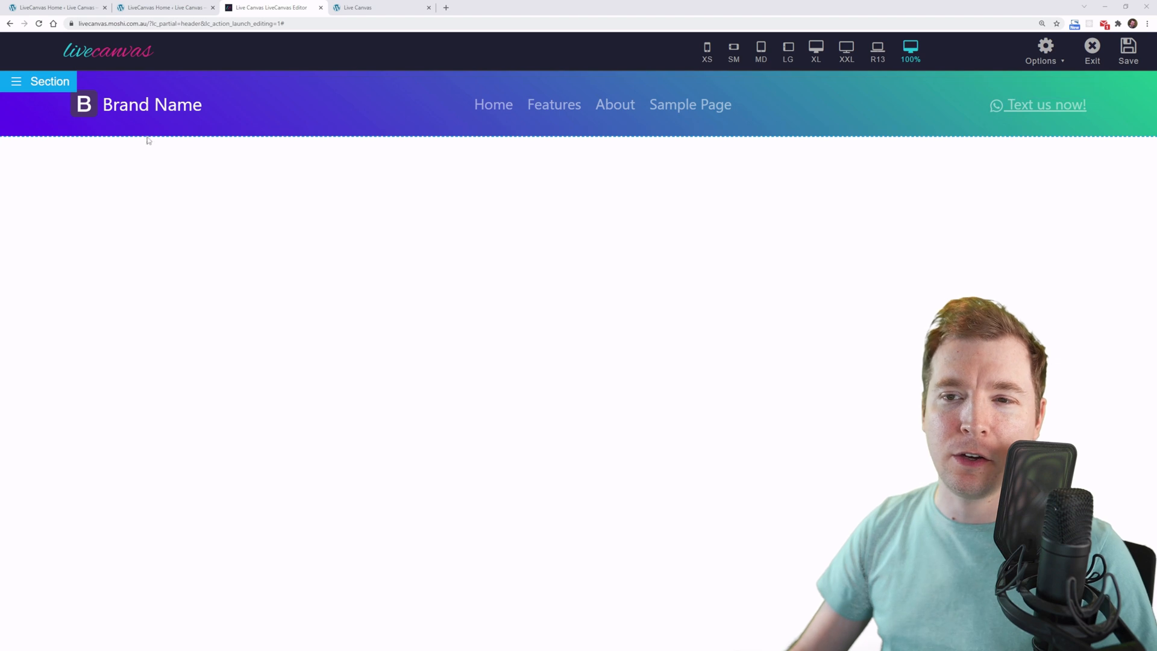
- Add navbar-expand-lg to the nav class in the header's HTML code
left_click(41, 81)
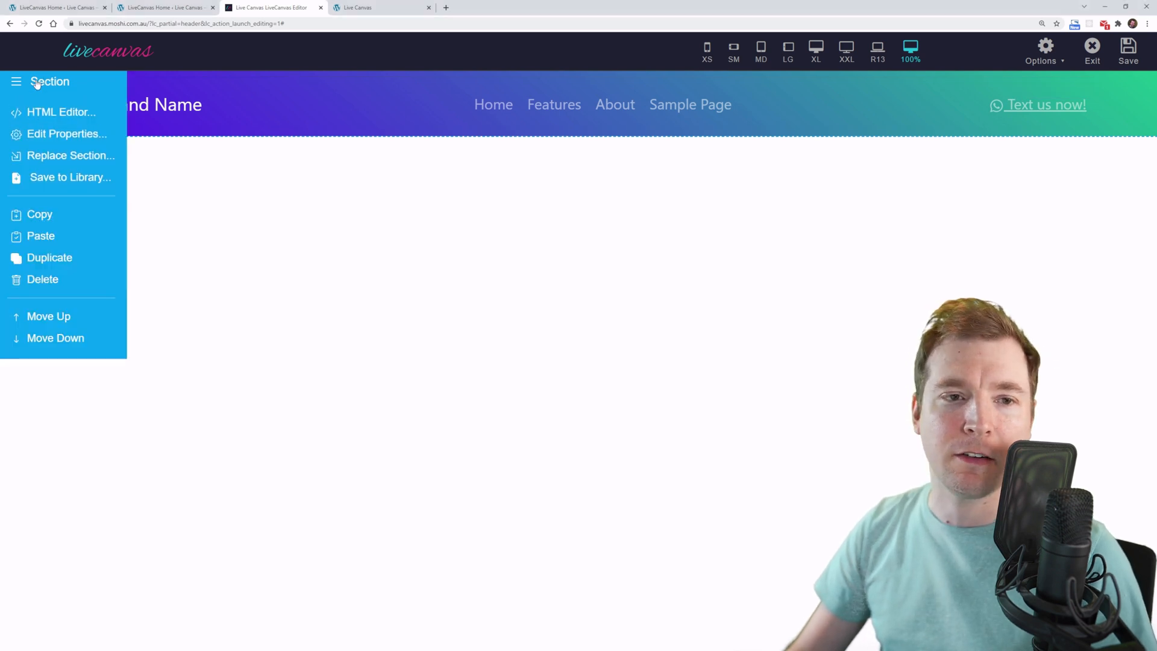
left_click(62, 111)
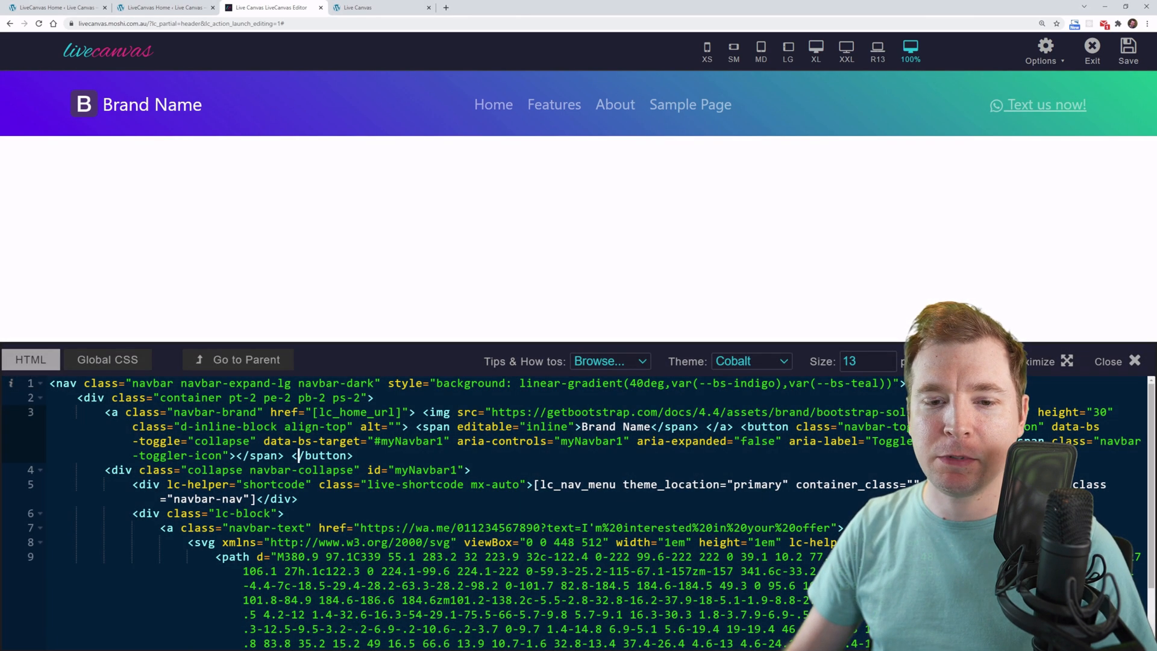
double_click(235, 383)
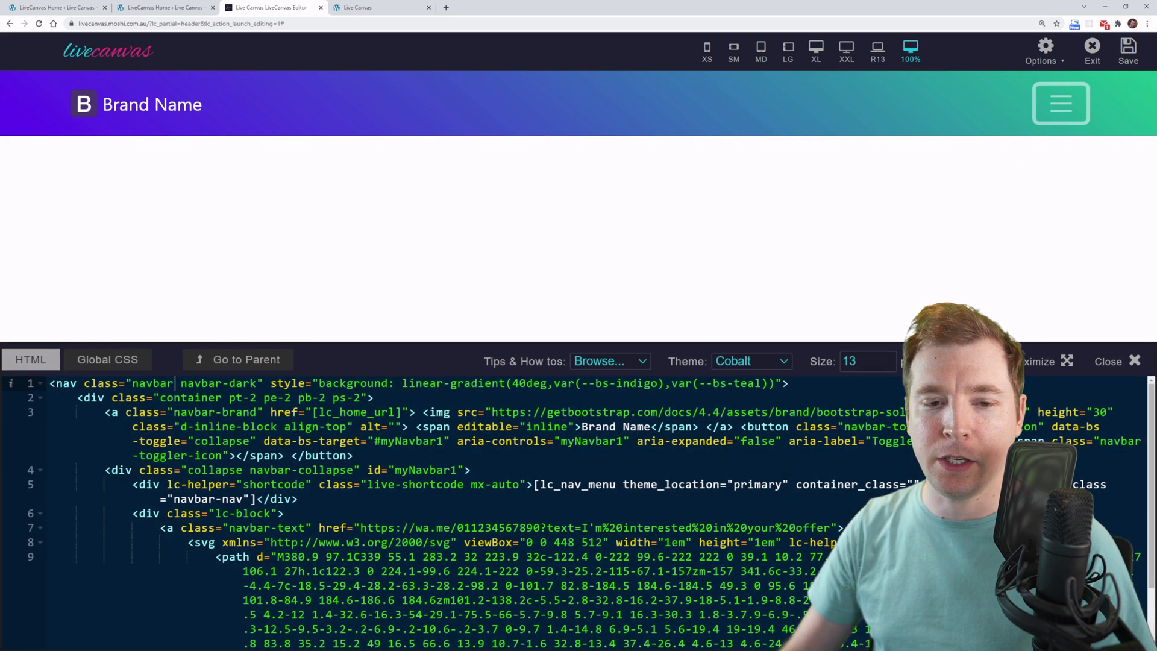
type("navbar-expand-lg")
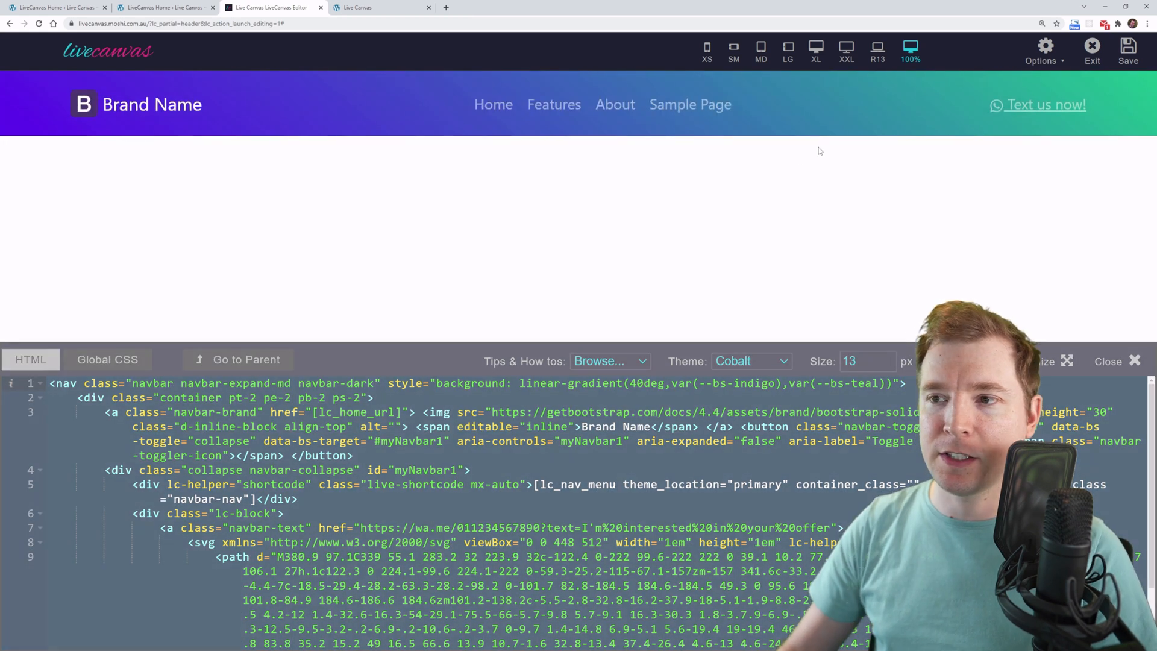
- Preview the expanded navbar at desktop, tablet, phone and laptop widths, then return to full width
left_click(787, 49)
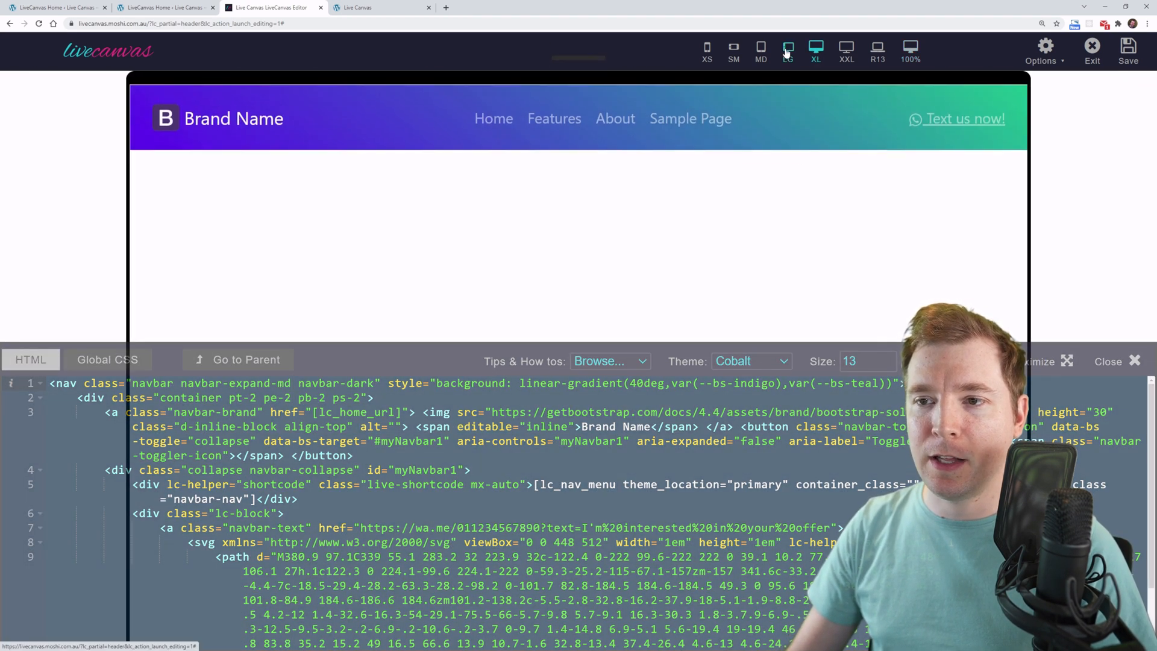
left_click(734, 51)
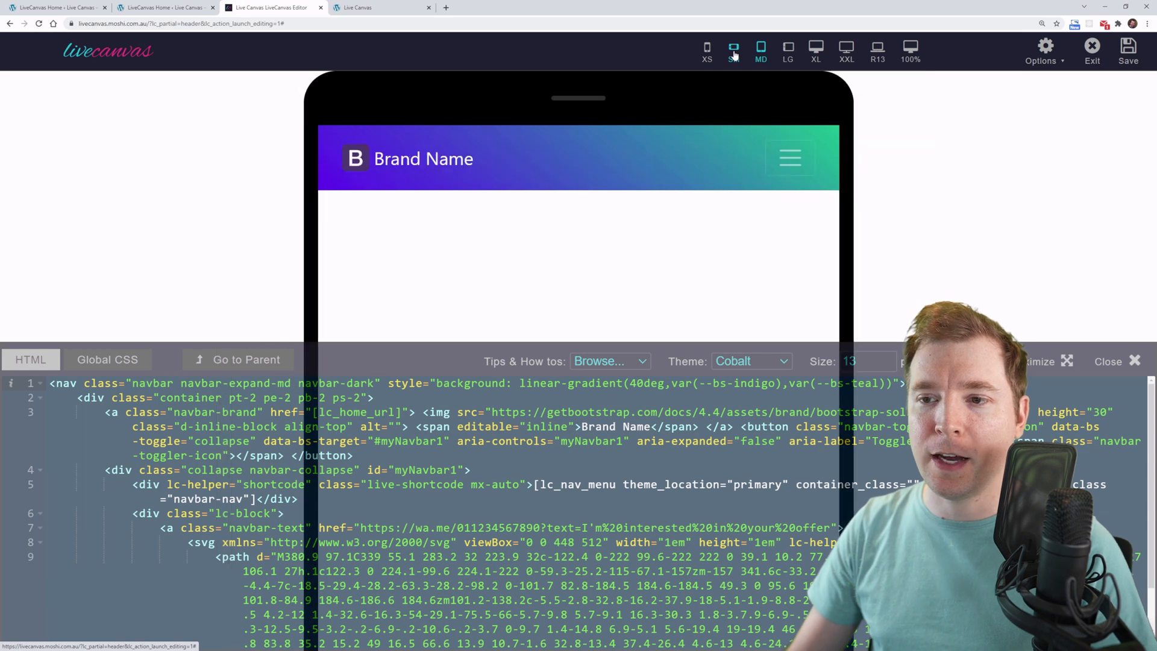
left_click(734, 52)
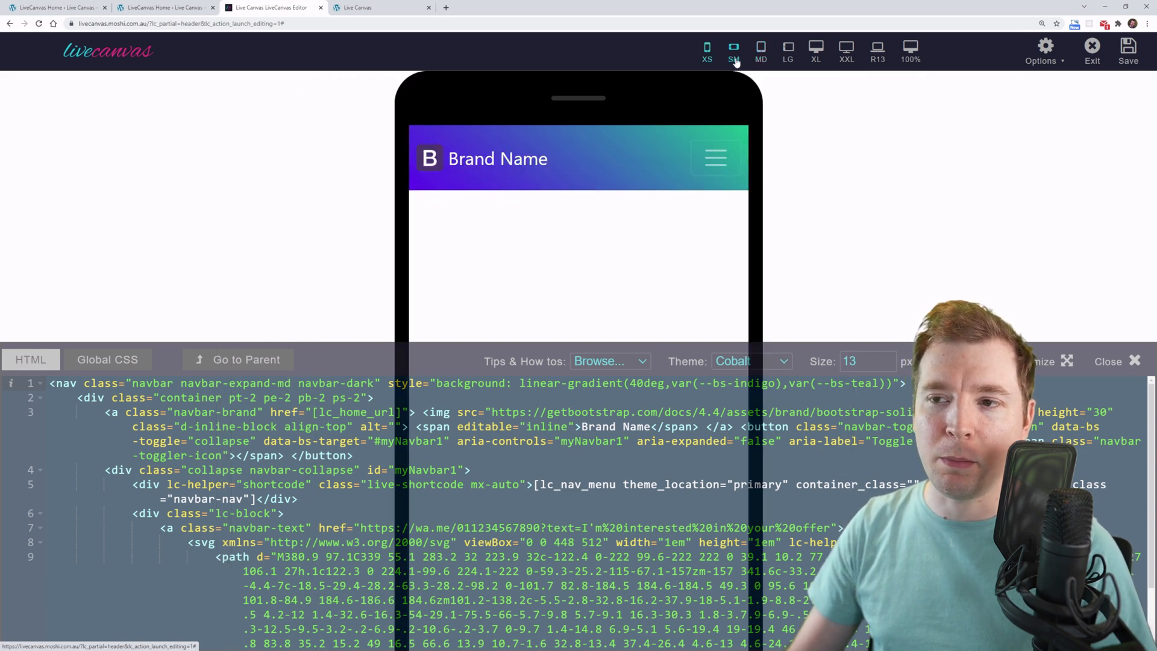
left_click(787, 51)
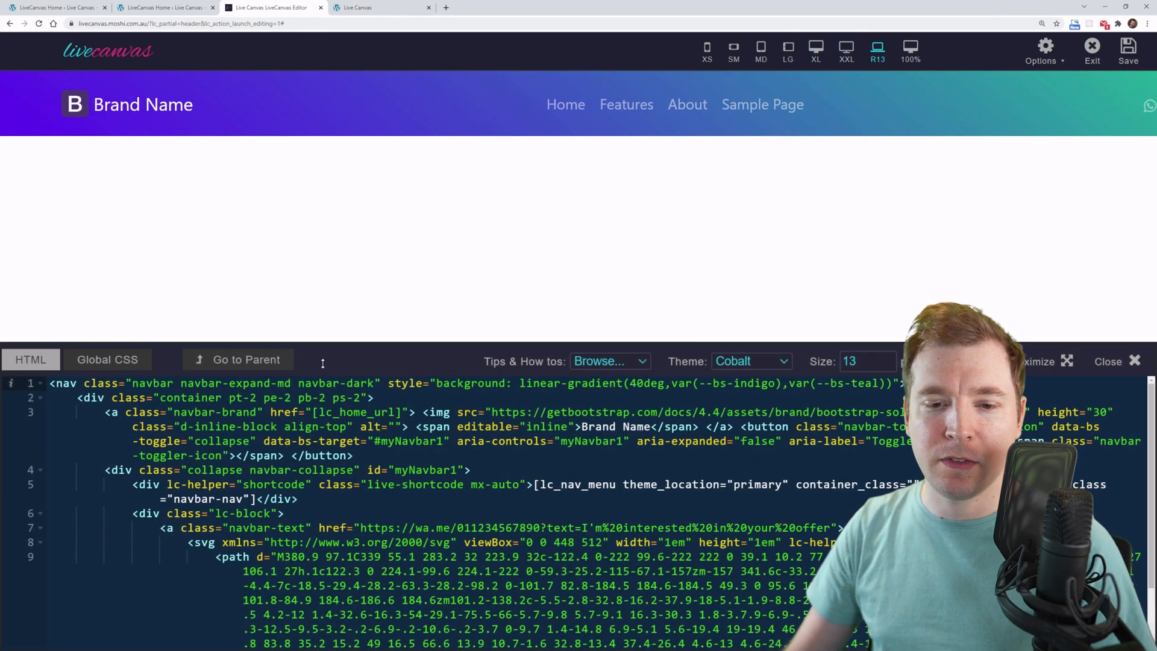
double_click(236, 383)
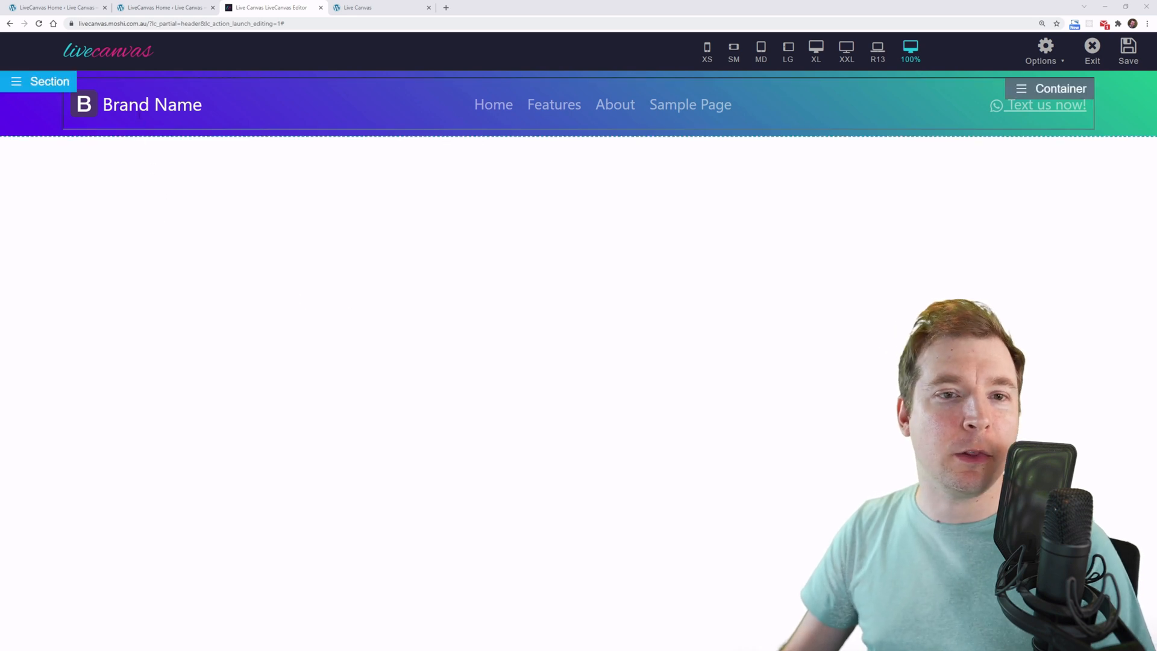
- Change the brand to 'Brand Text' and make the word Text bold
left_click(152, 103)
type("Brand")
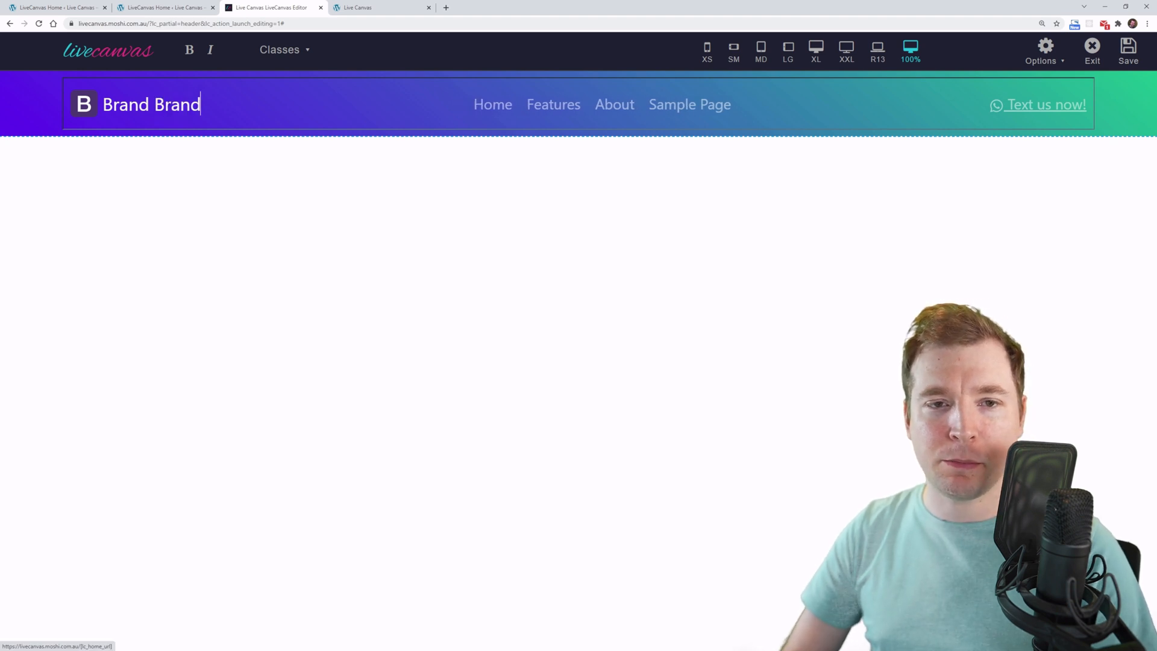
type("Text")
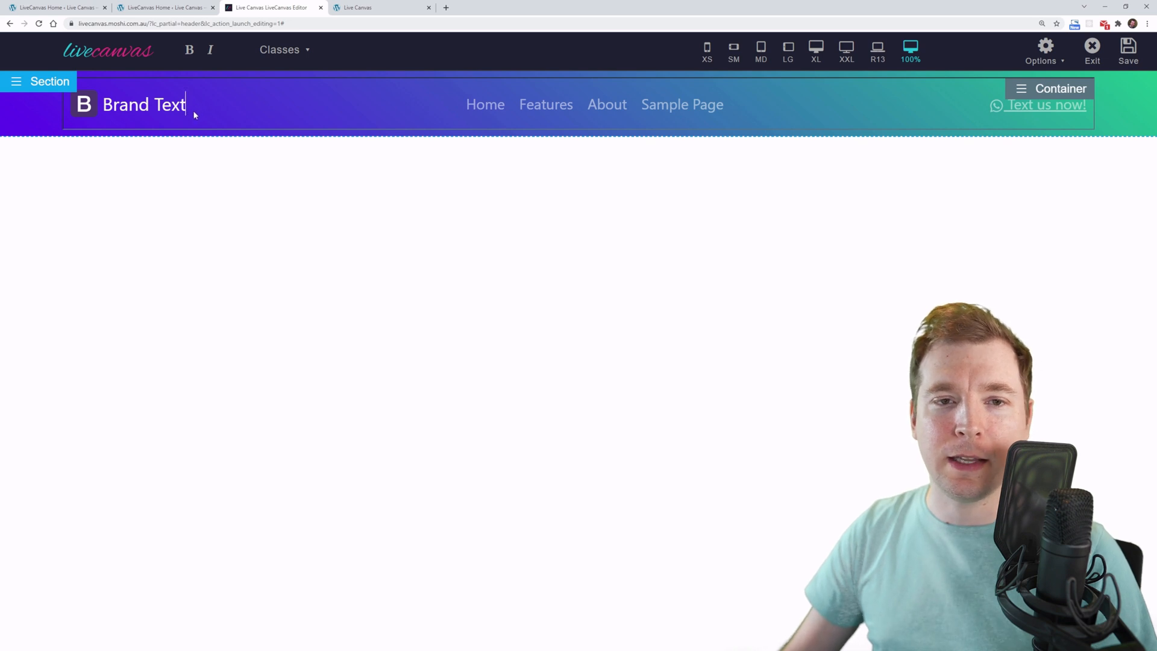
double_click(168, 103)
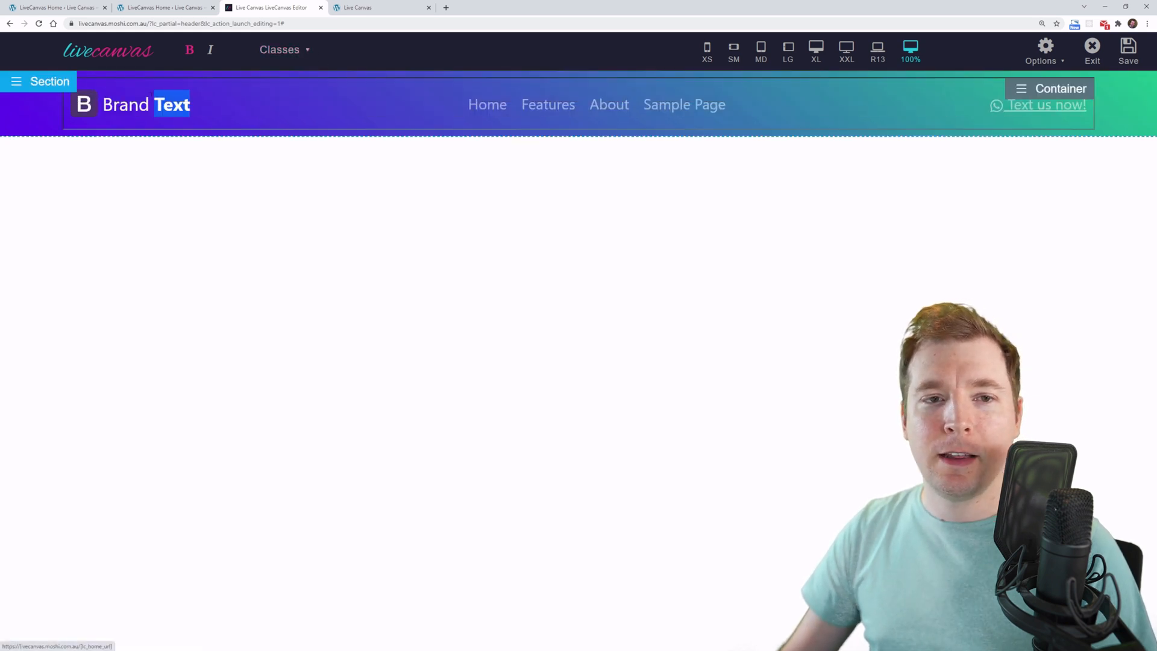
left_click(84, 104)
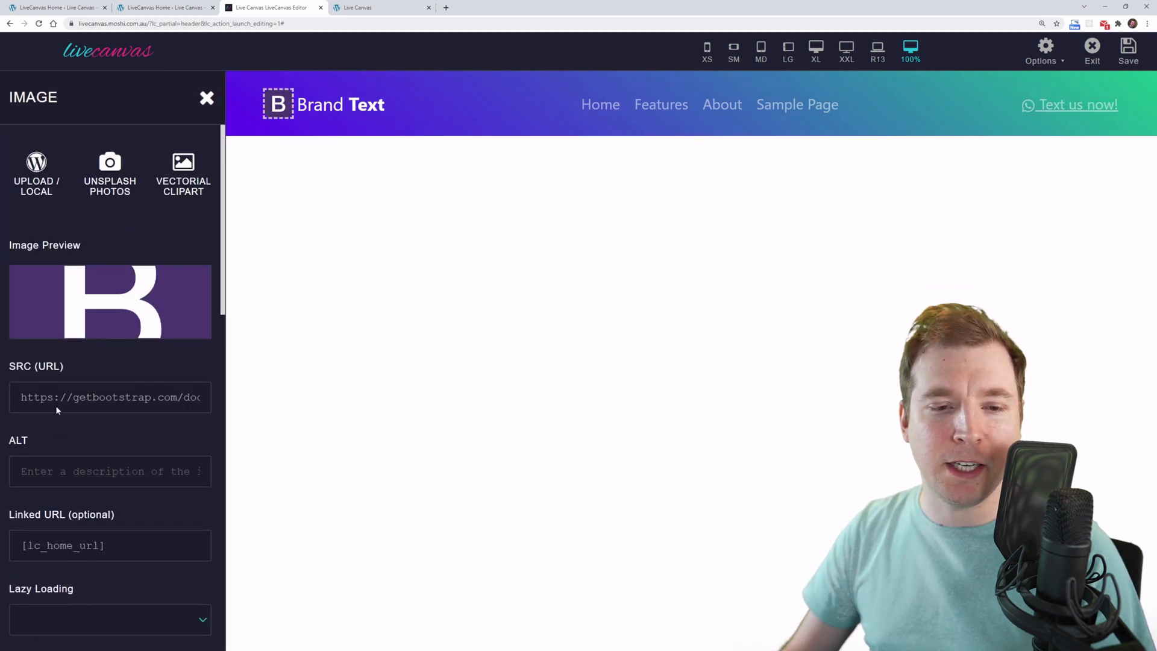
- Swap the Bootstrap brand logo for the LiveCanvas image from the Media Library in Full format
double_click(110, 396)
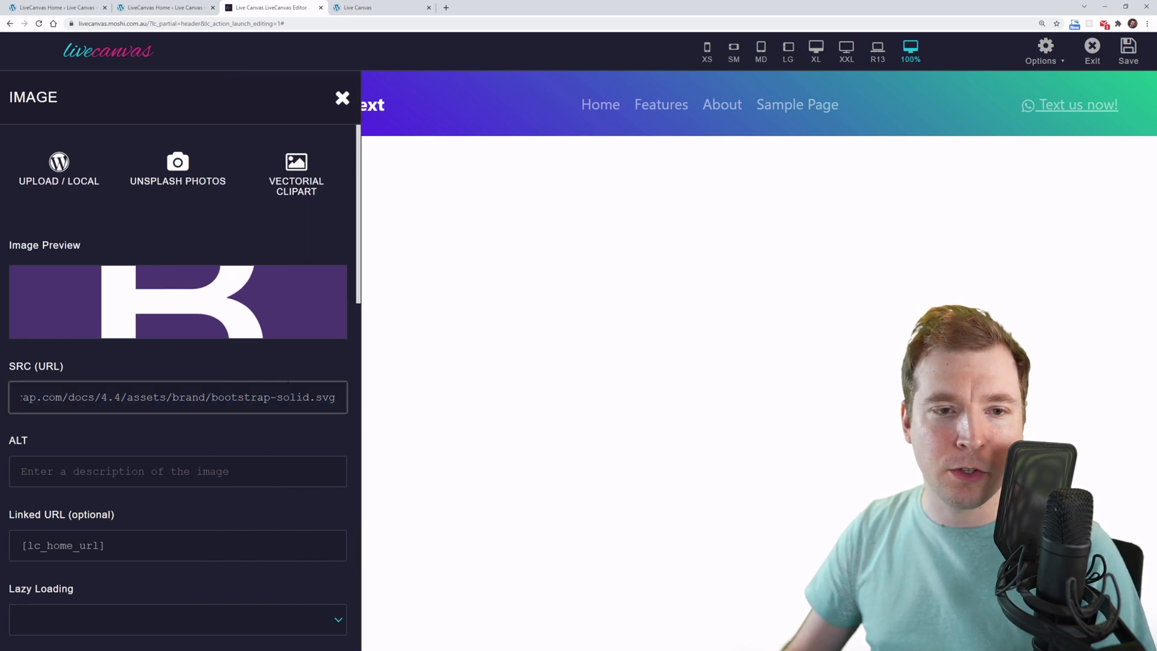
left_click(58, 169)
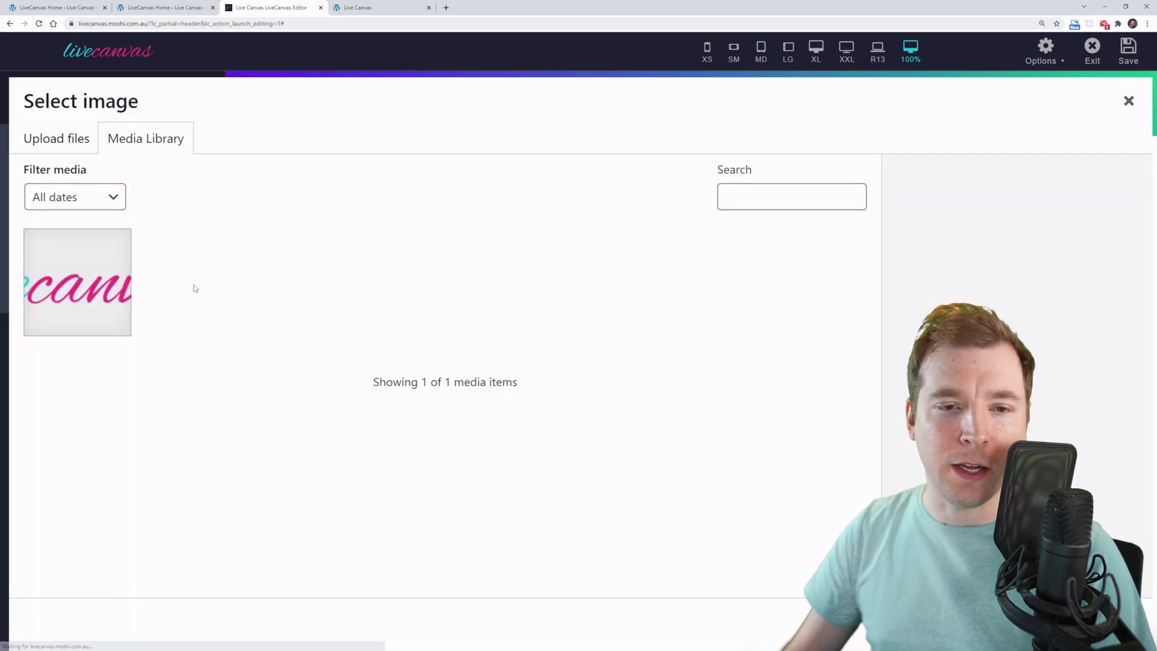
left_click(77, 282)
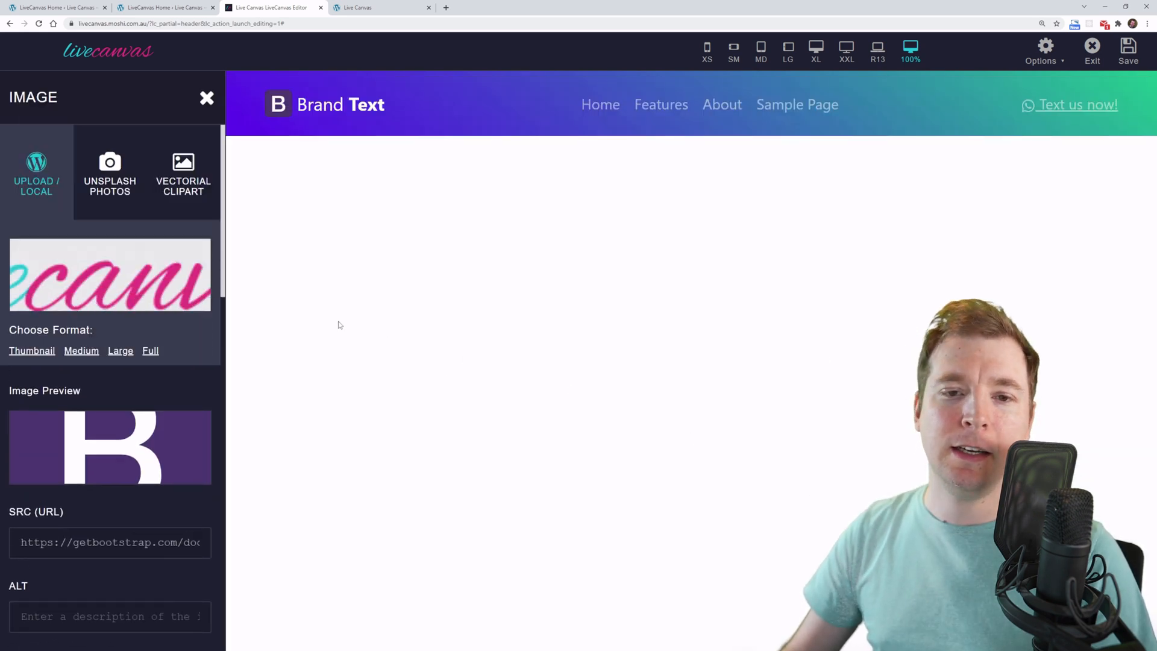
left_click(121, 351)
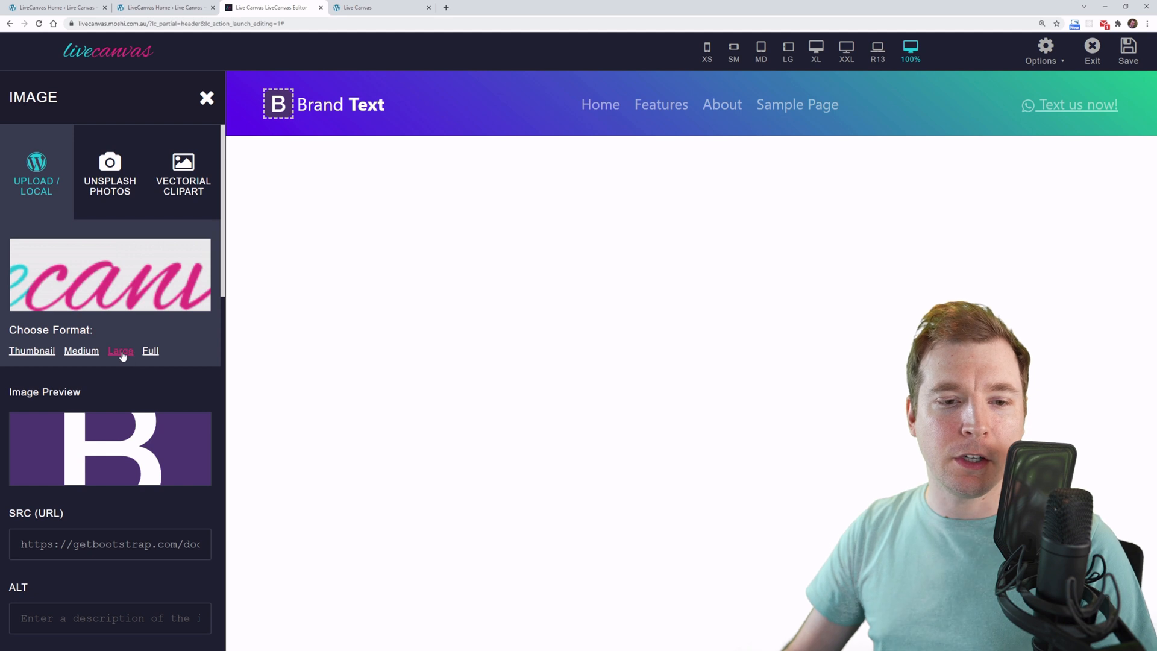
left_click(121, 351)
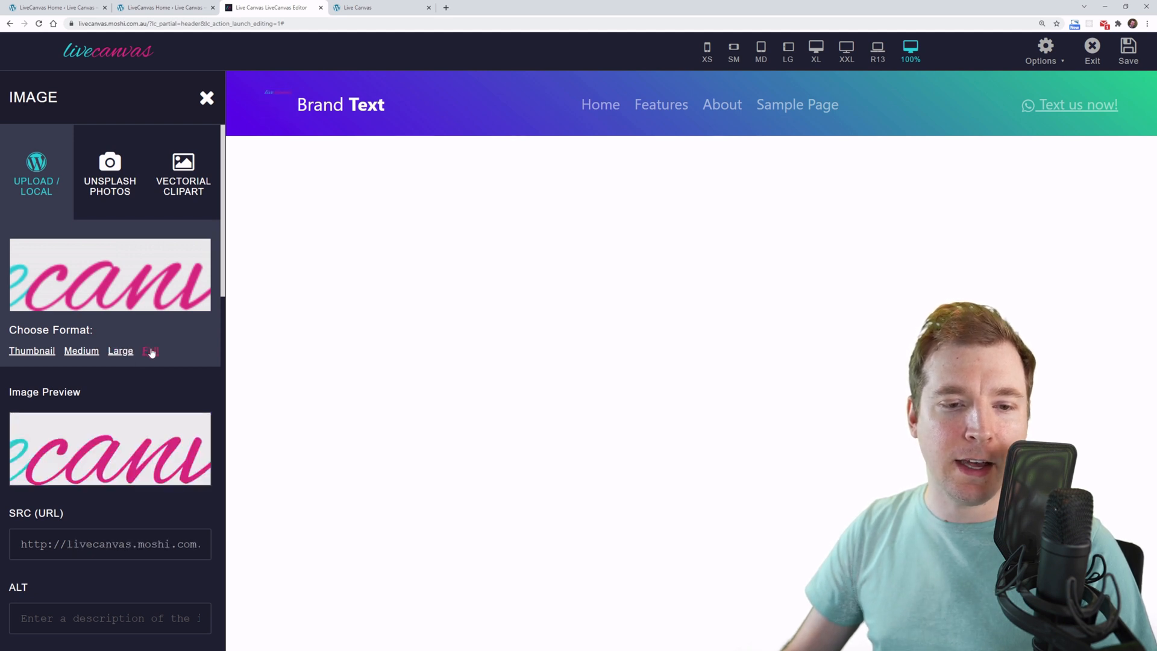
- Reset the logo's Image Size to Default and finish the image settings
scroll("down", 3)
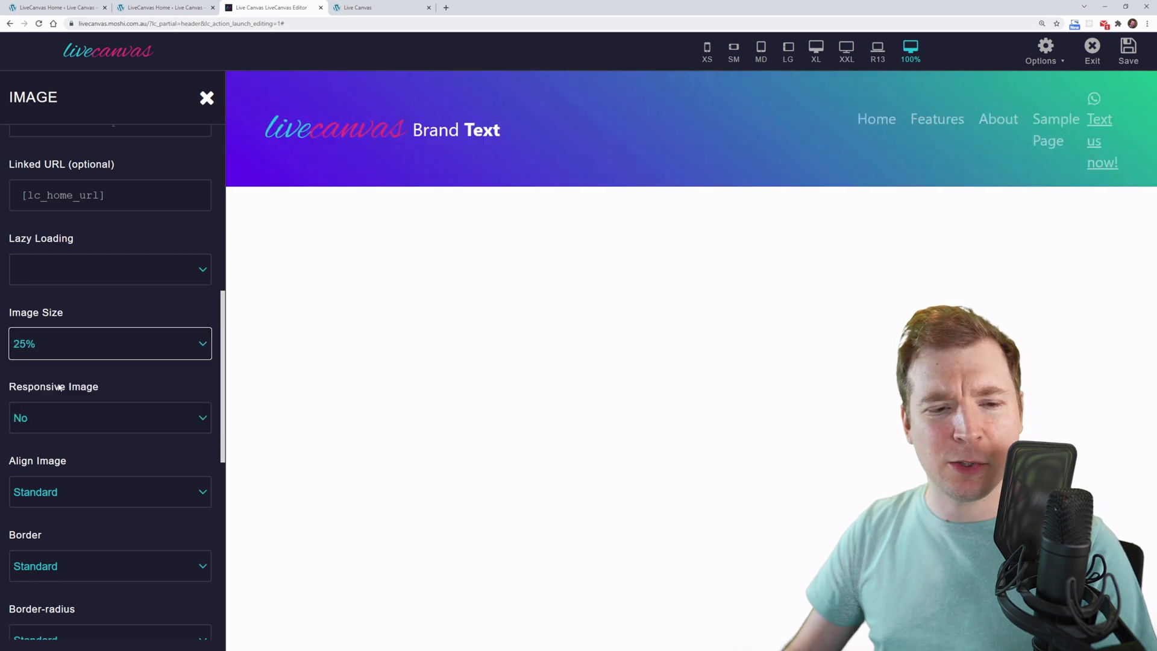
mouse_move(507, 136)
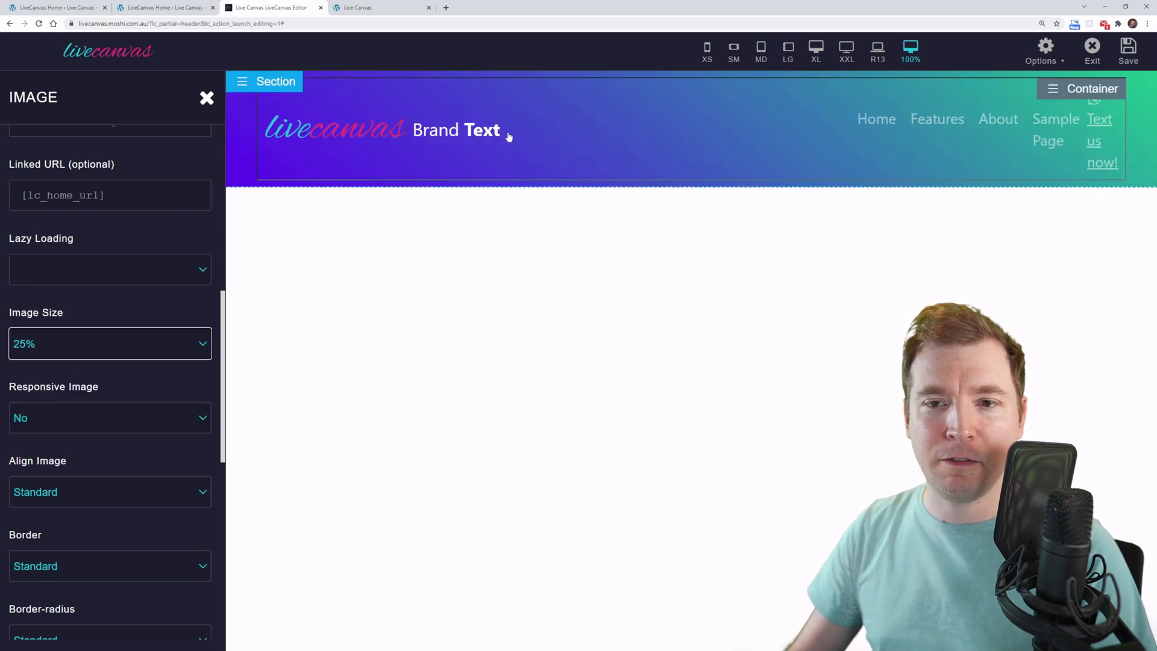
left_click(334, 127)
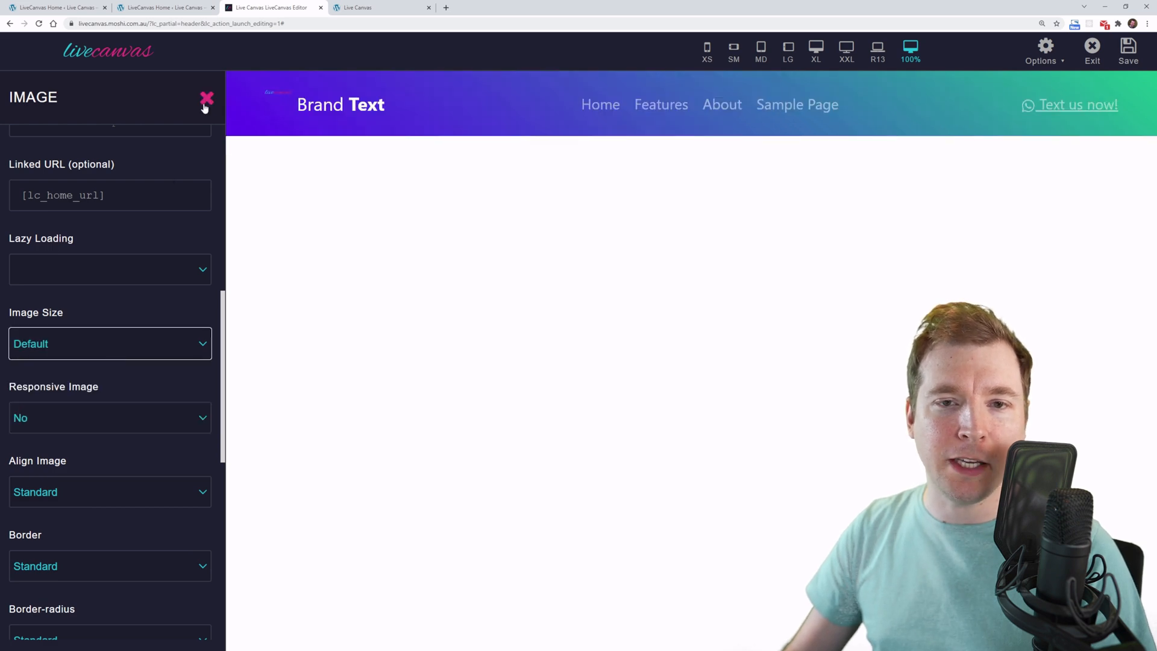
left_click(207, 97)
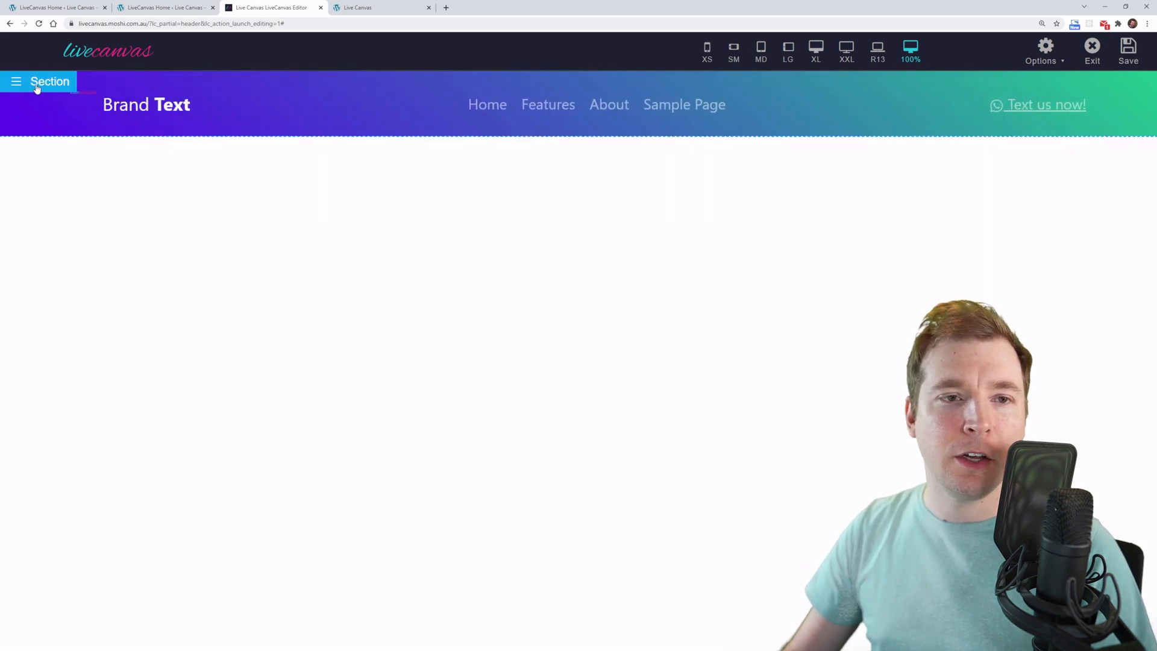
- Give the logo img tag width="150" in the section's HTML so it shows beside the brand text
left_click(41, 81)
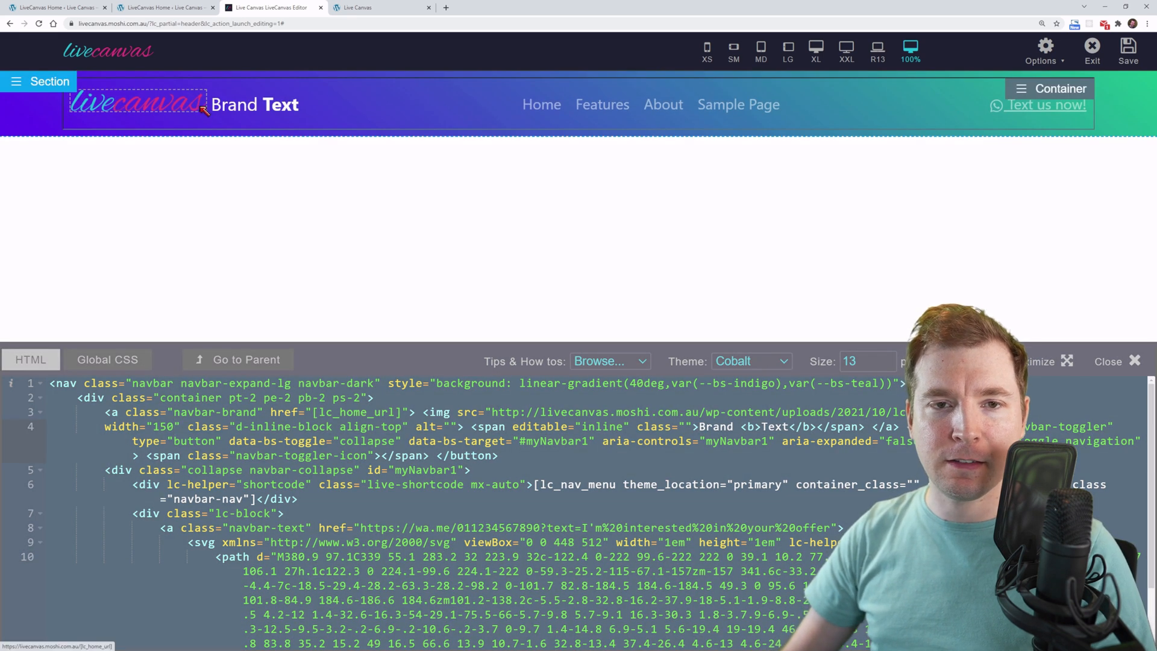
left_click(1109, 360)
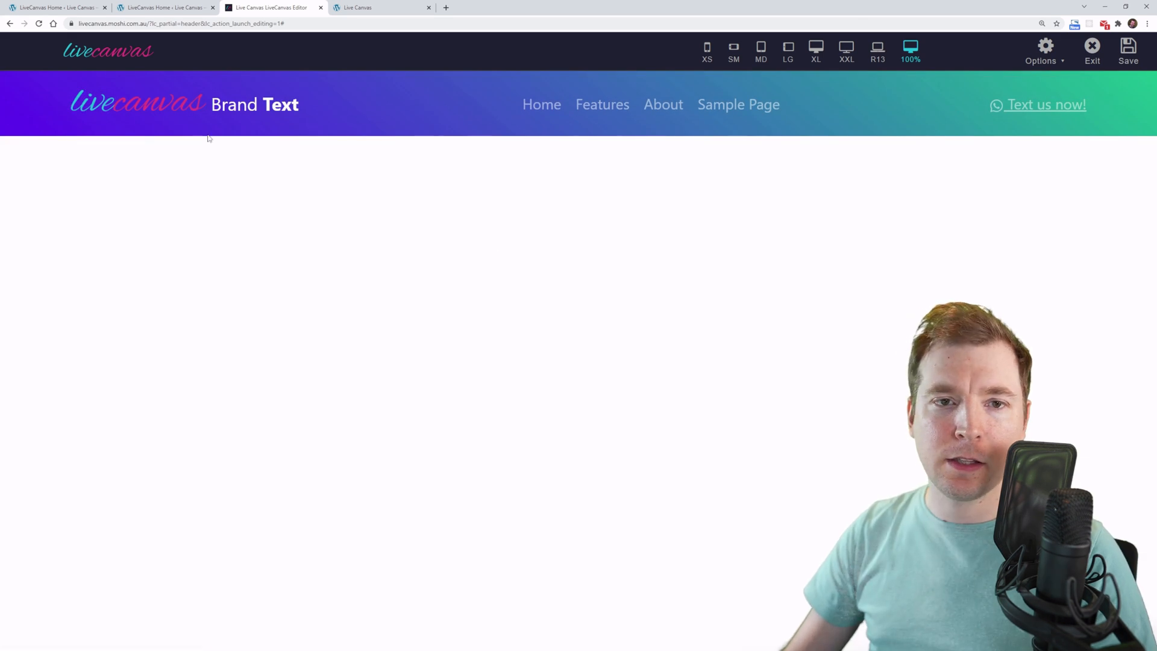
left_click(136, 104)
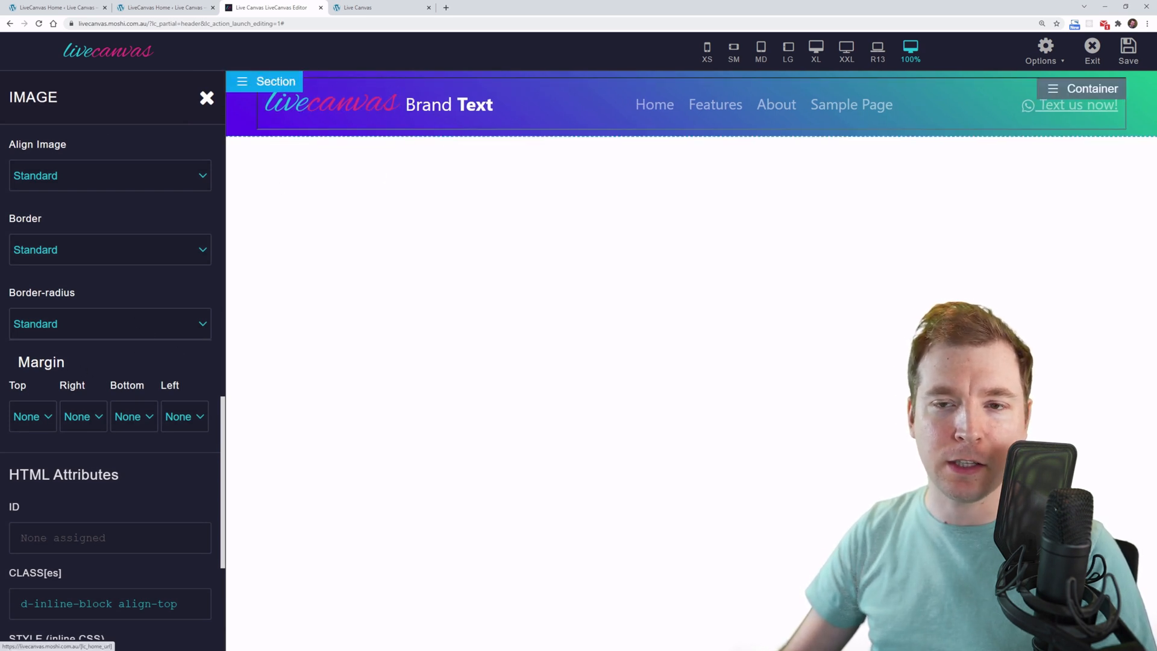
- Set Margin Right to 4 on the logo to space it from the brand text
left_click(330, 103)
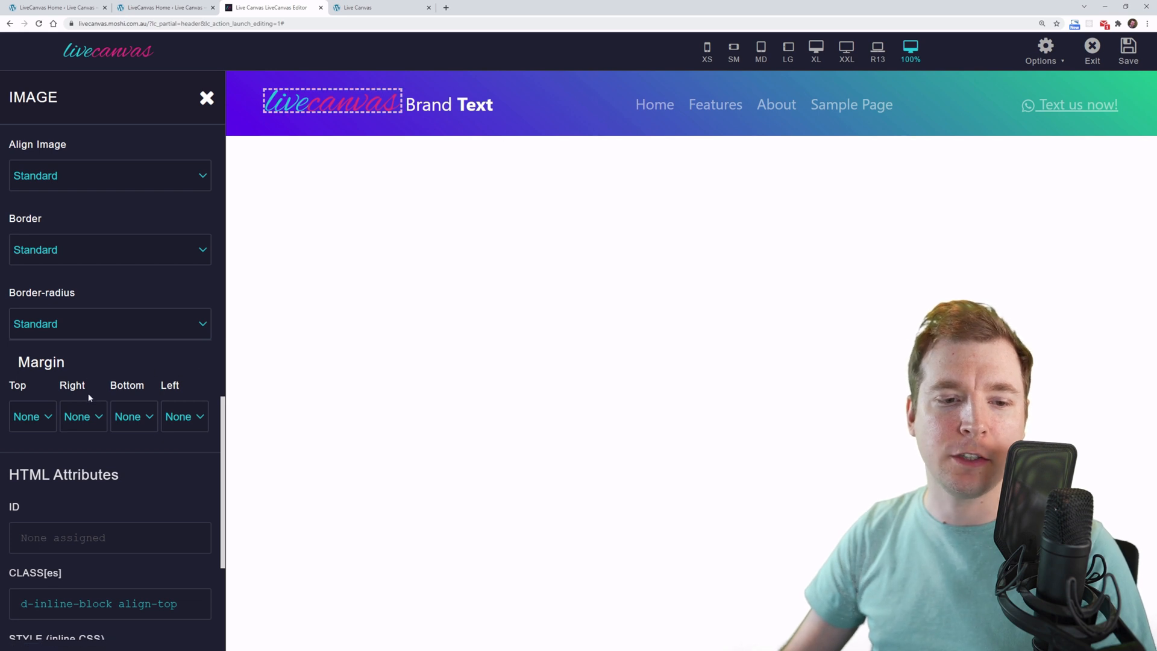
left_click(77, 416)
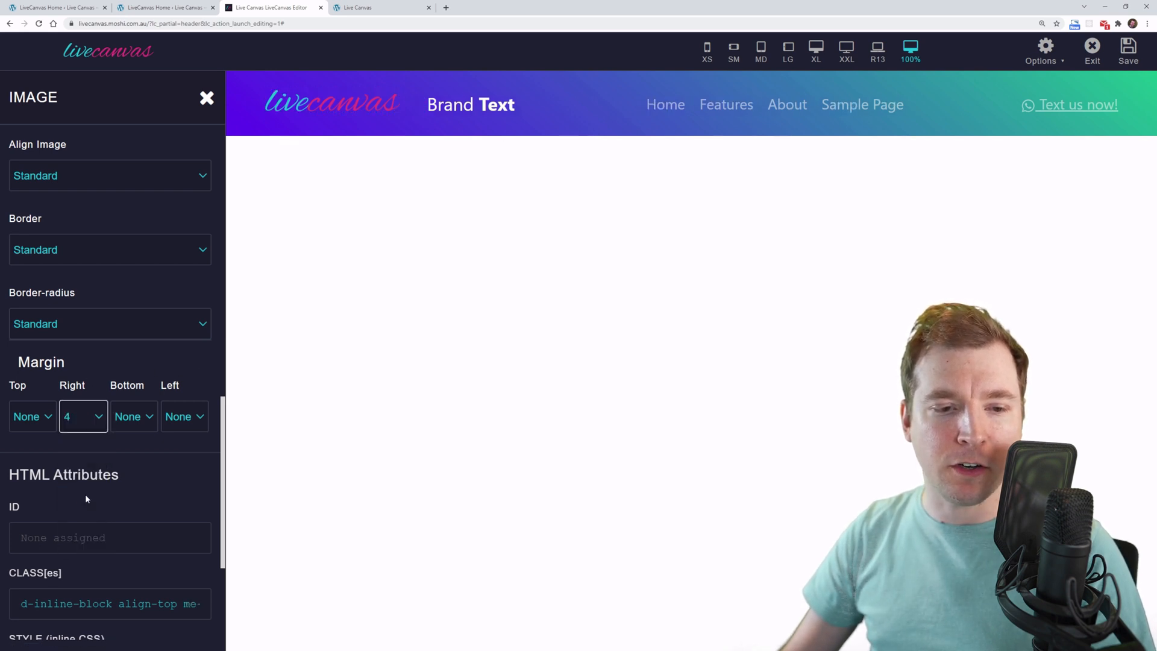
left_click(206, 98)
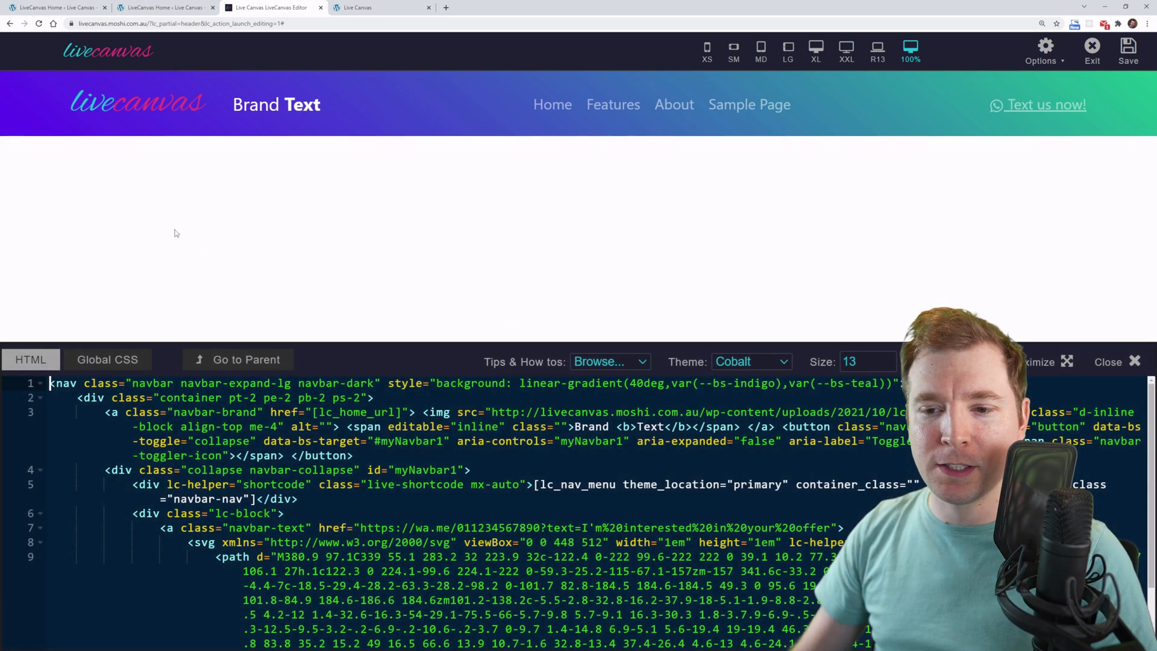
- Delete the nav tag's linear-gradient background style and select 'dark' in navbar-dark
left_click(618, 383)
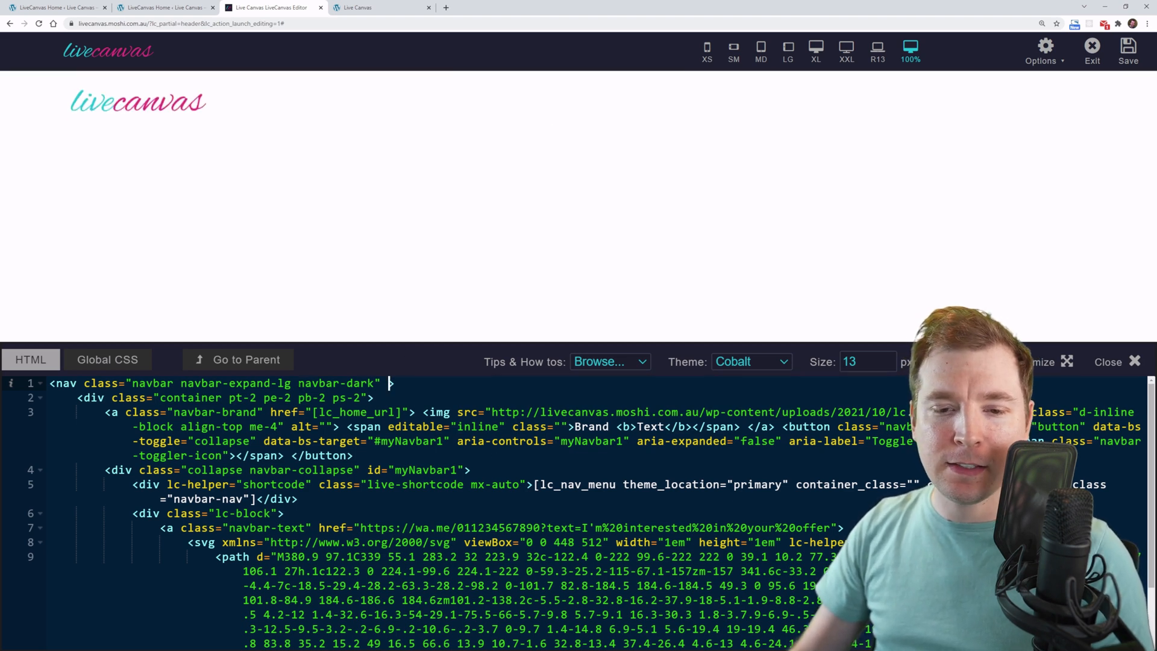
double_click(360, 383)
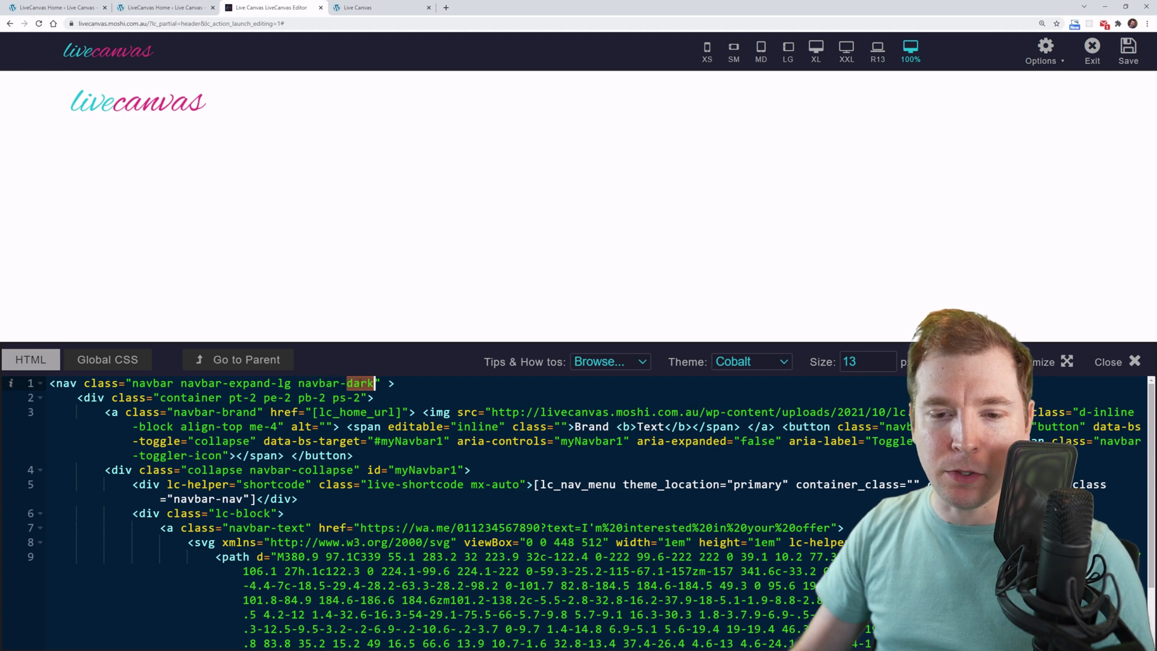